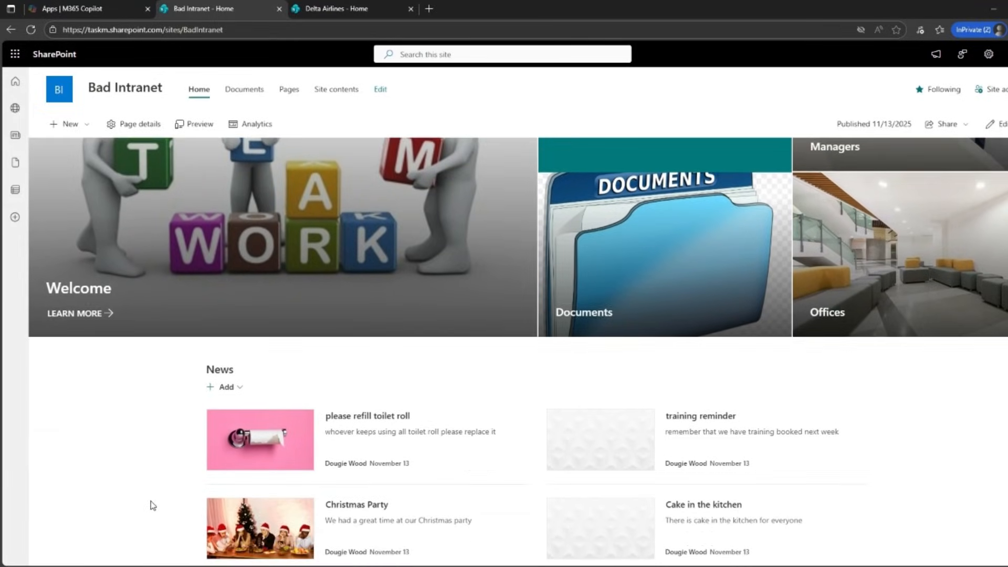
- Scroll past News to Events and Quick Links, then switch to the Delta Airlines home page
scroll("down", 3)
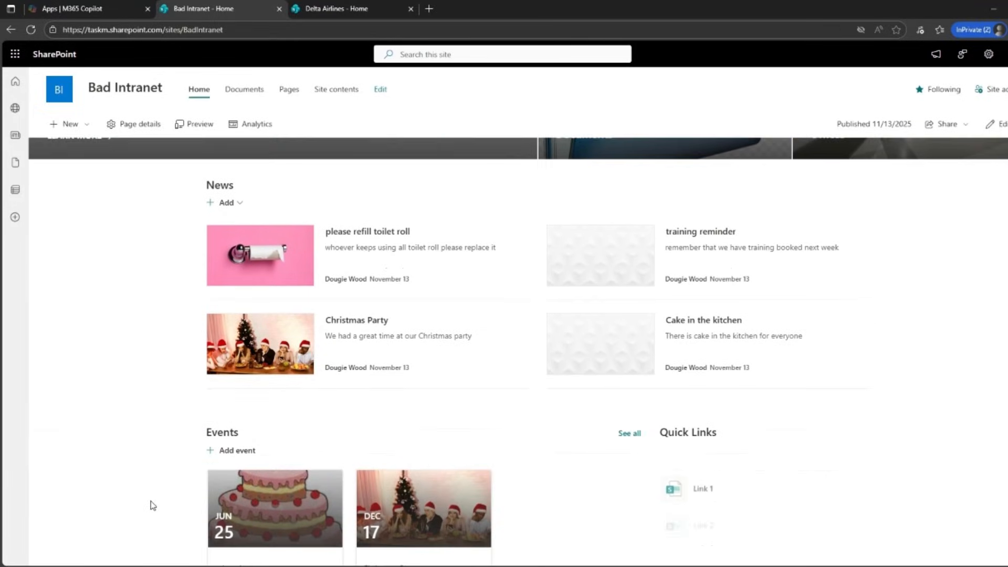
scroll("down", 3)
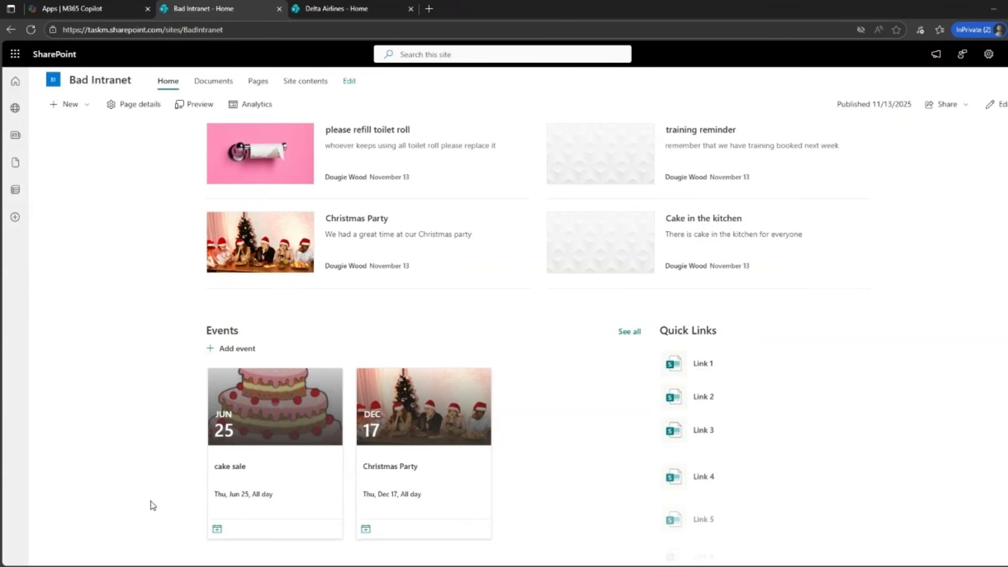
scroll("down", 3)
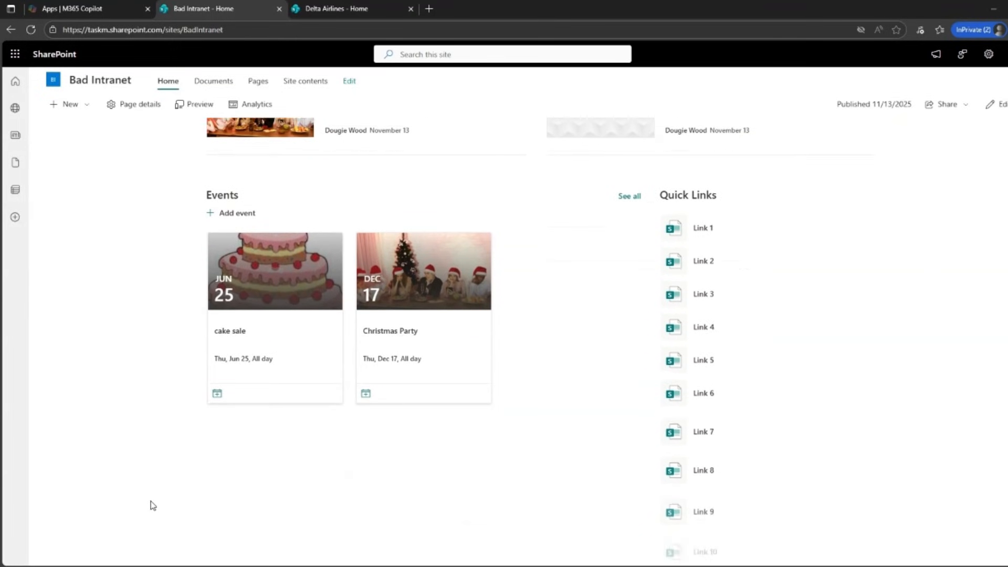
left_click(348, 9)
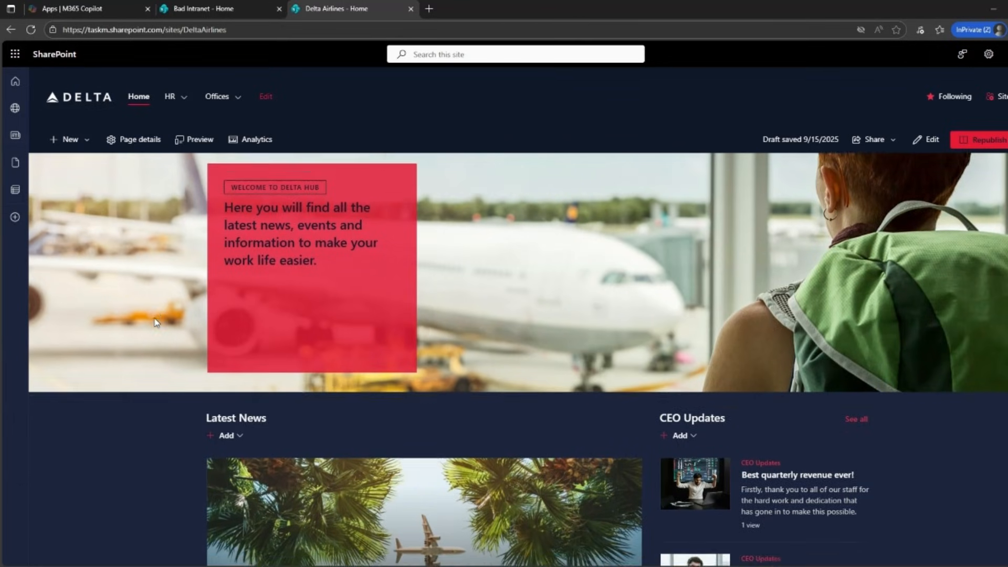
- Scroll down Delta's home page past the hero banner to its latest news
scroll("down", 3)
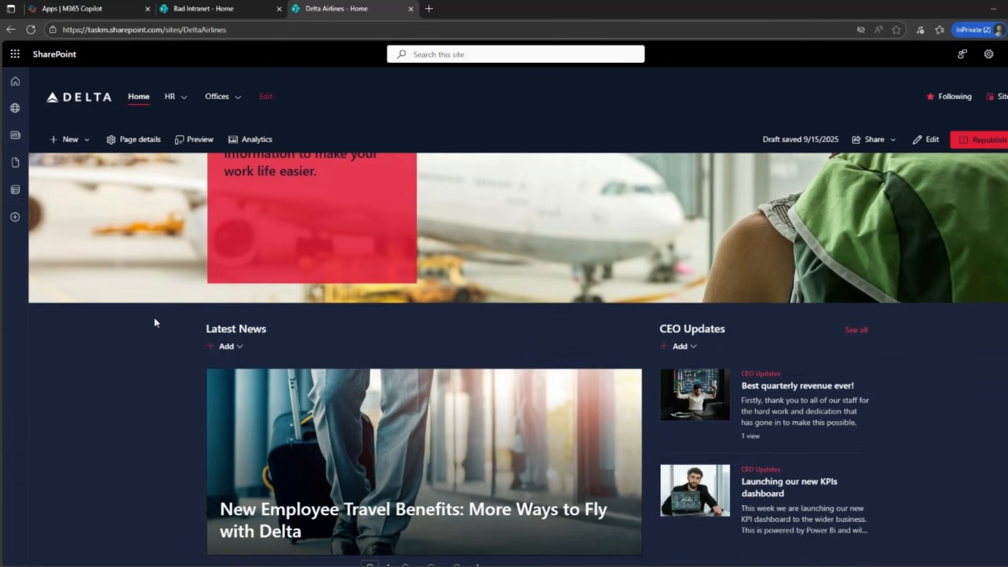
scroll("down", 3)
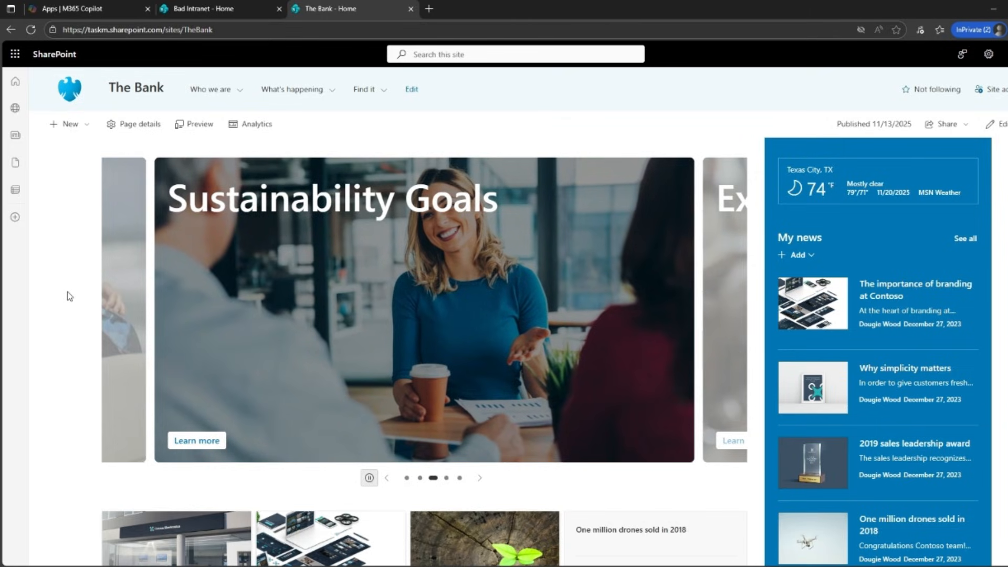
- Advance The Bank's feature carousel and scroll to its My news panel
left_click(479, 476)
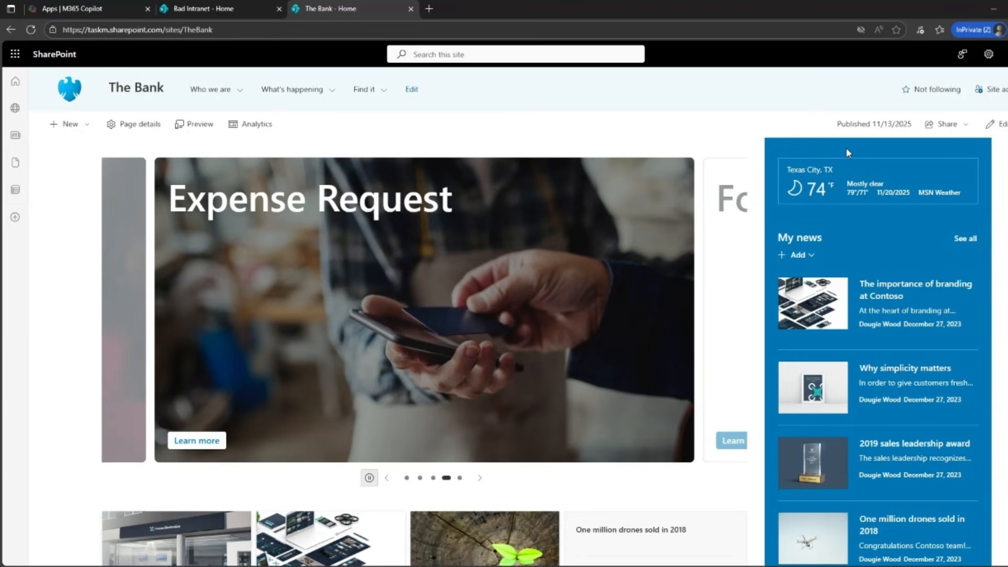
scroll("down", 3)
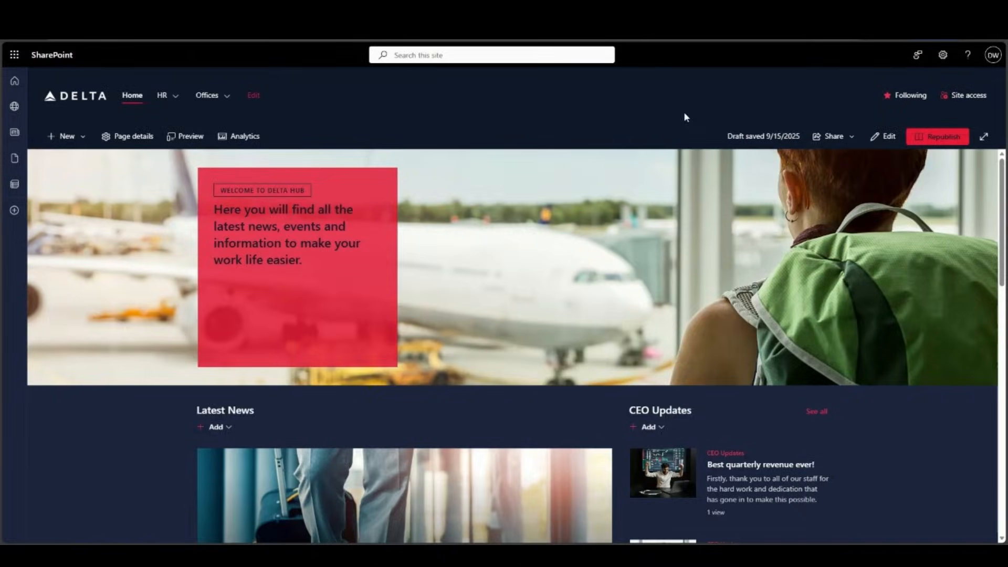
mouse_move(119, 444)
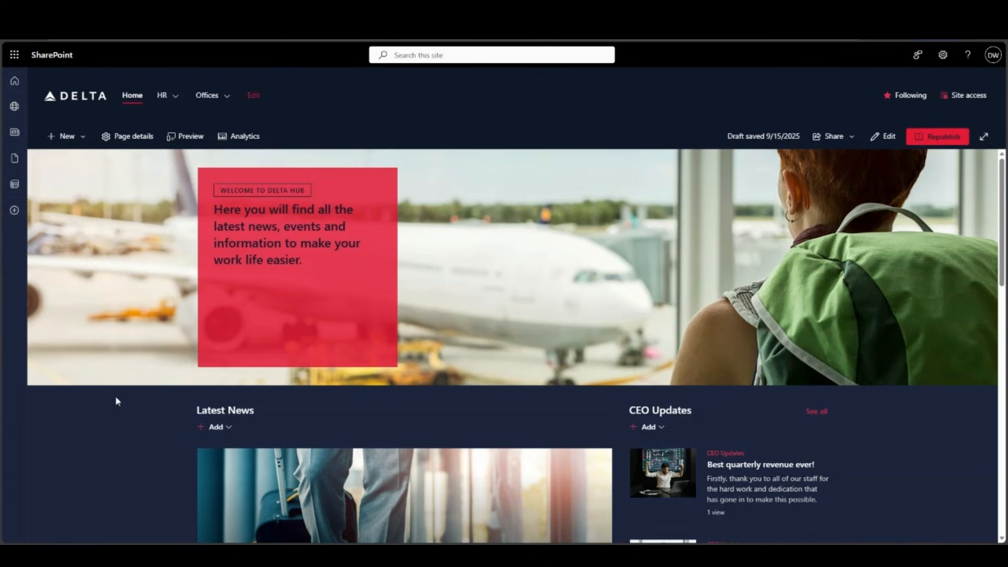
mouse_move(828, 185)
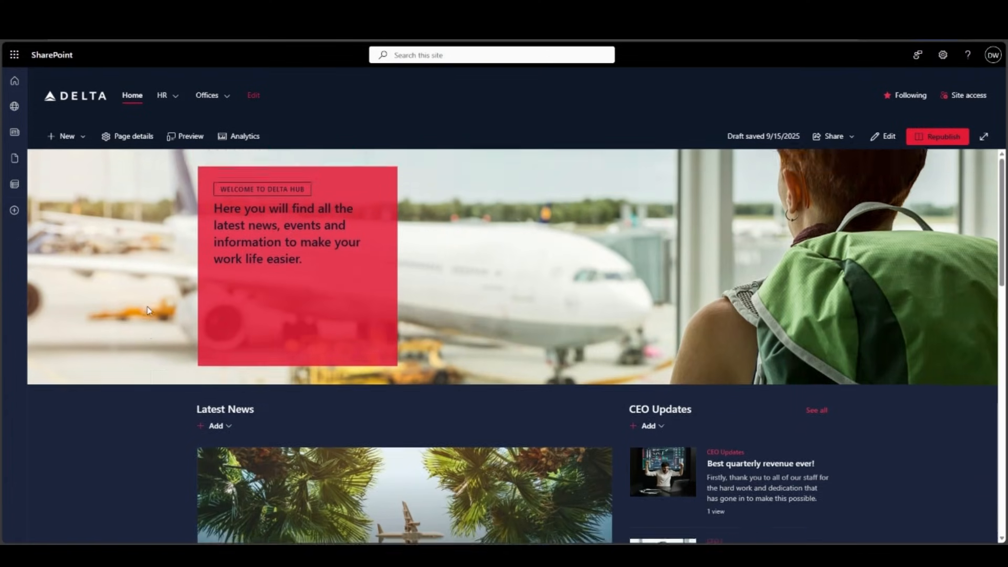
scroll("down", 3)
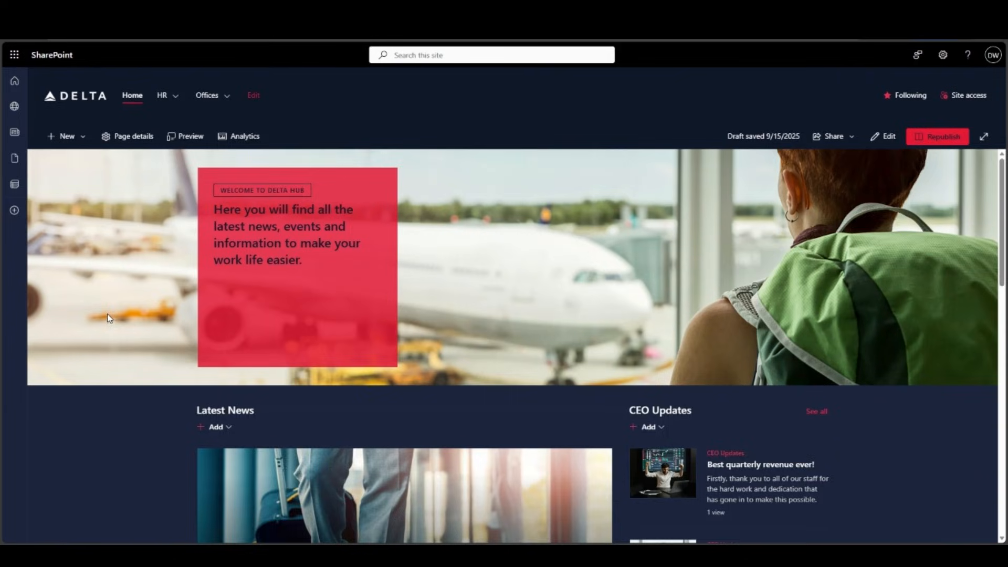
- Step back two stories in Delta's news carousel, then scroll to the Support Request and Managers Toolkit tiles
scroll("down", 3)
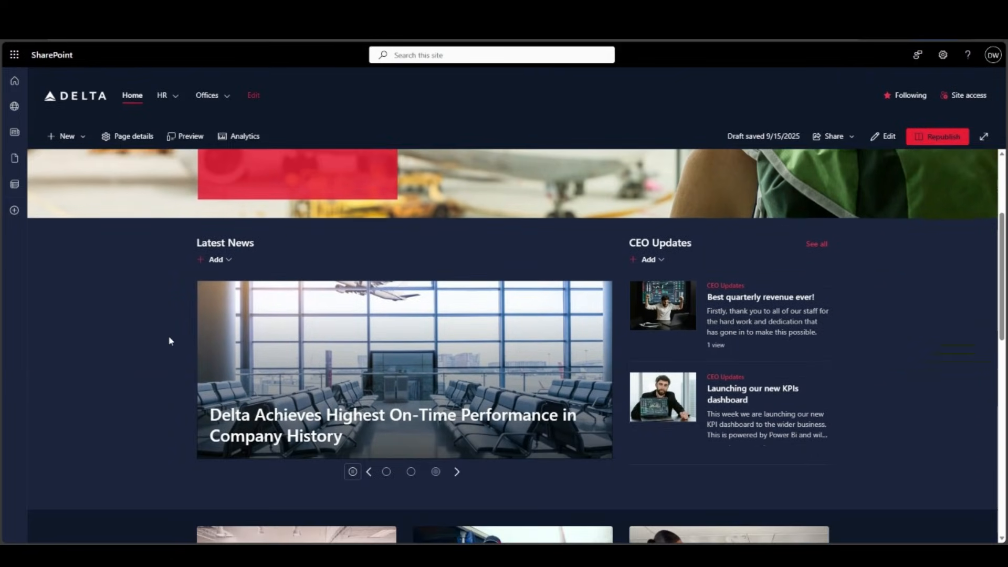
left_click(386, 471)
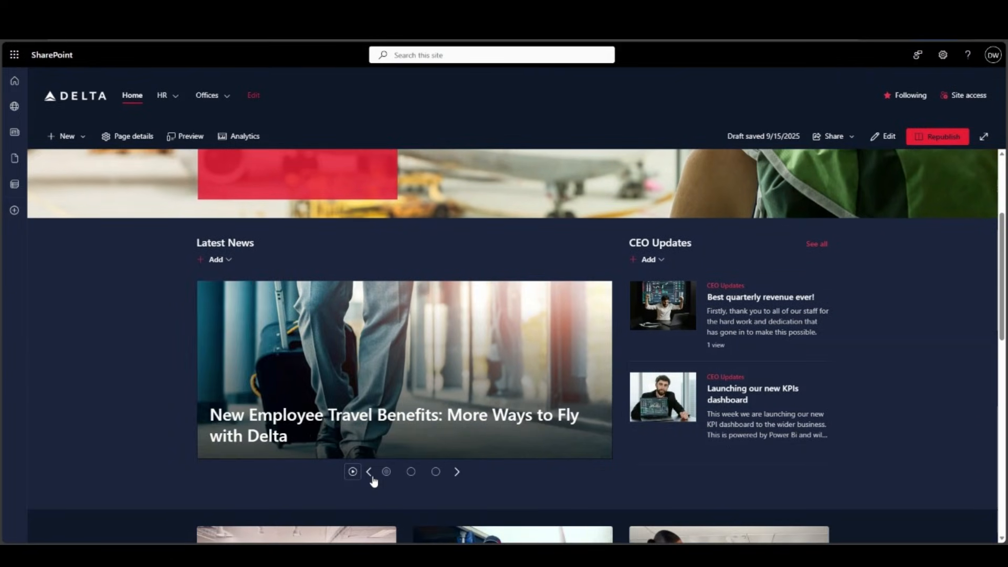
left_click(435, 471)
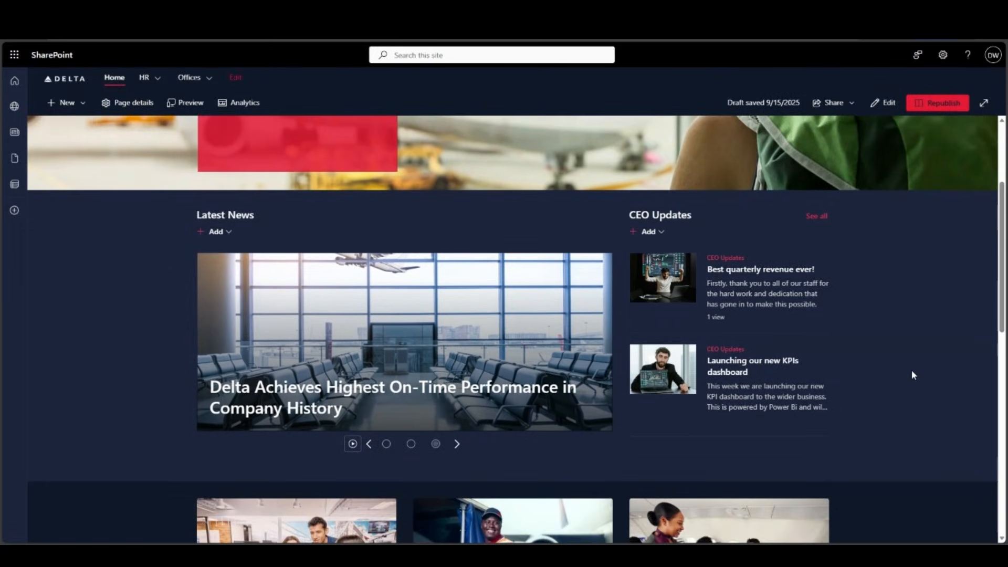
mouse_move(651, 250)
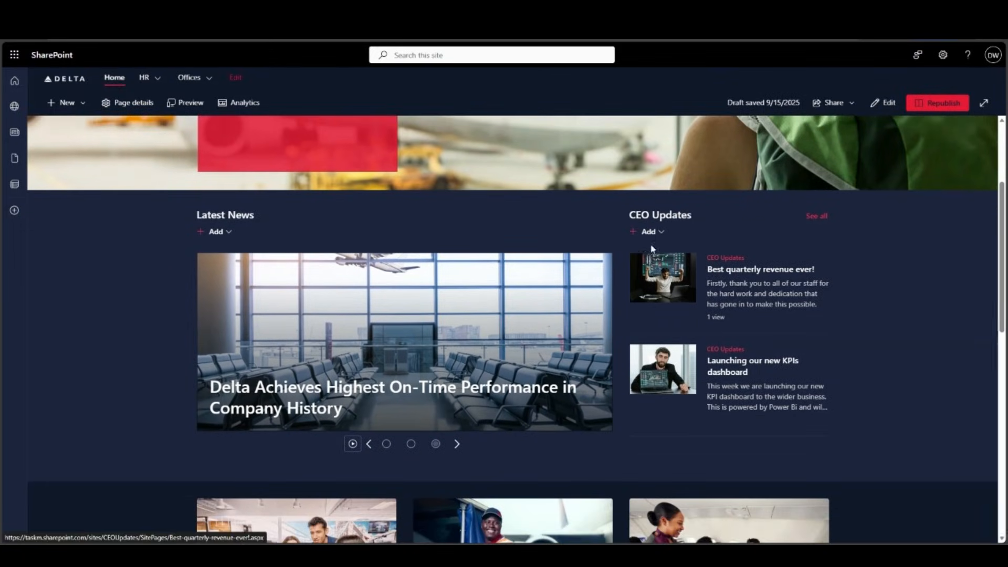
mouse_move(594, 224)
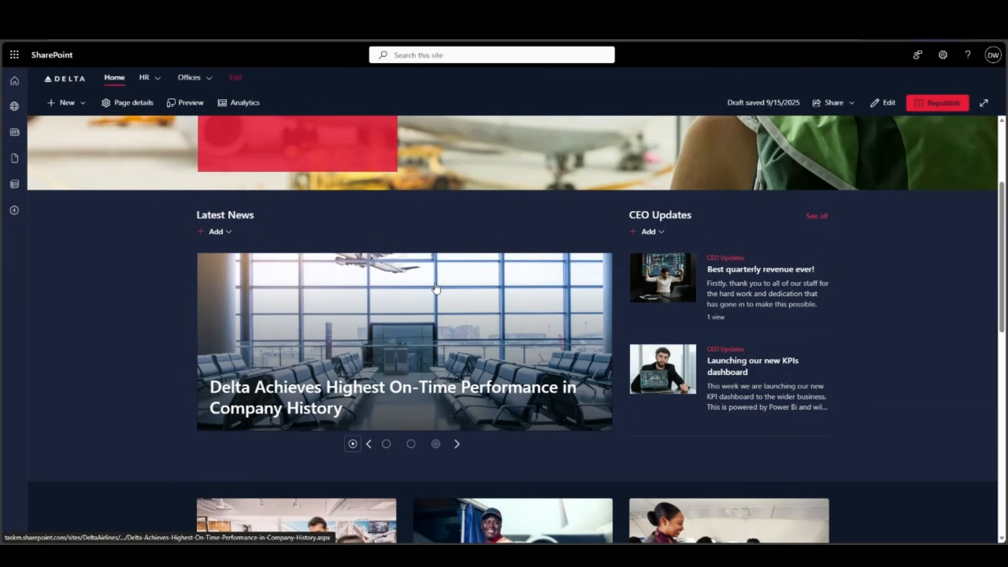
mouse_move(450, 297)
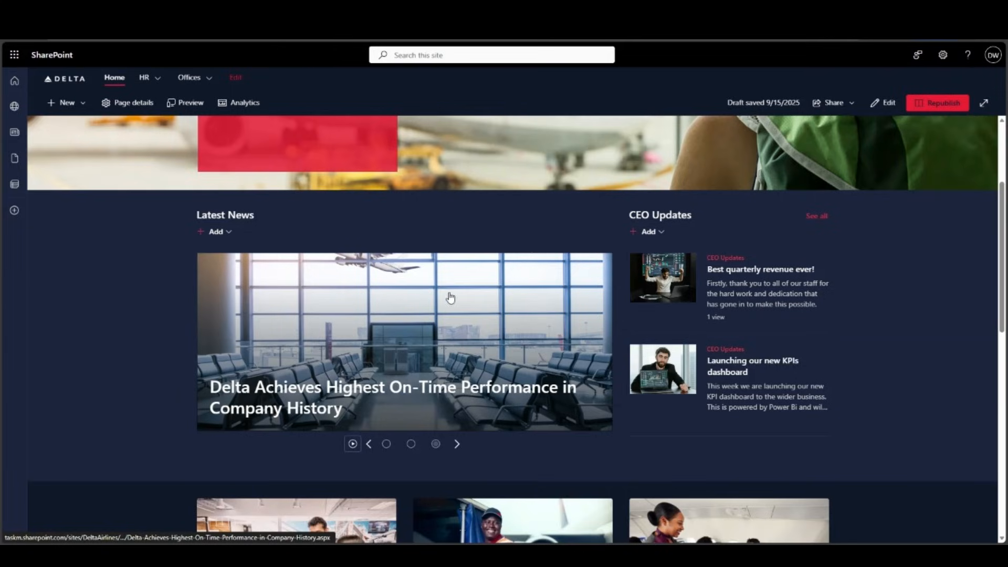
mouse_move(750, 317)
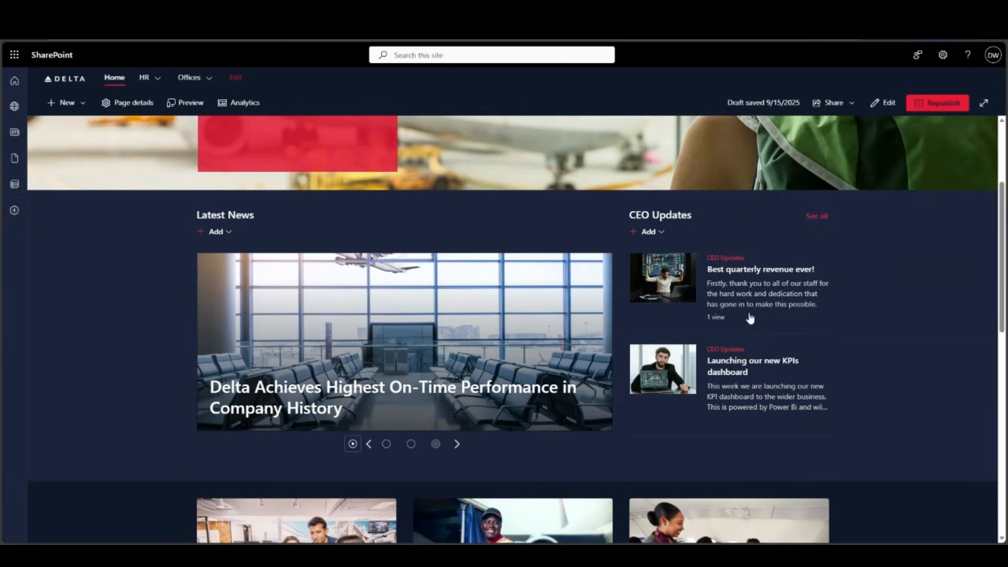
mouse_move(750, 288)
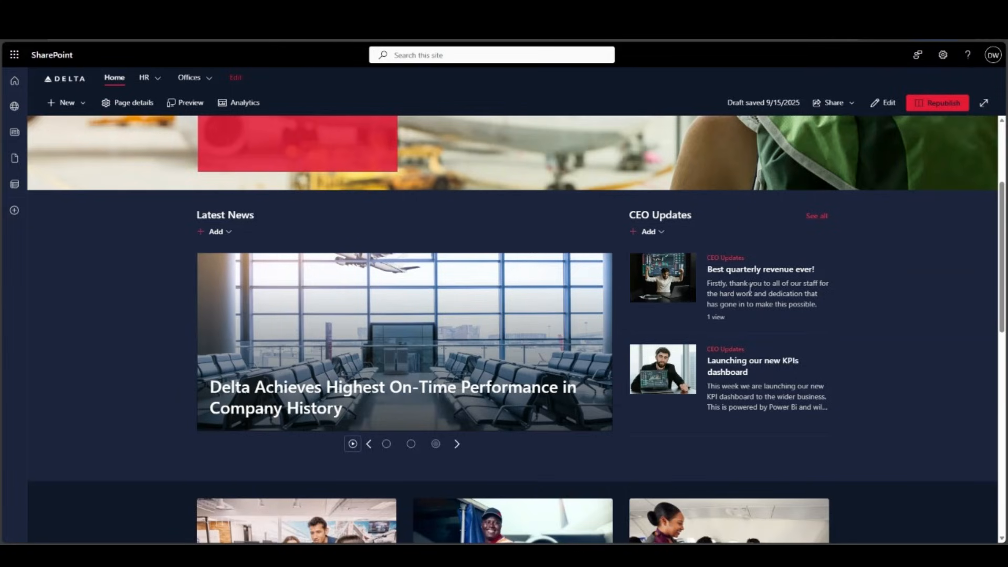
mouse_move(760, 270)
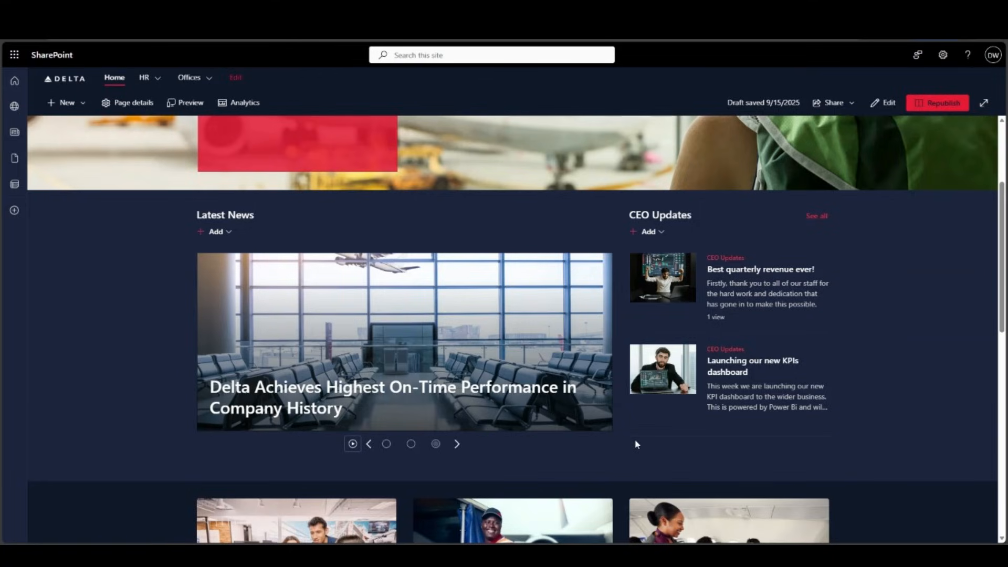
mouse_move(543, 431)
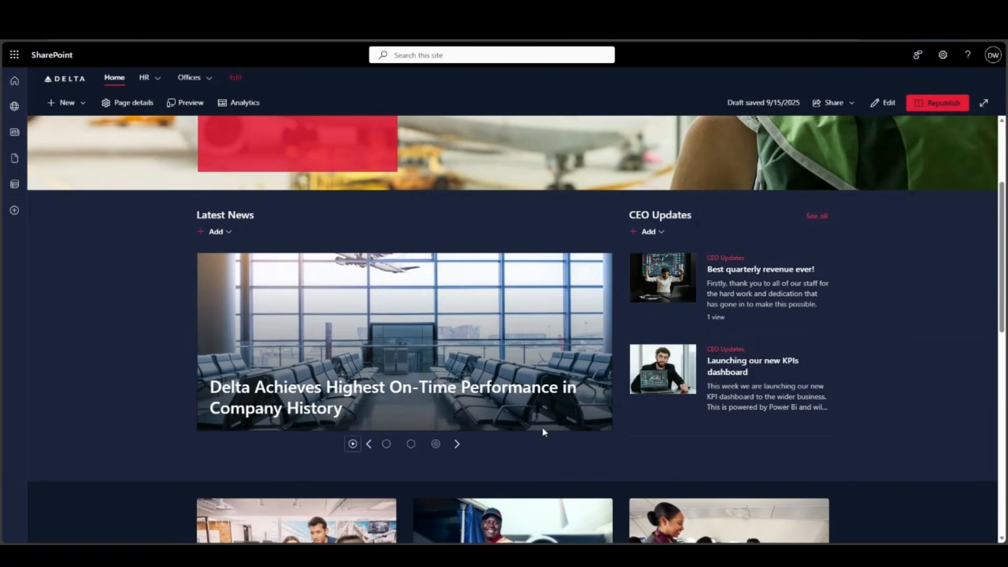
mouse_move(920, 368)
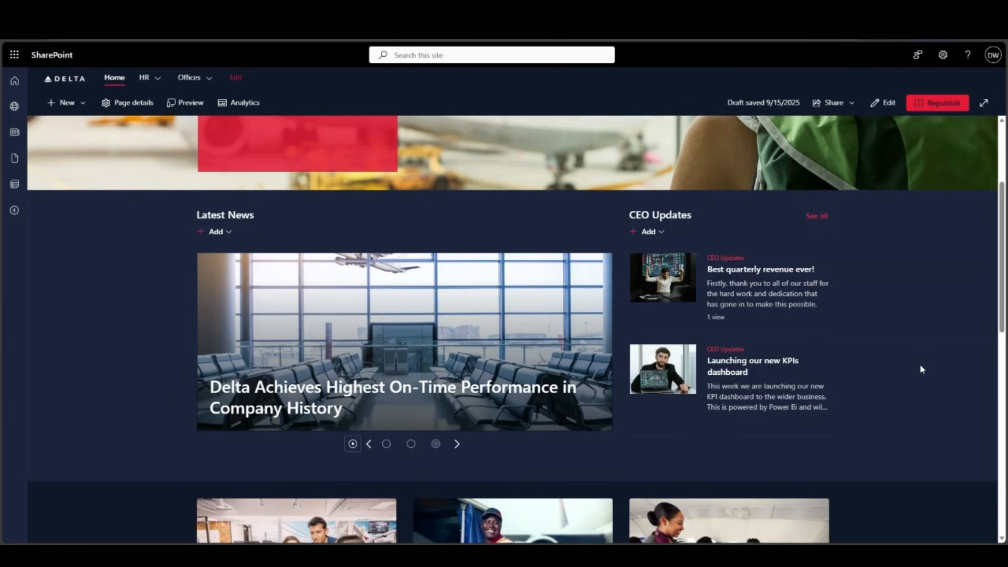
scroll("down", 3)
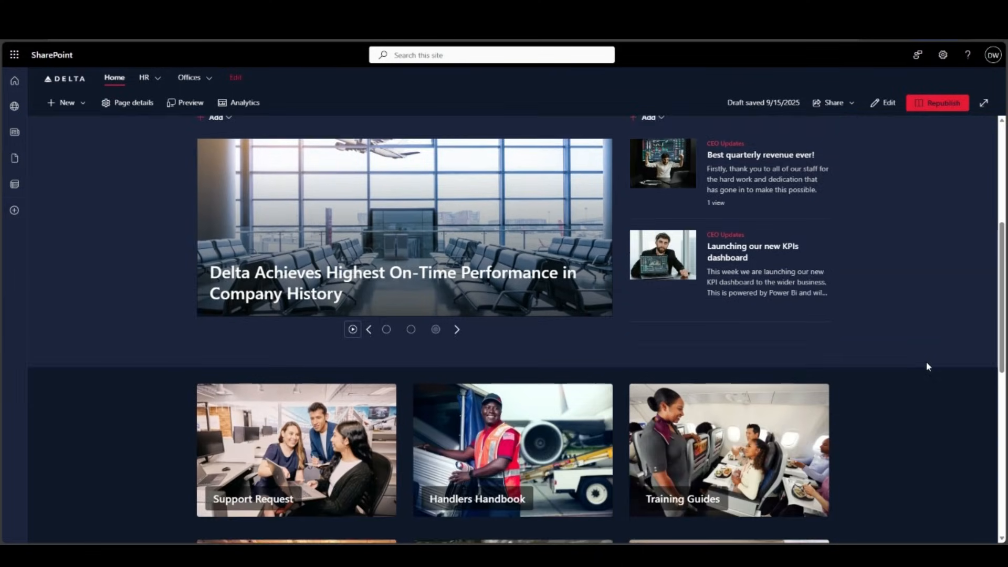
scroll("down", 3)
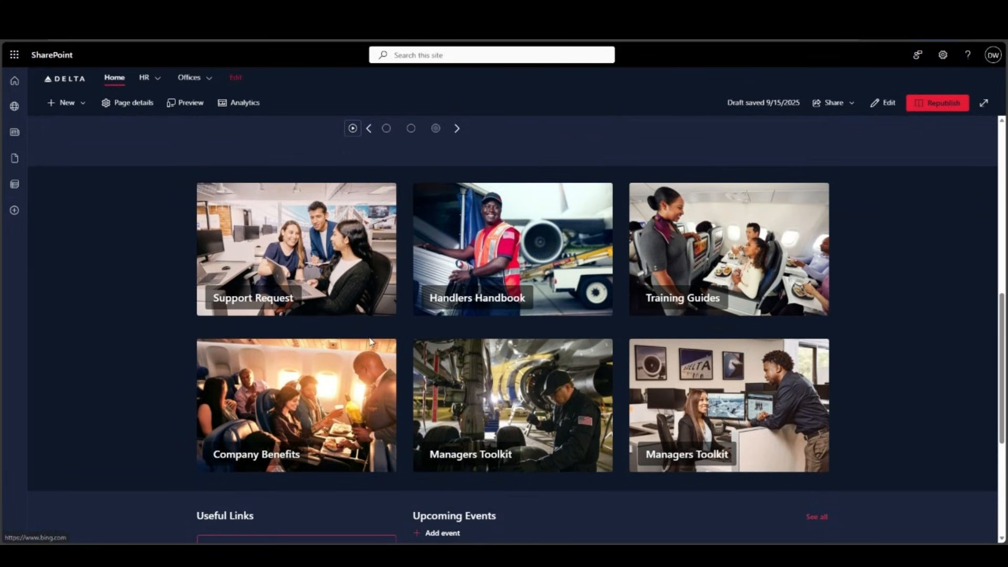
mouse_move(148, 306)
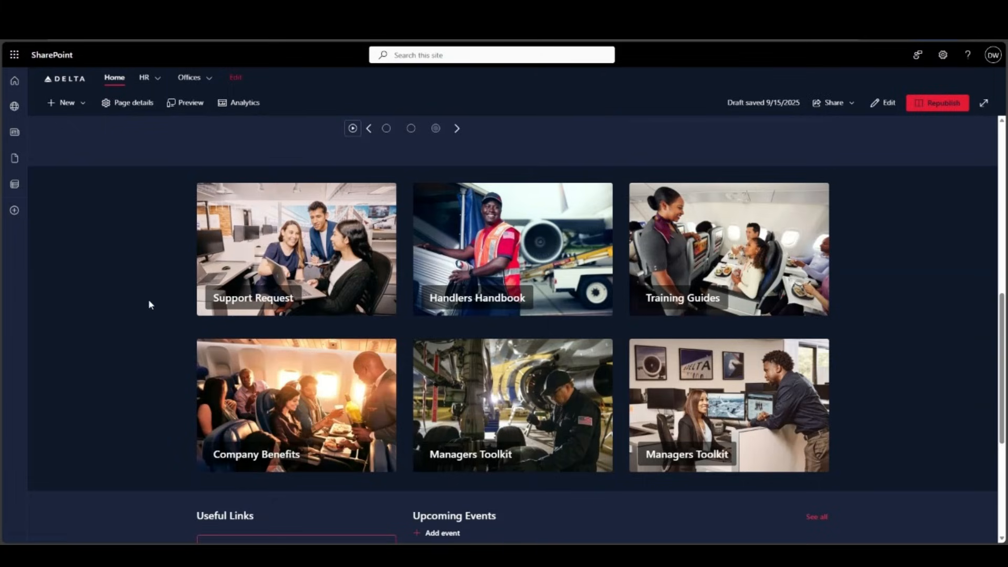
scroll("down", 3)
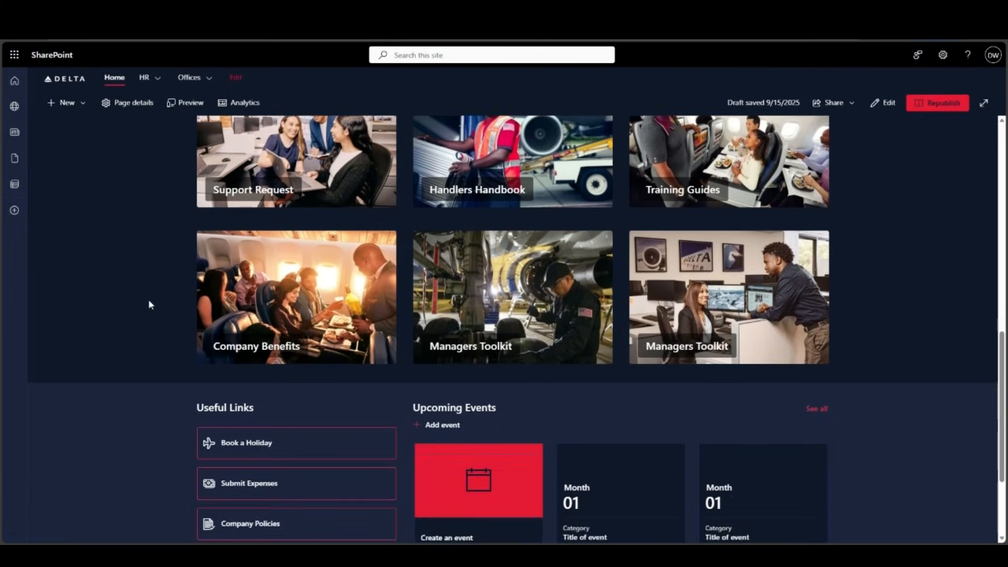
scroll("down", 3)
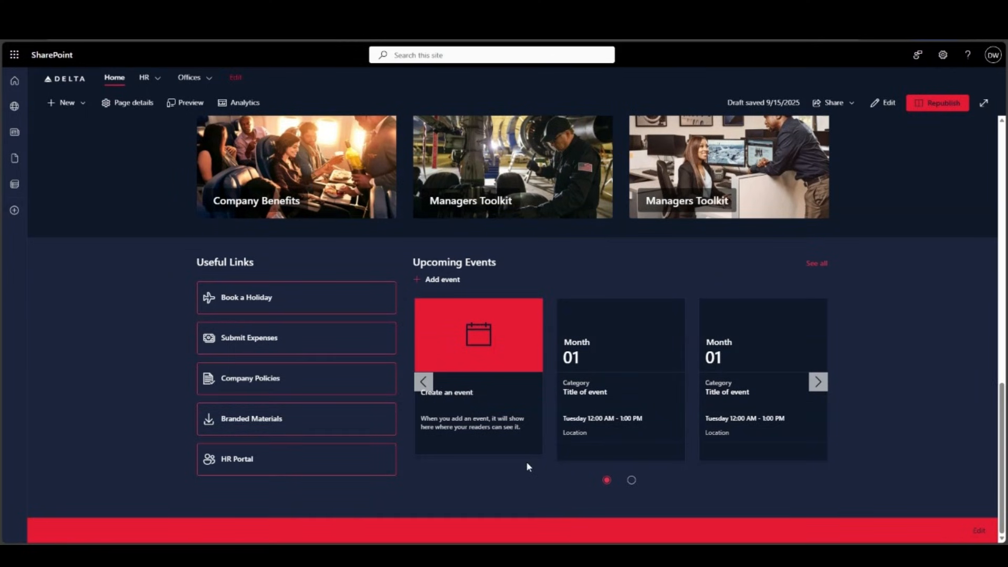
mouse_move(169, 297)
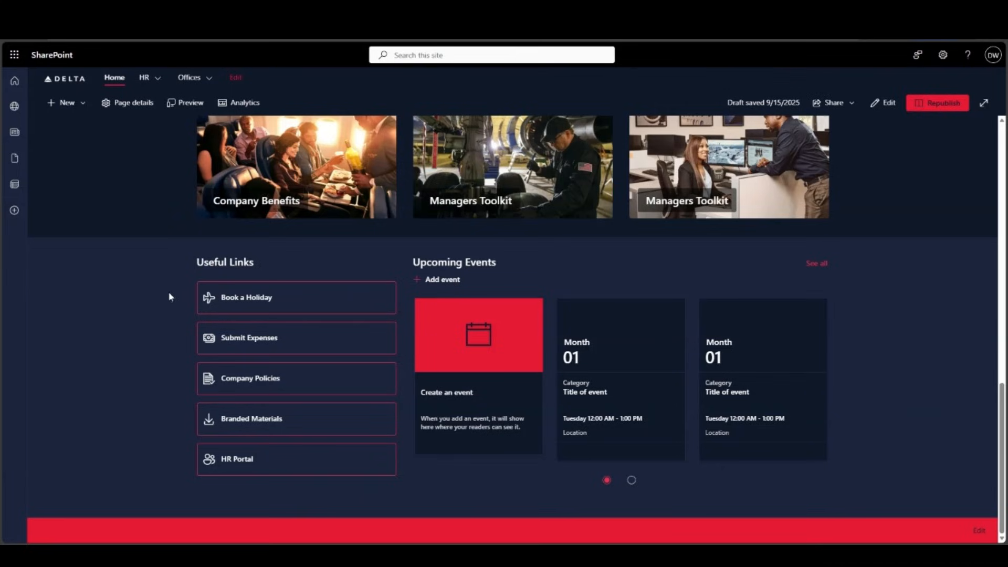
mouse_move(132, 421)
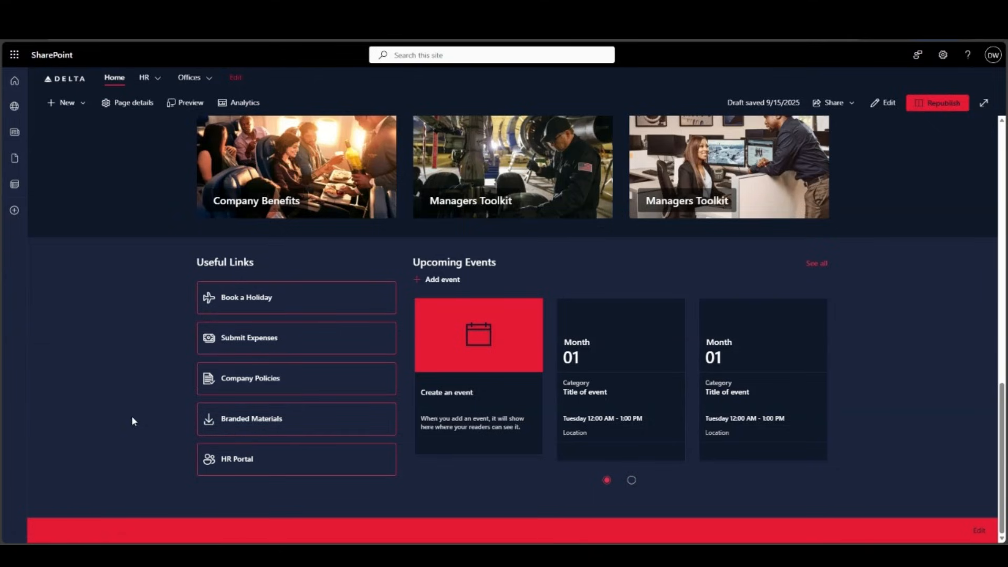
mouse_move(279, 336)
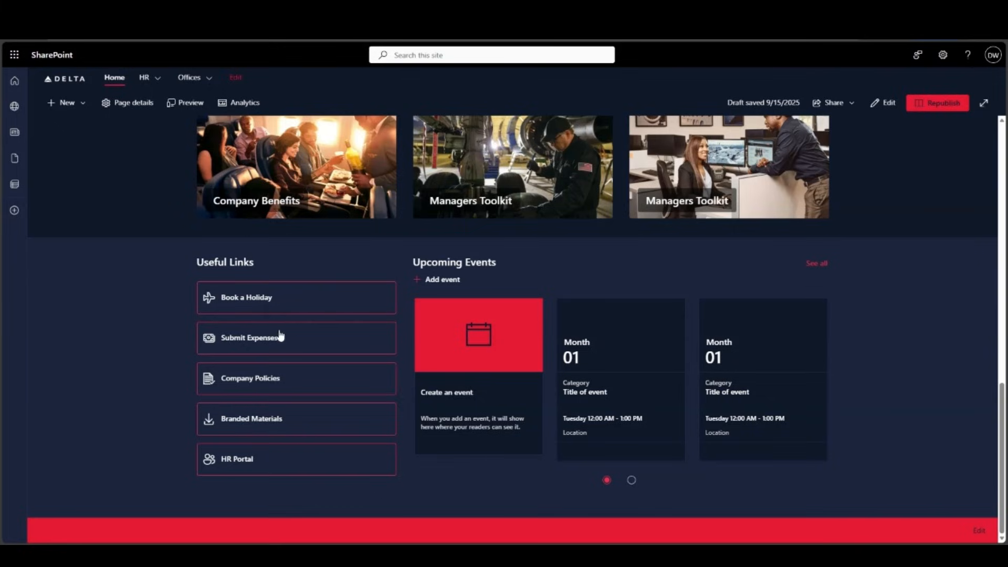
mouse_move(170, 390)
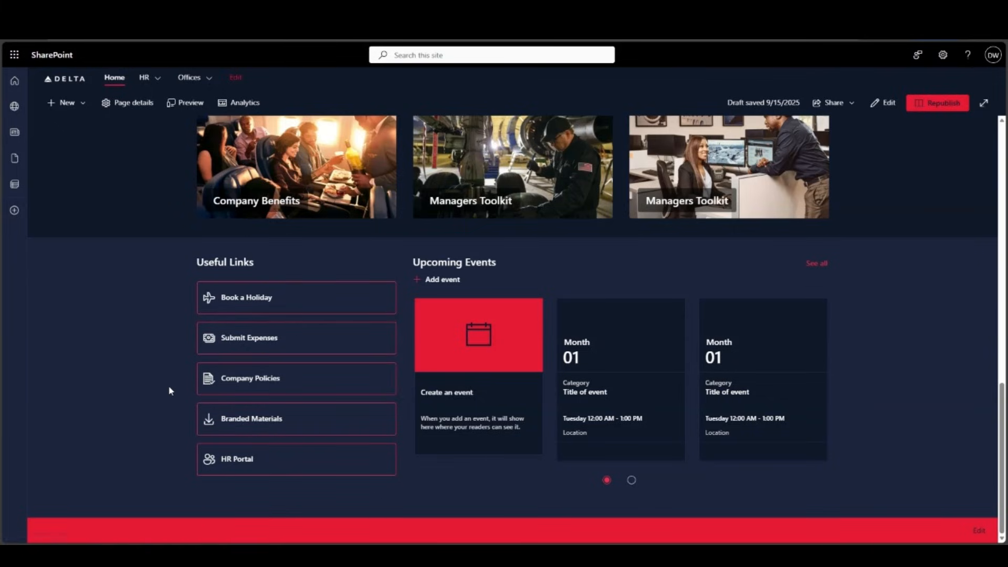
mouse_move(177, 398)
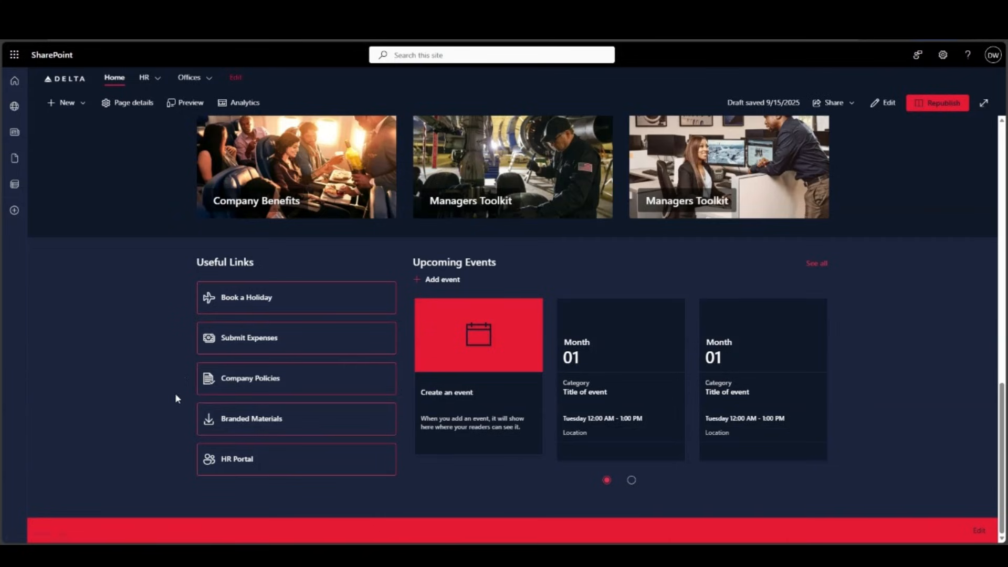
mouse_move(166, 135)
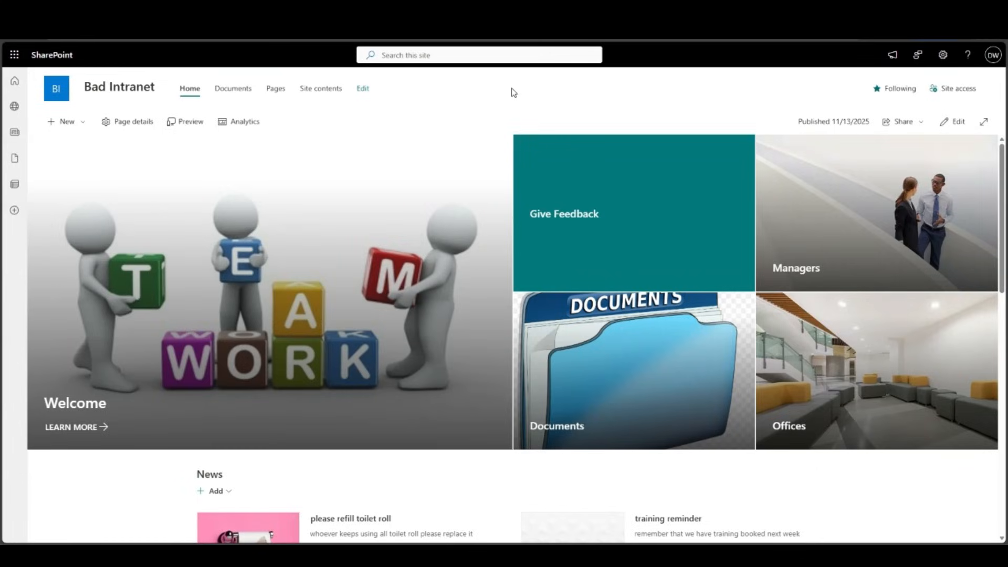
mouse_move(145, 485)
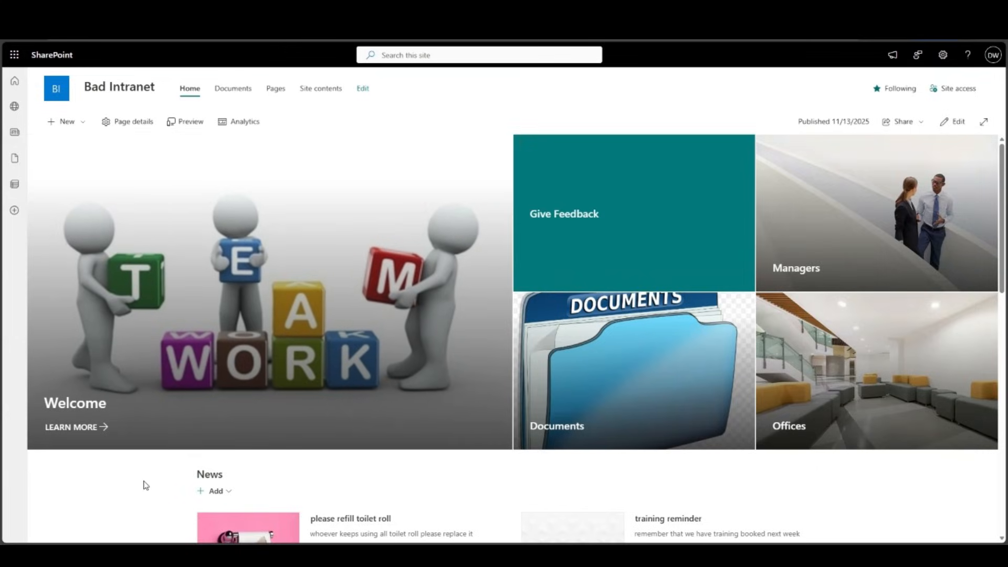
- Scroll down the Bad Intranet home page to its Events and ten Quick Links
scroll("down", 3)
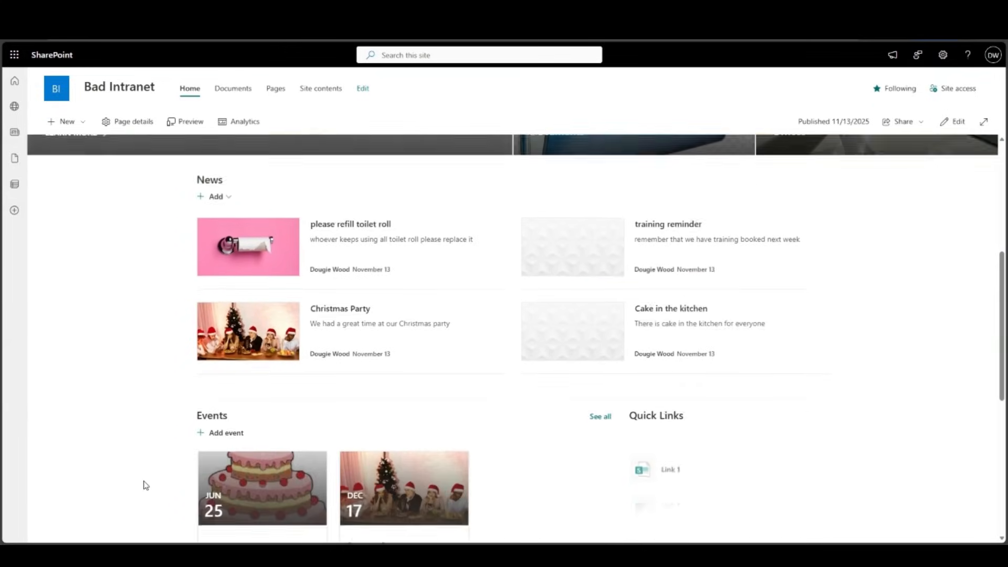
scroll("down", 3)
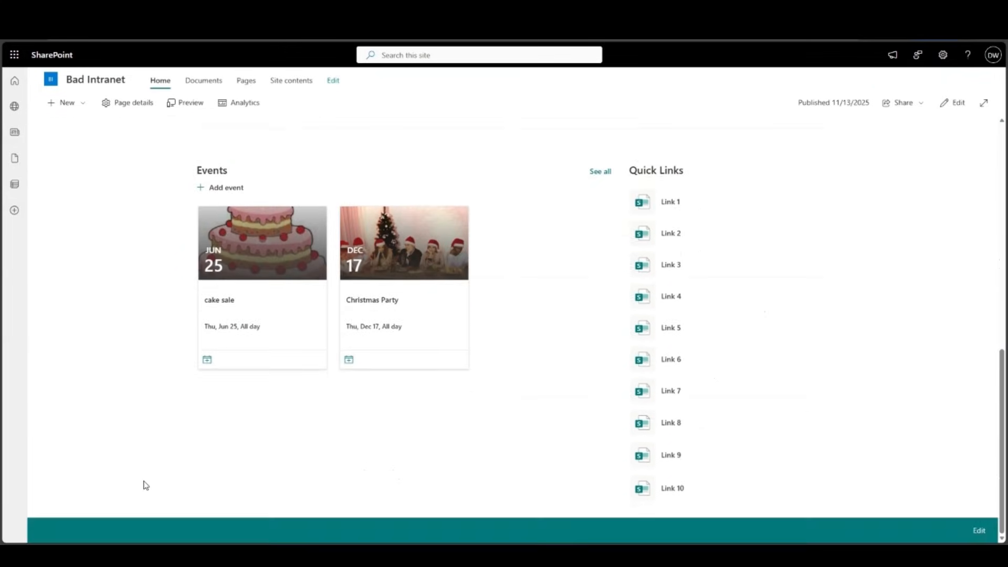
mouse_move(671, 454)
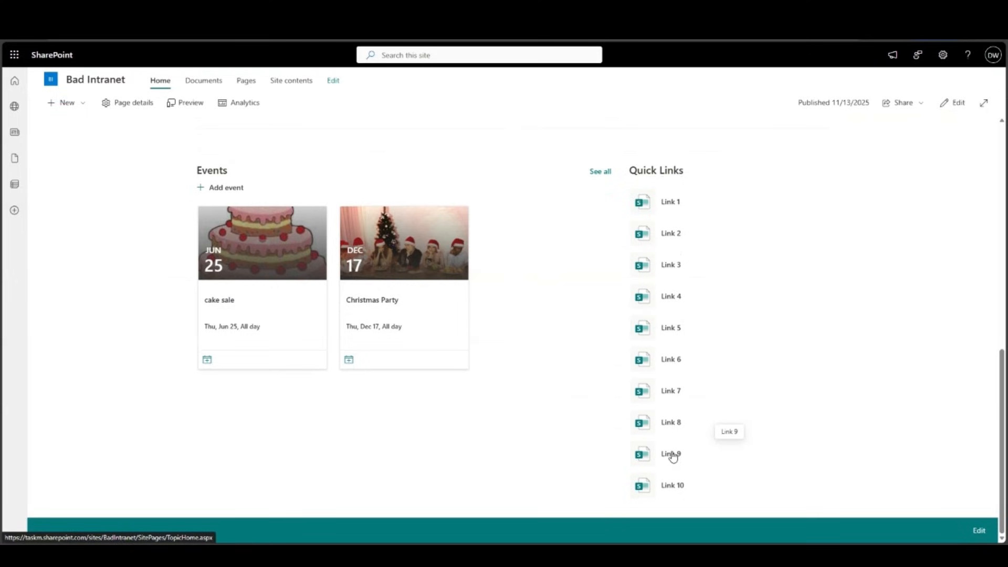
mouse_move(676, 171)
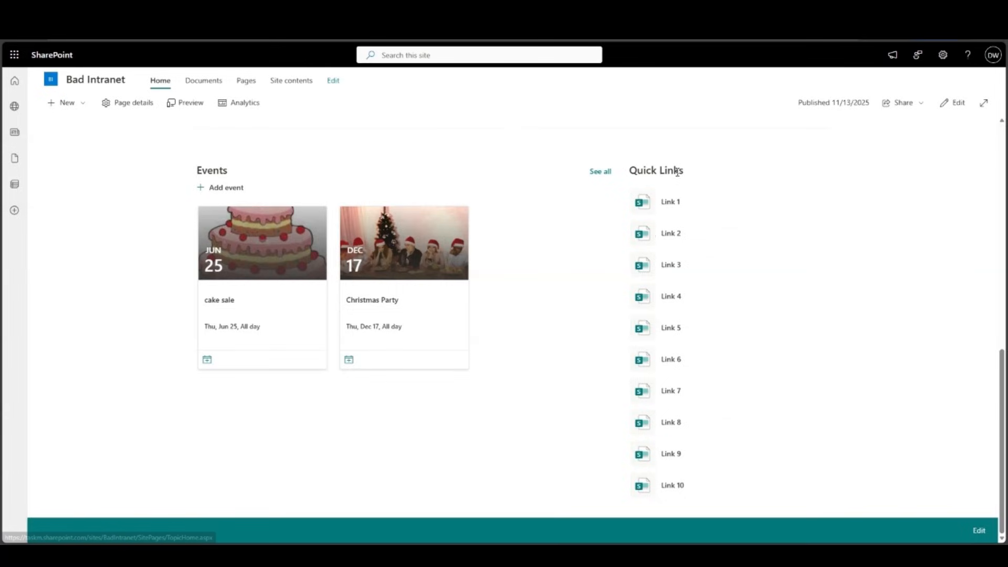
mouse_move(545, 494)
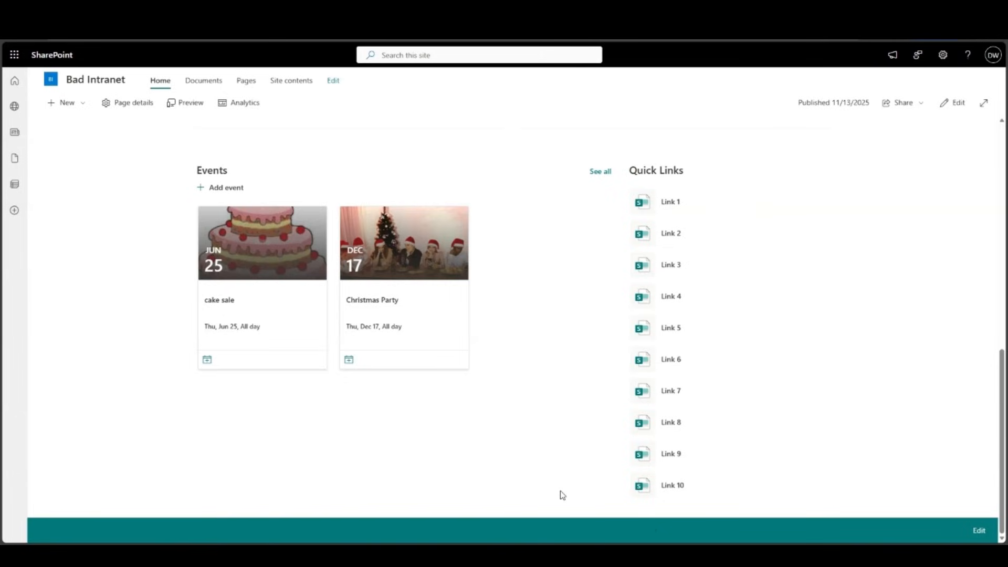
mouse_move(671, 202)
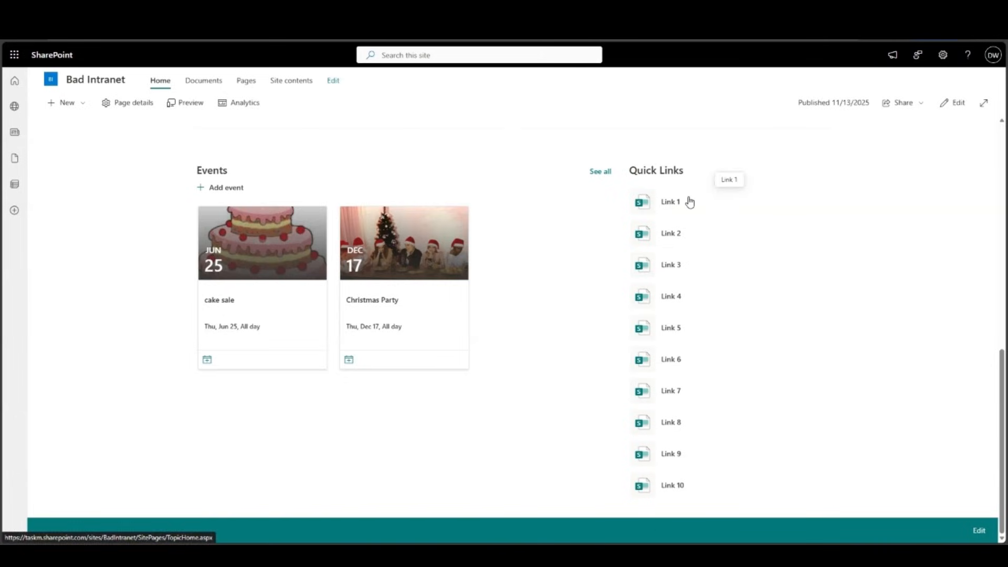
mouse_move(305, 371)
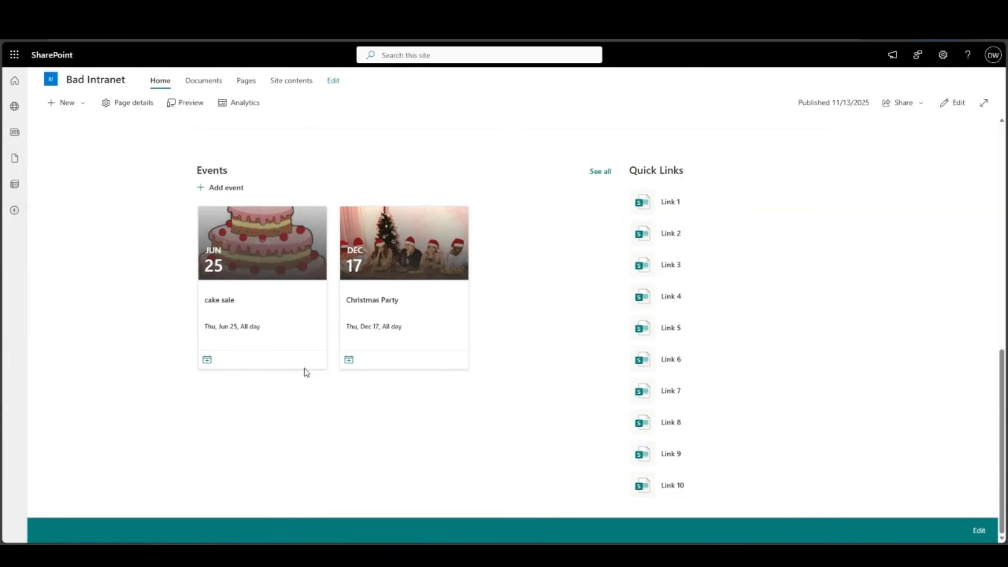
mouse_move(190, 384)
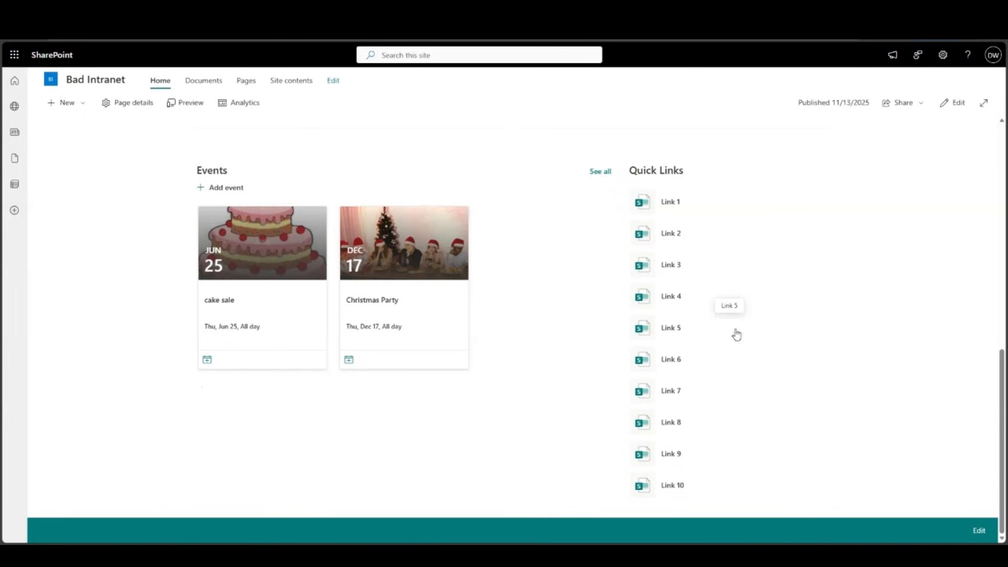
mouse_move(660, 359)
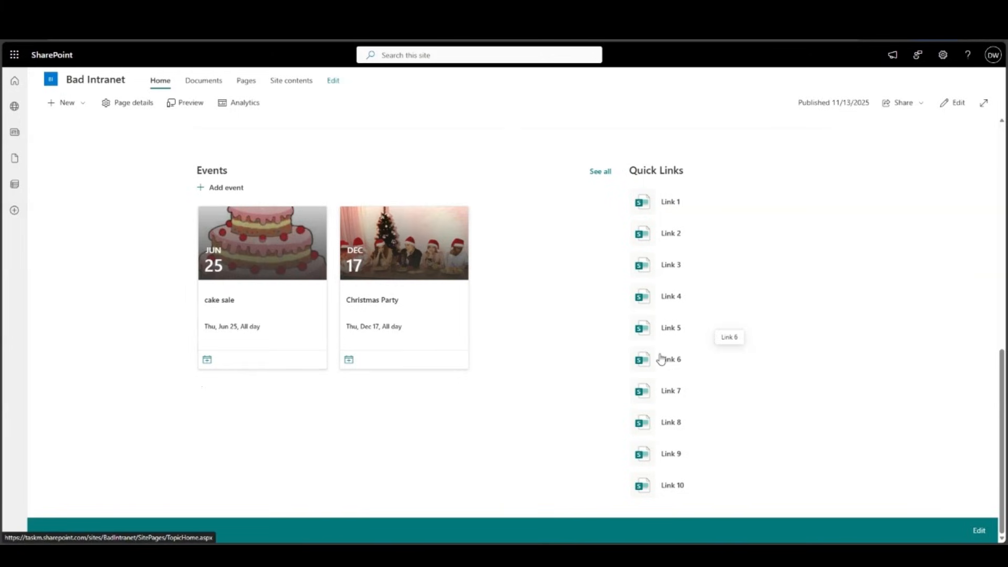
mouse_move(648, 380)
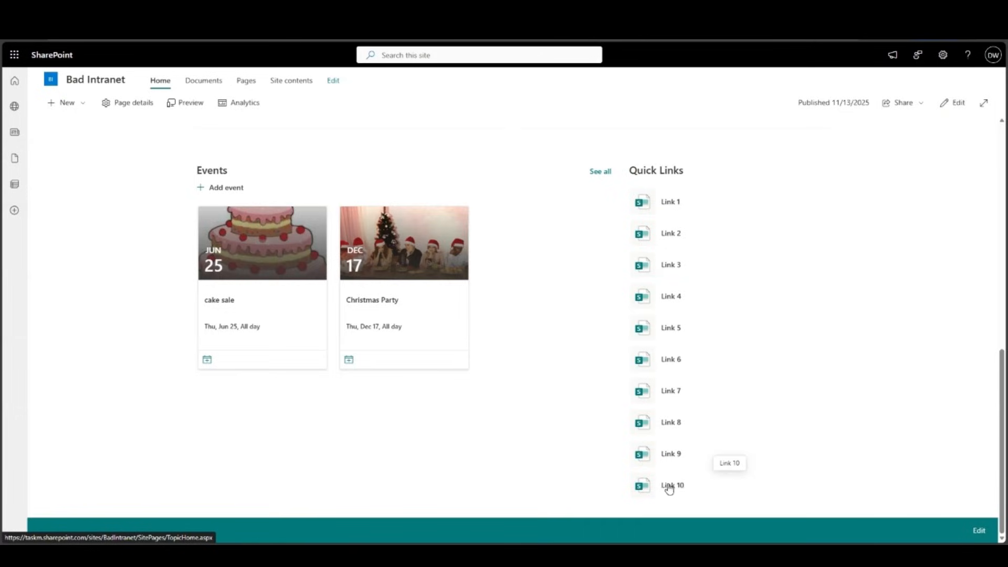
mouse_move(682, 363)
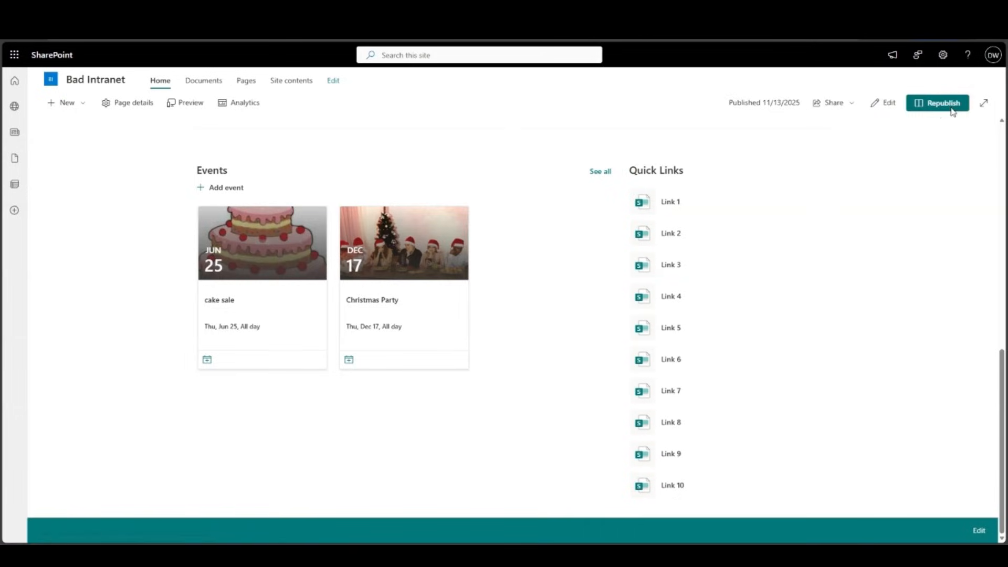
- Edit the page, remove Link 7 to Link 10 from Quick Links, republish, and resume editing
left_click(888, 102)
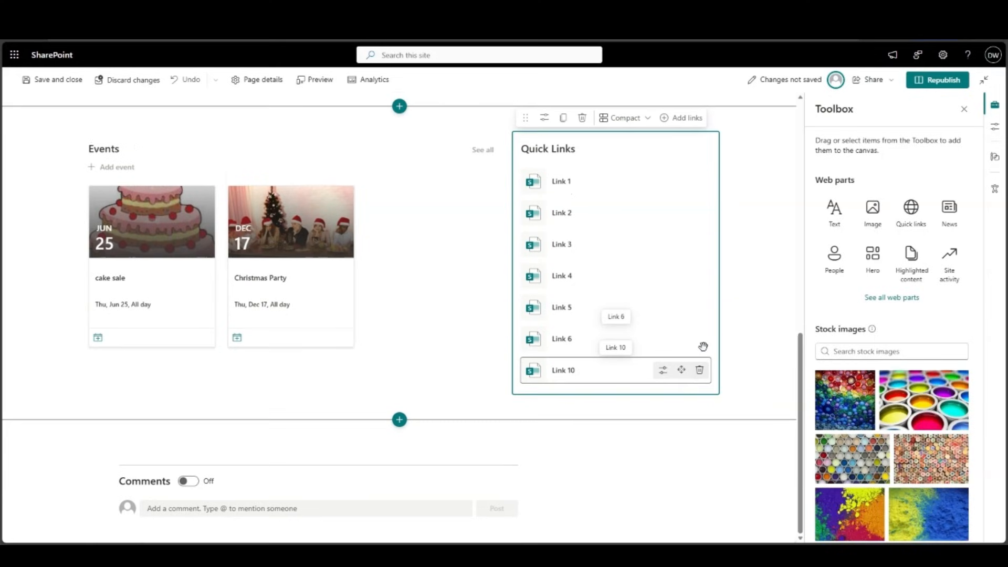
left_click(699, 369)
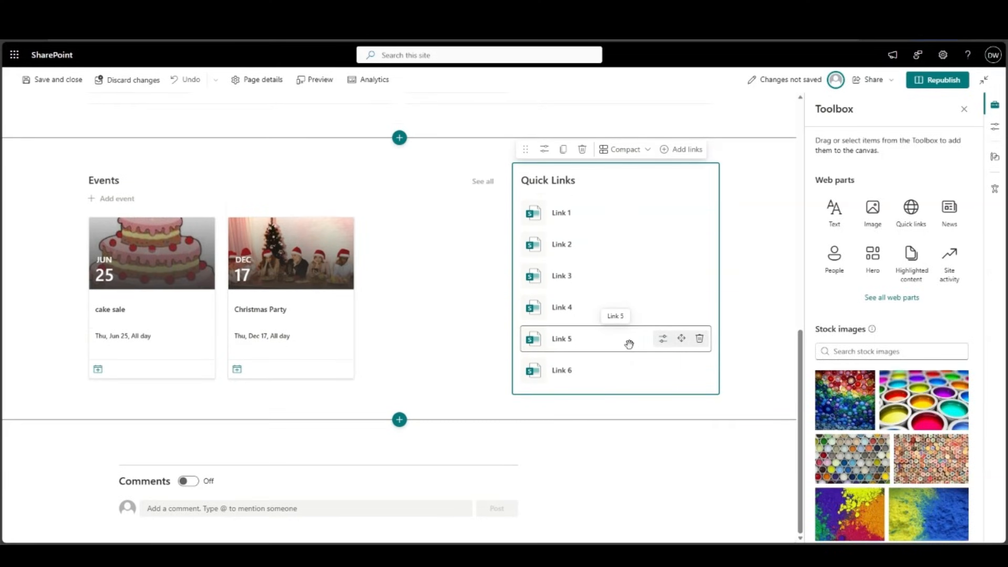
left_click(937, 80)
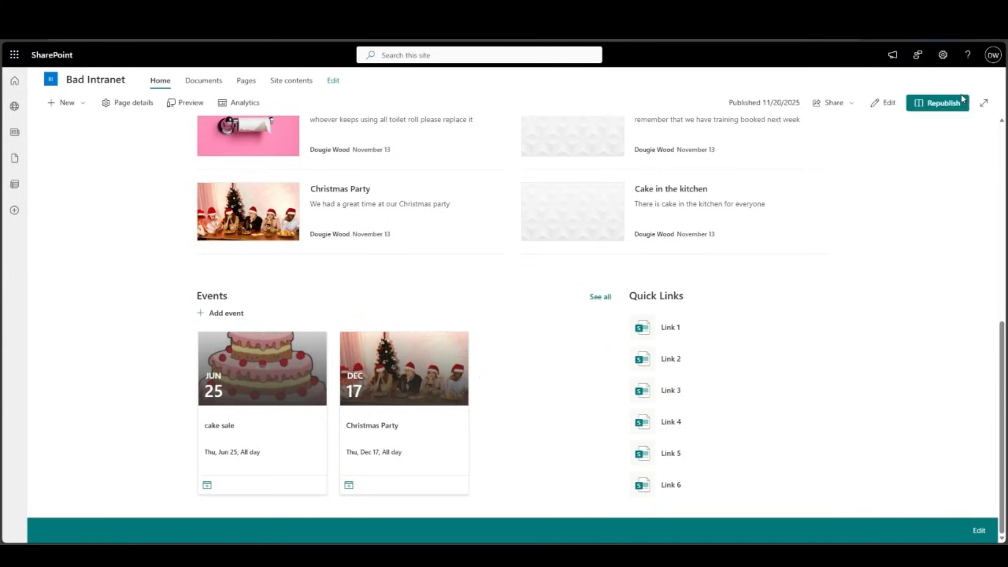
left_click(888, 102)
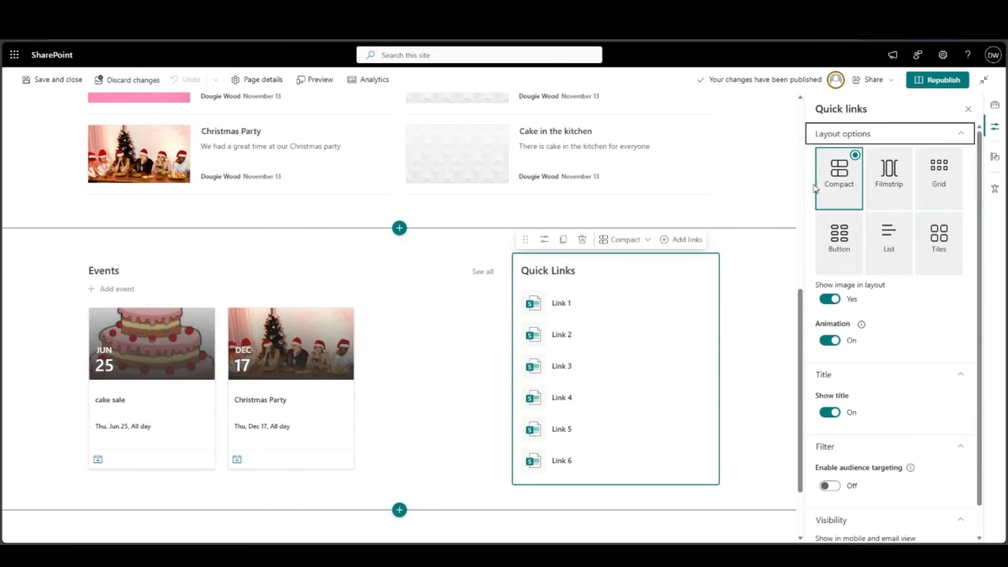
- Switch the Quick Links web part to the Button layout
left_click(838, 241)
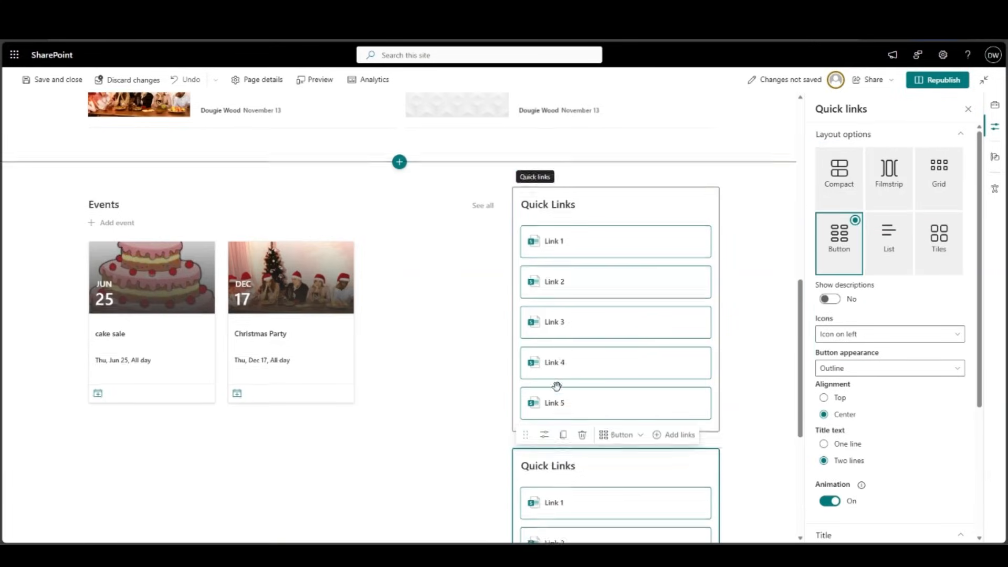
- Place Events and Quick Links side by side in the lower section and republish the page
scroll("down", 3)
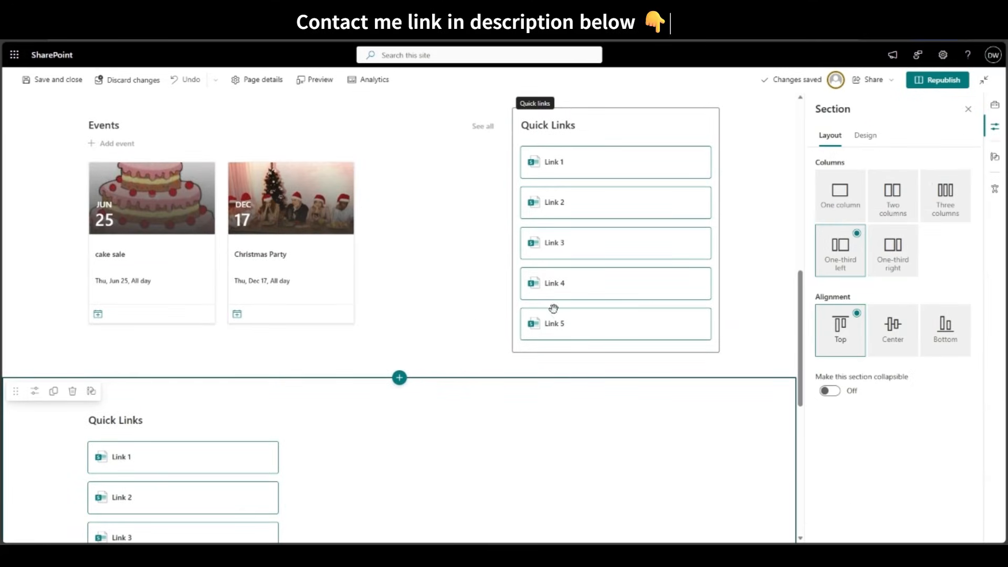
mouse_move(582, 114)
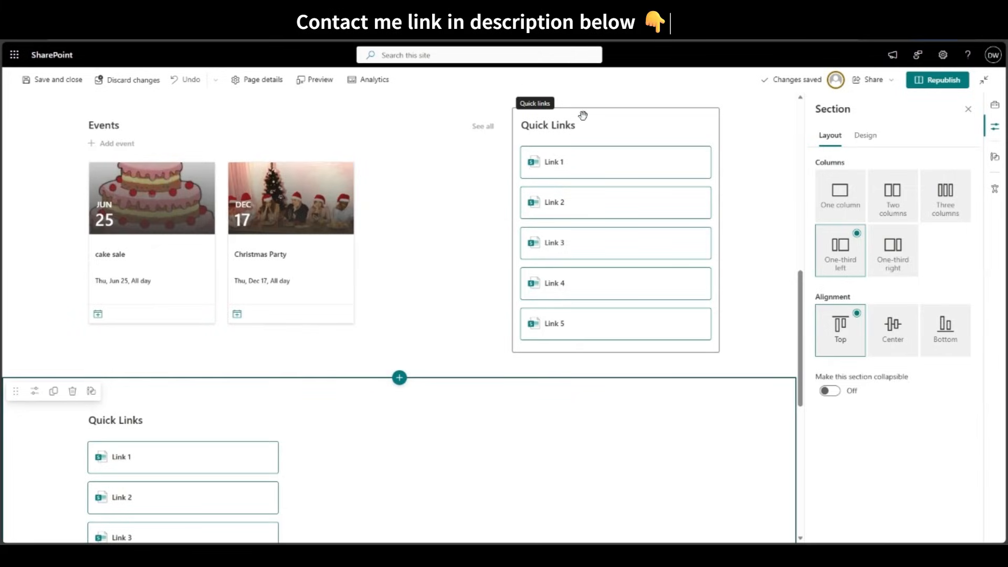
scroll("down", 3)
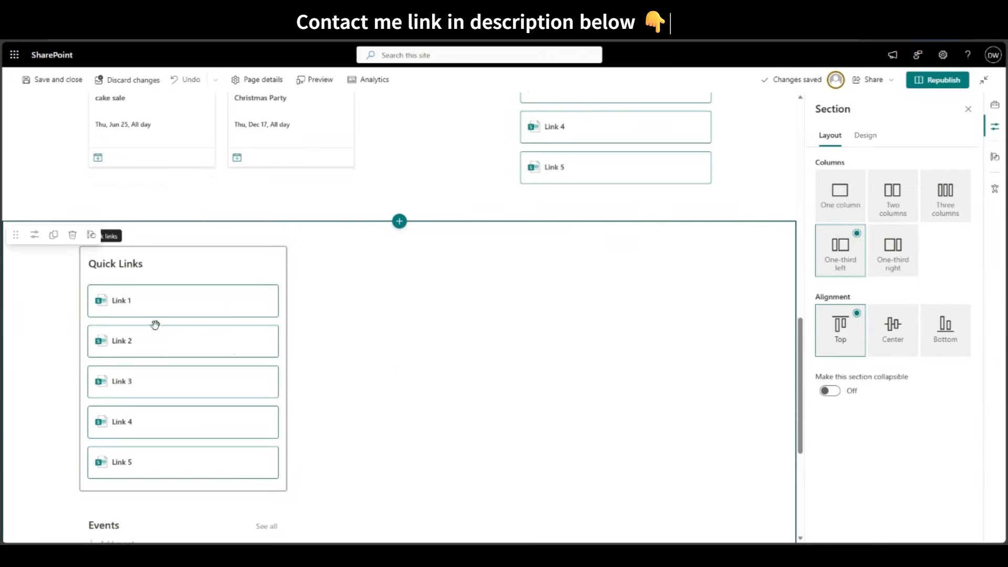
mouse_move(393, 309)
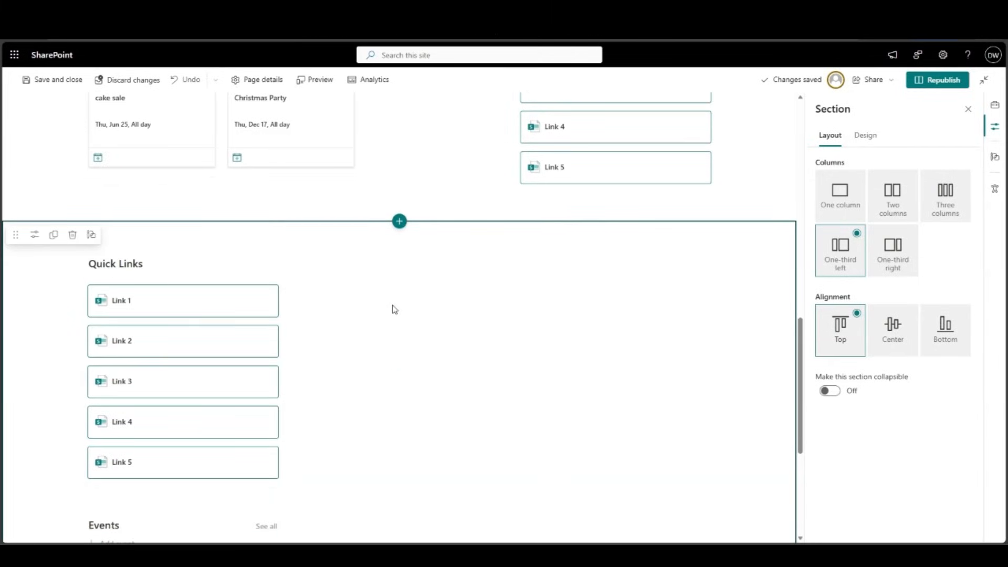
mouse_move(130, 266)
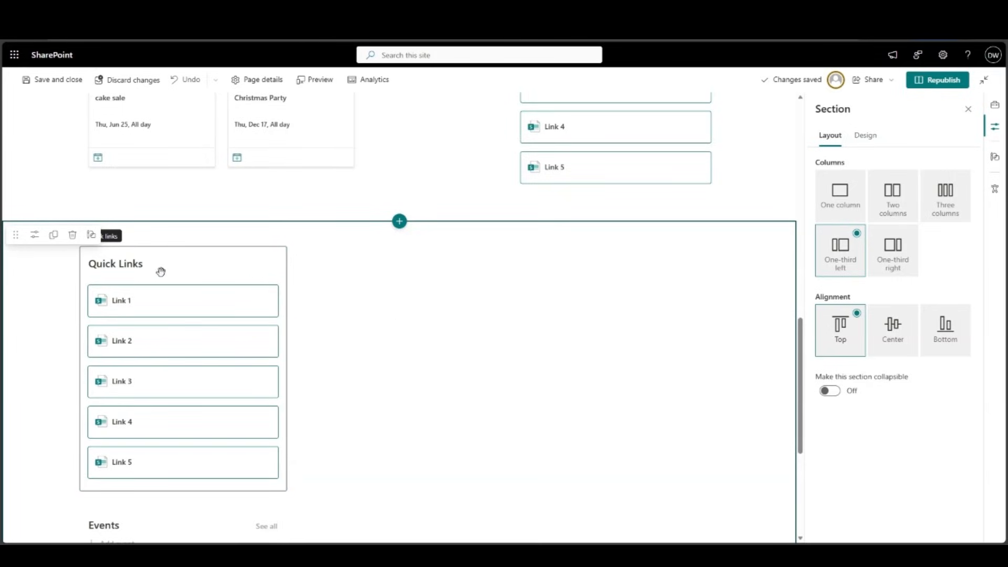
mouse_move(181, 268)
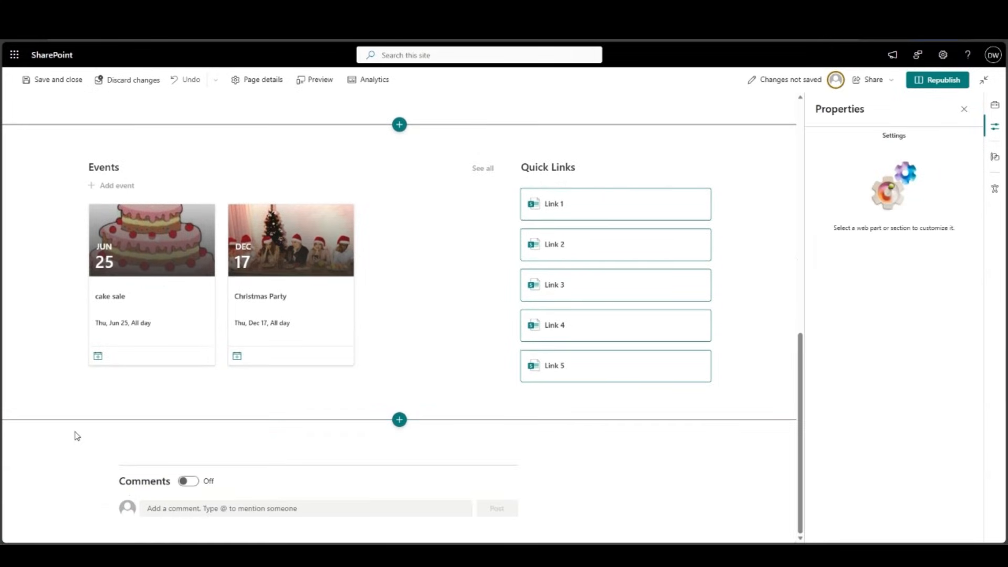
left_click(937, 78)
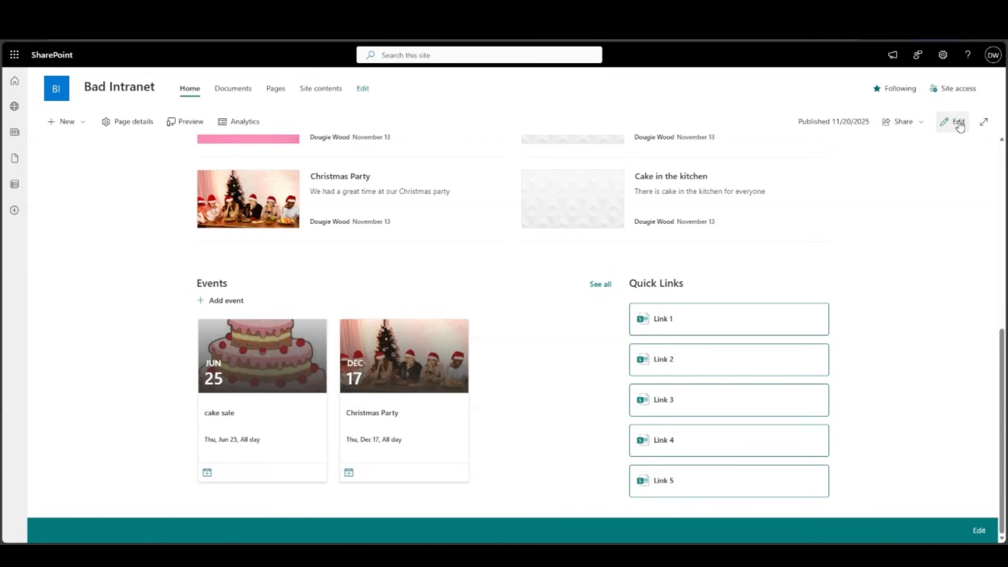
- Reopen Bad Intranet for editing and scroll down to the Events section
left_click(959, 122)
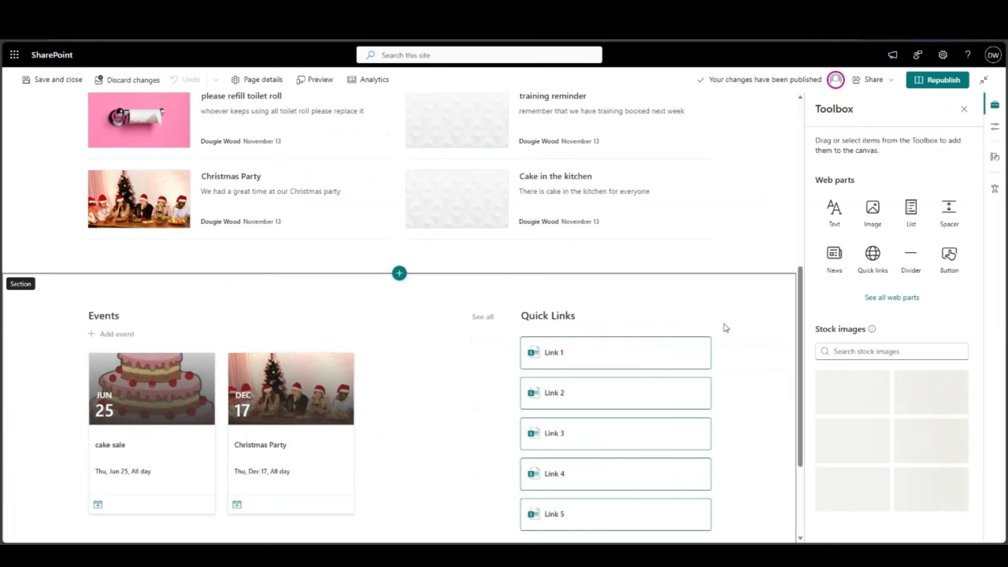
scroll("down", 3)
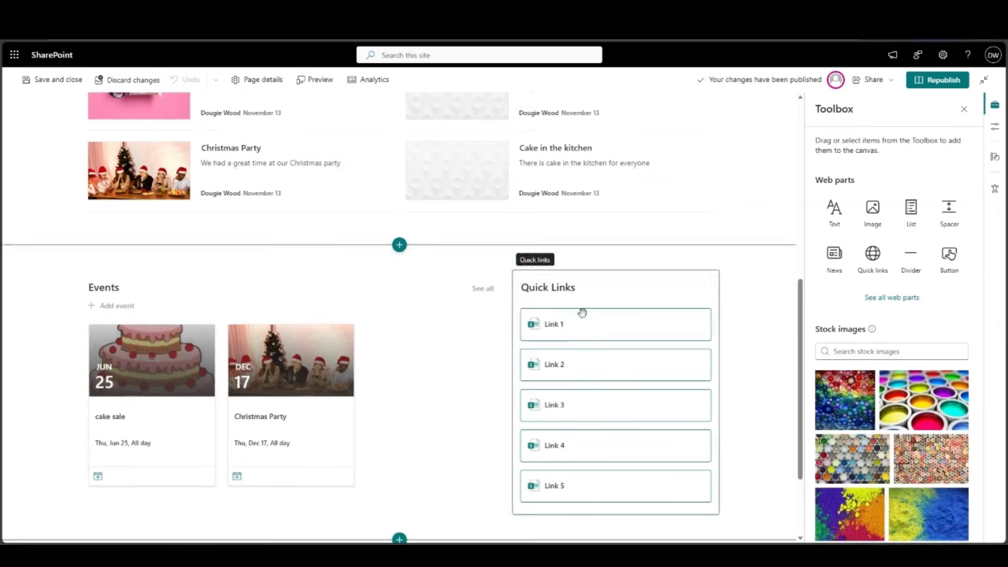
scroll("down", 3)
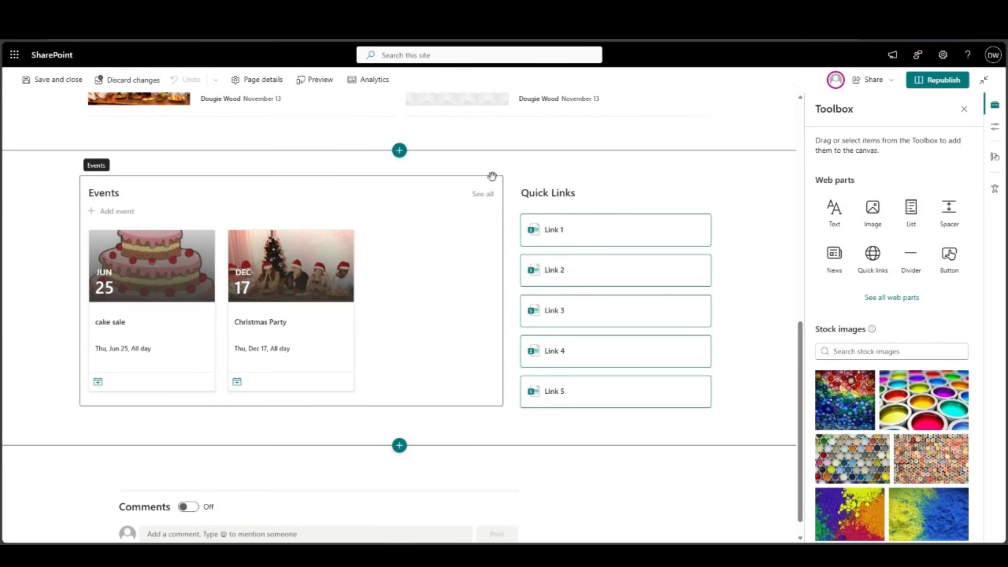
mouse_move(480, 206)
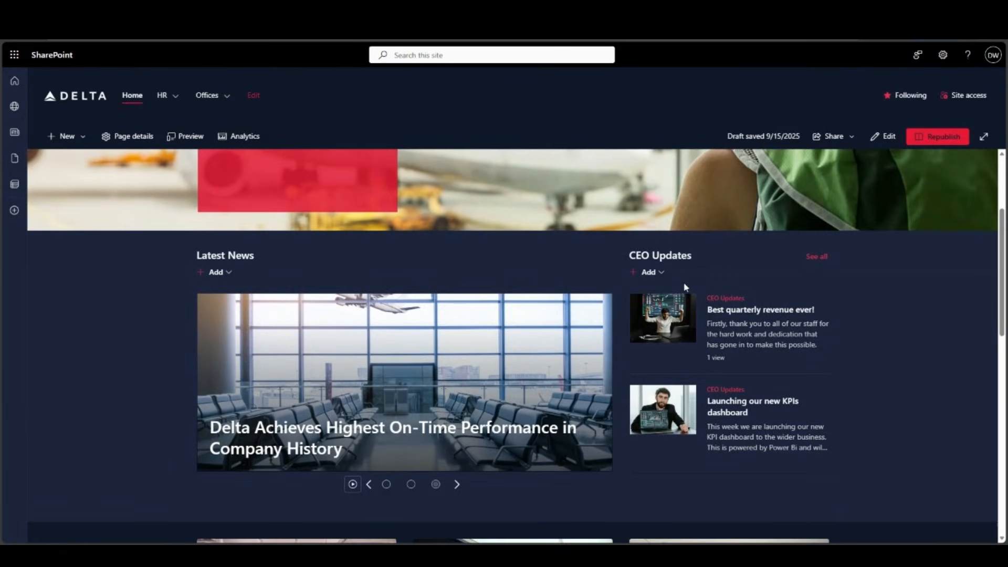
mouse_move(366, 294)
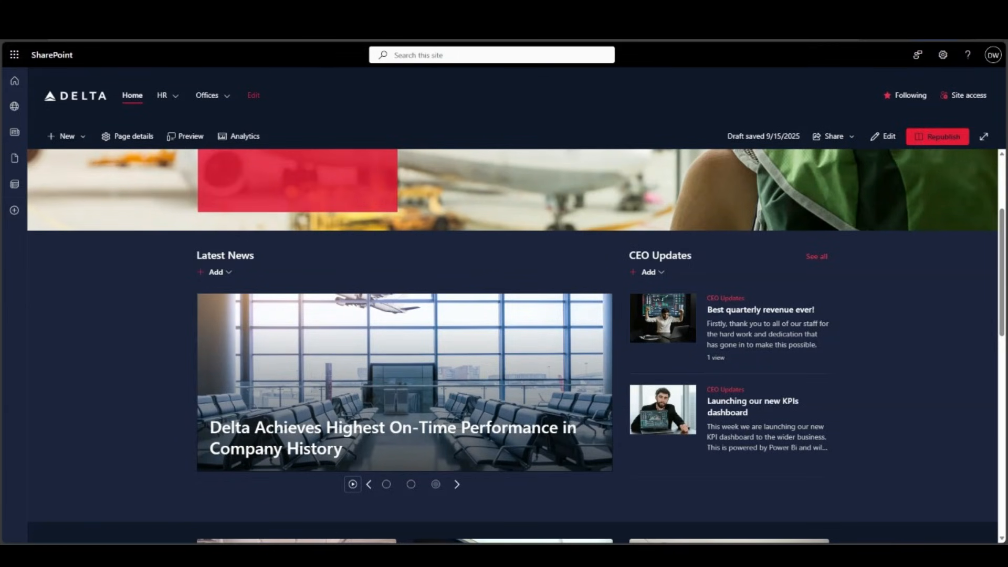
left_click(886, 135)
type("spacer")
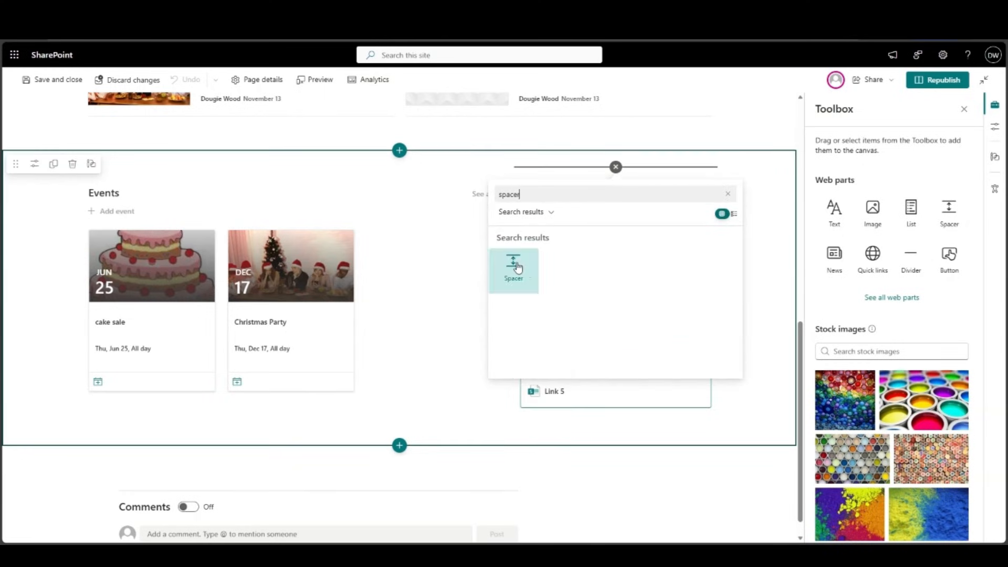
- Insert a Spacer above Quick Links and stretch it to about 160 pixels tall
left_click(514, 268)
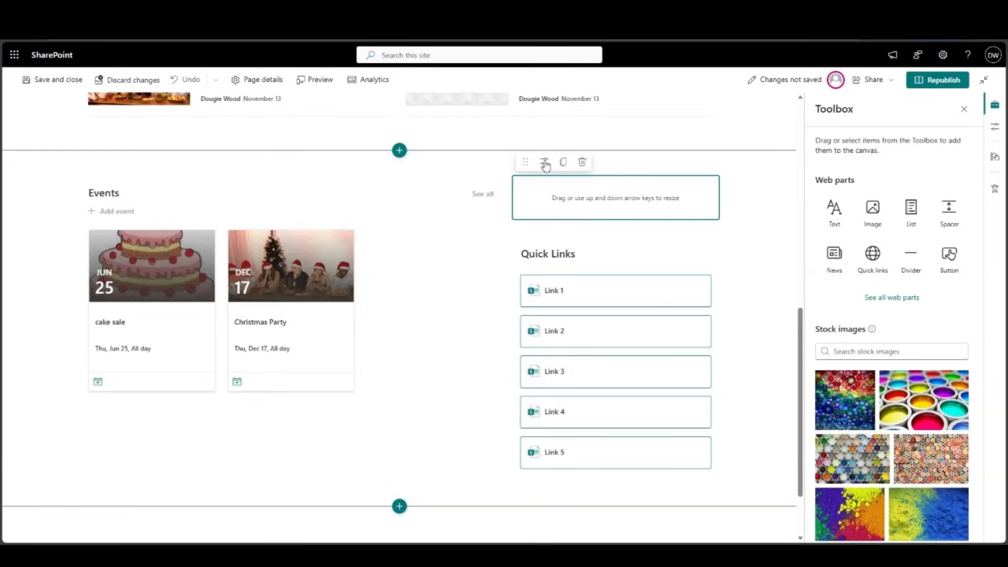
left_click(544, 162)
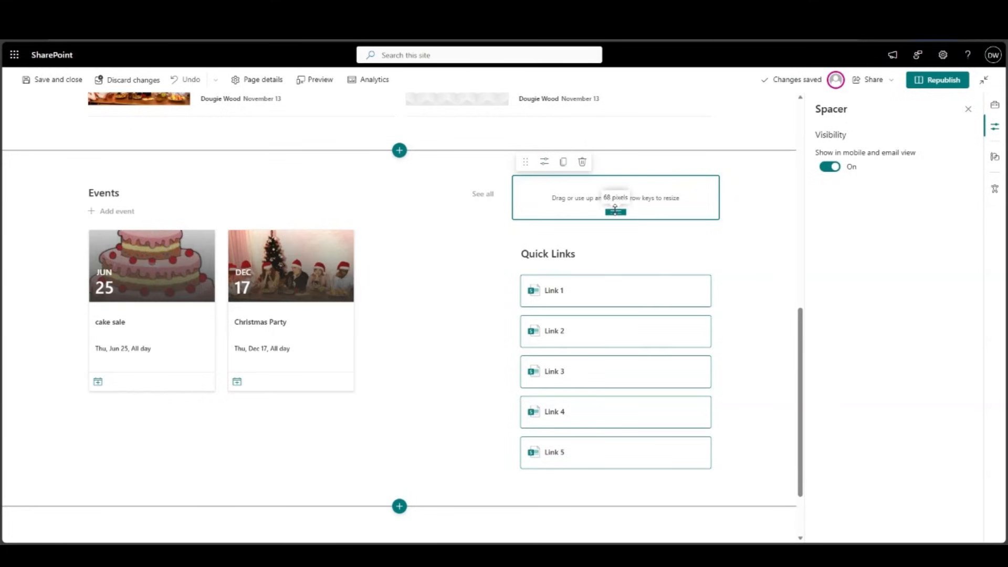
left_click_drag(615, 211, 609, 228)
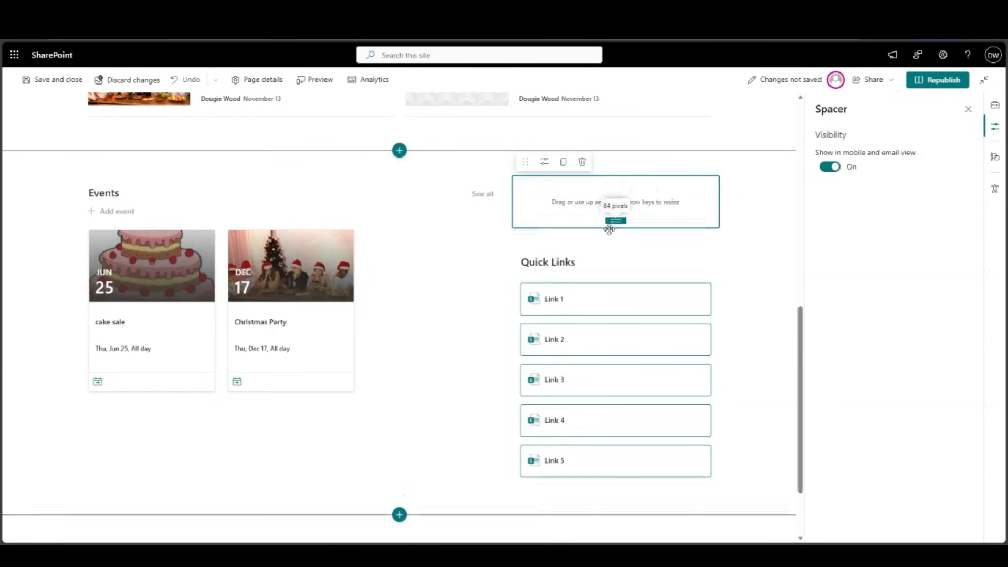
left_click_drag(614, 221, 614, 236)
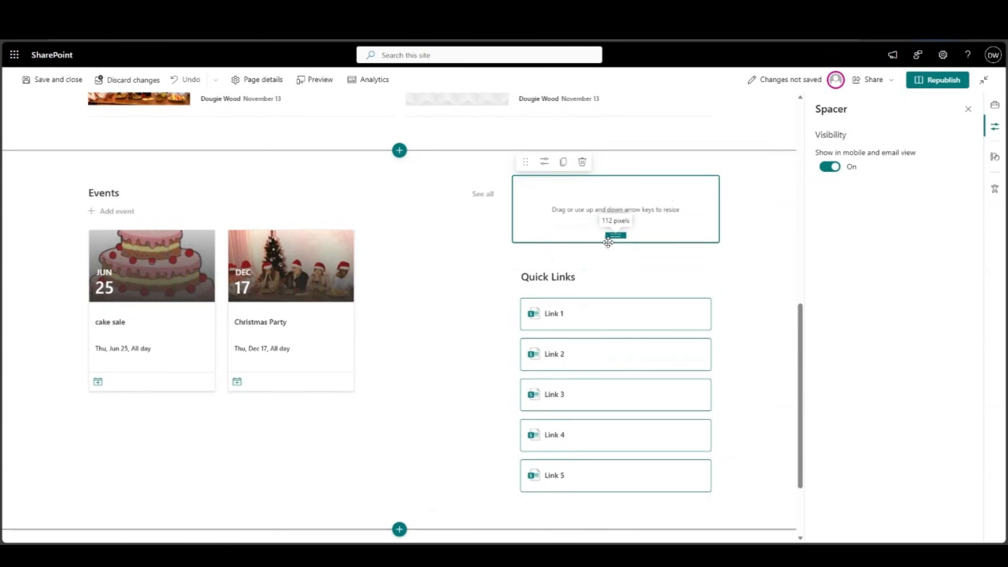
left_click_drag(614, 243, 614, 270)
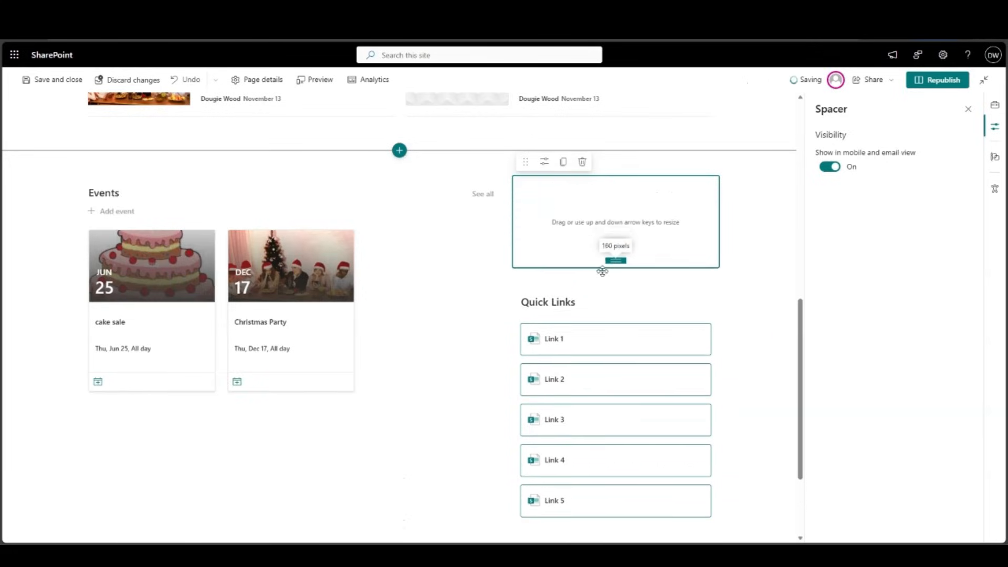
- Republish the home page with the spacer pushing Quick Links down beside Events
left_click(936, 78)
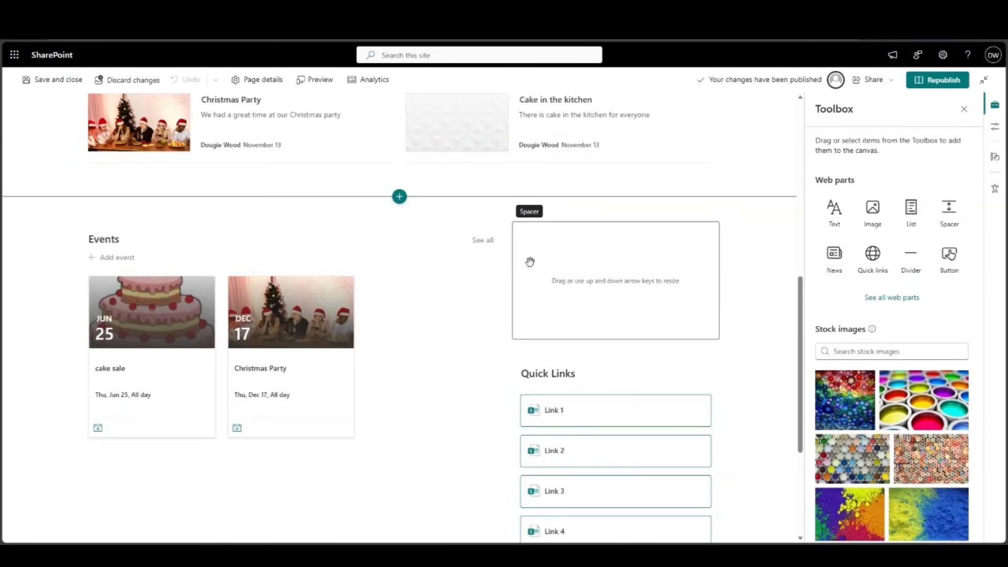
left_click(614, 279)
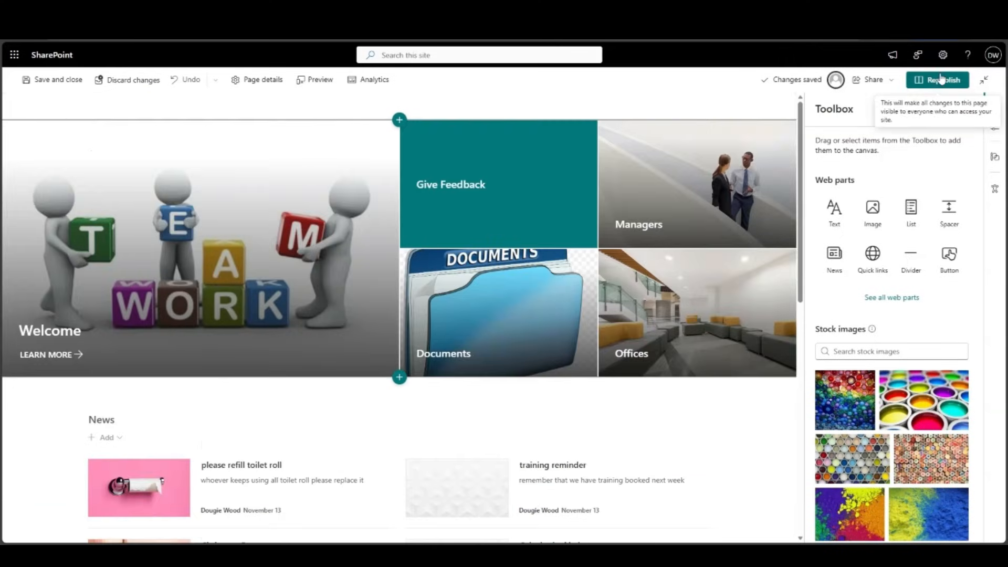
left_click(940, 79)
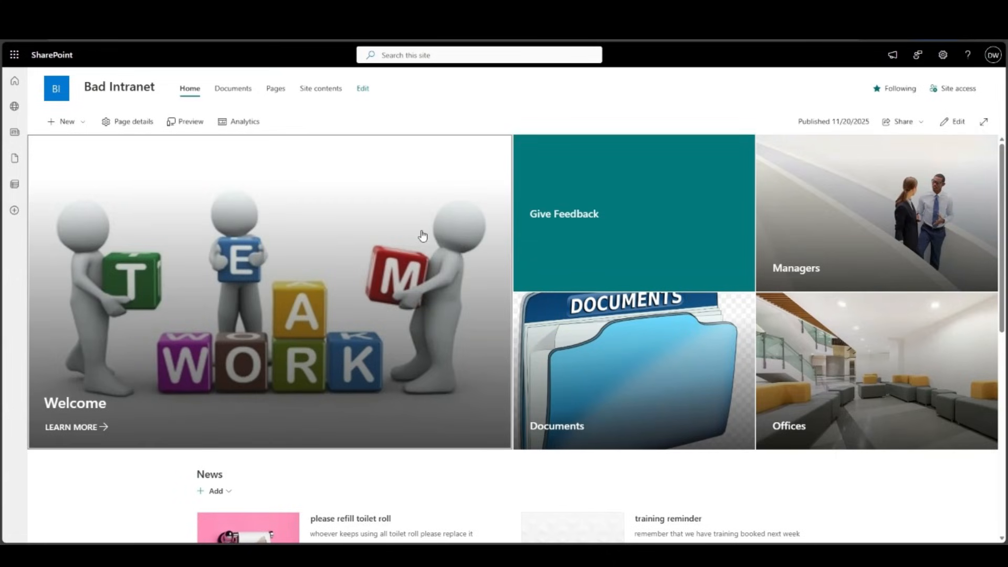
mouse_move(93, 225)
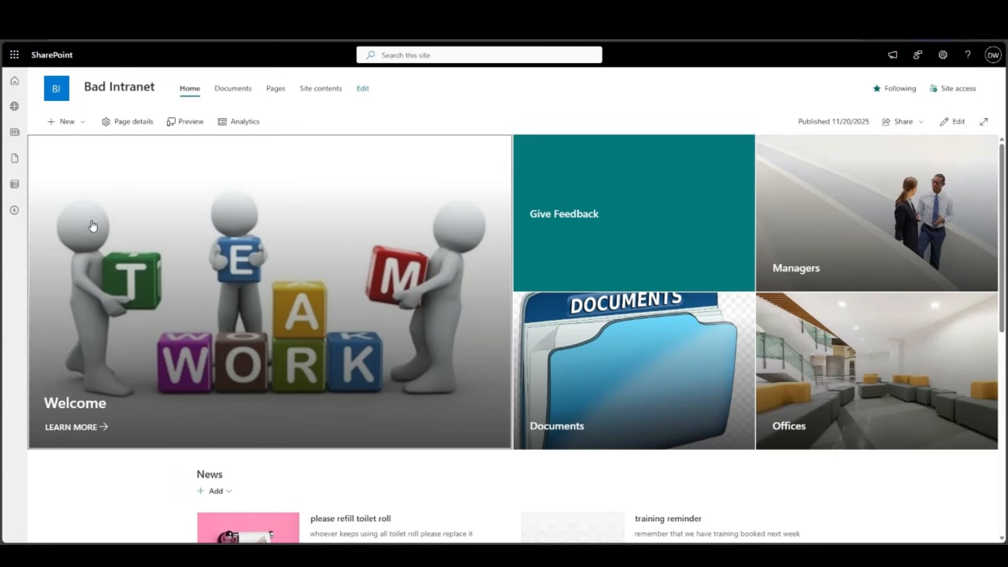
mouse_move(332, 221)
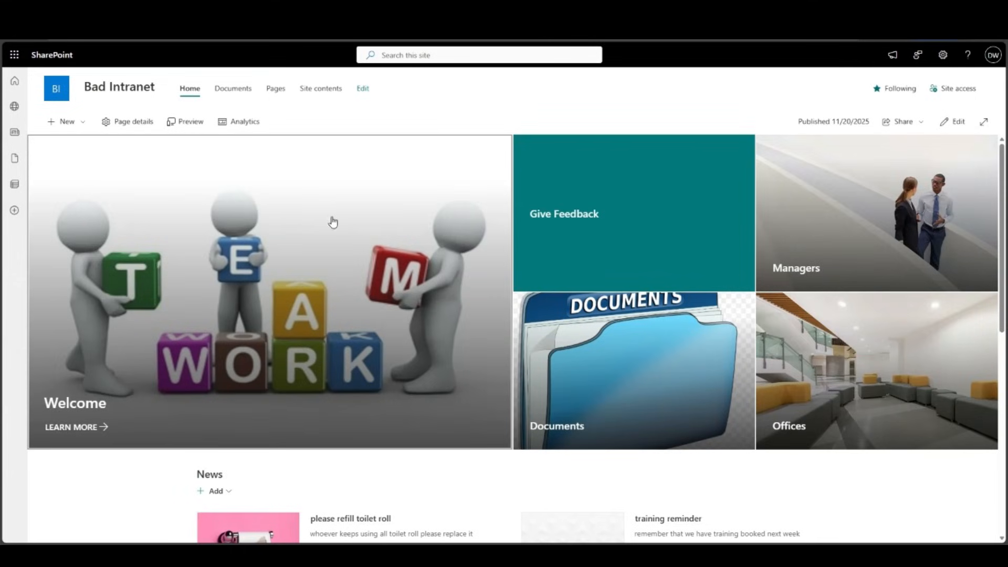
mouse_move(159, 288)
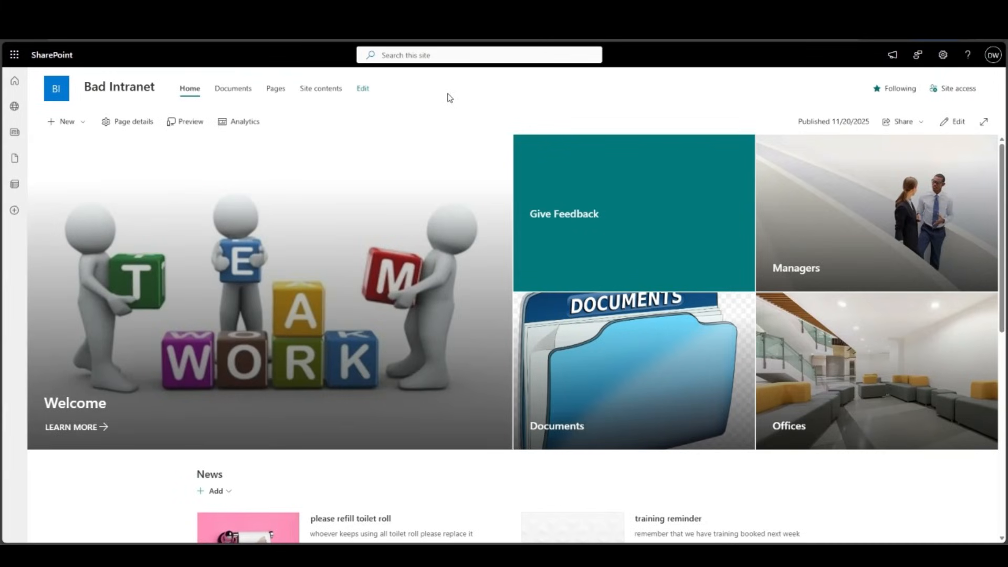
mouse_move(447, 98)
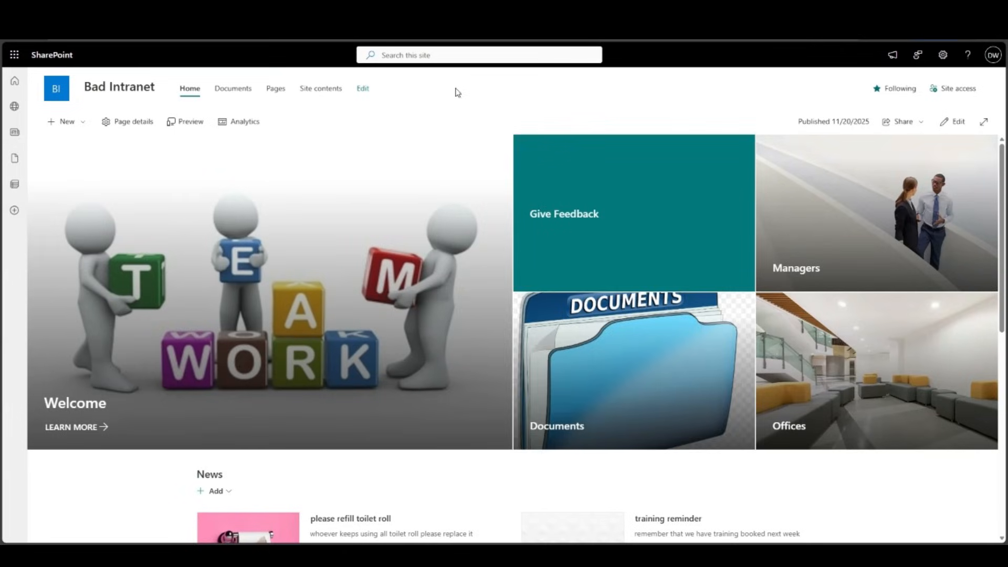
mouse_move(681, 493)
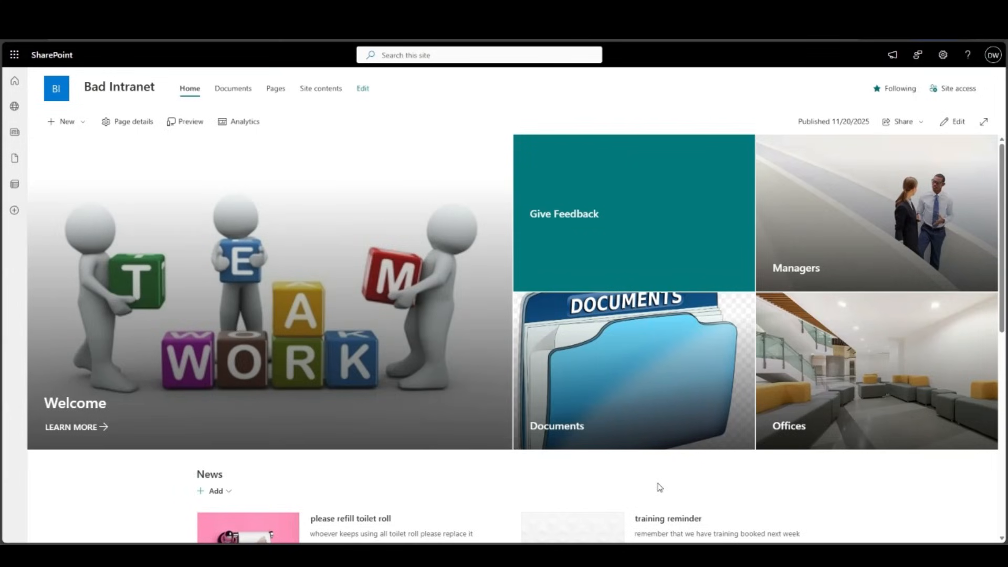
mouse_move(885, 307)
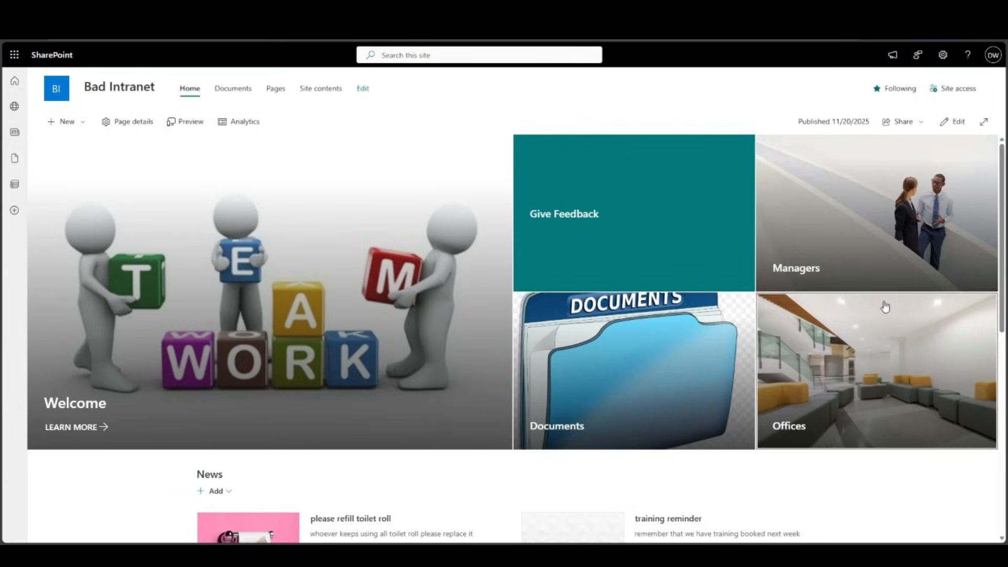
mouse_move(916, 374)
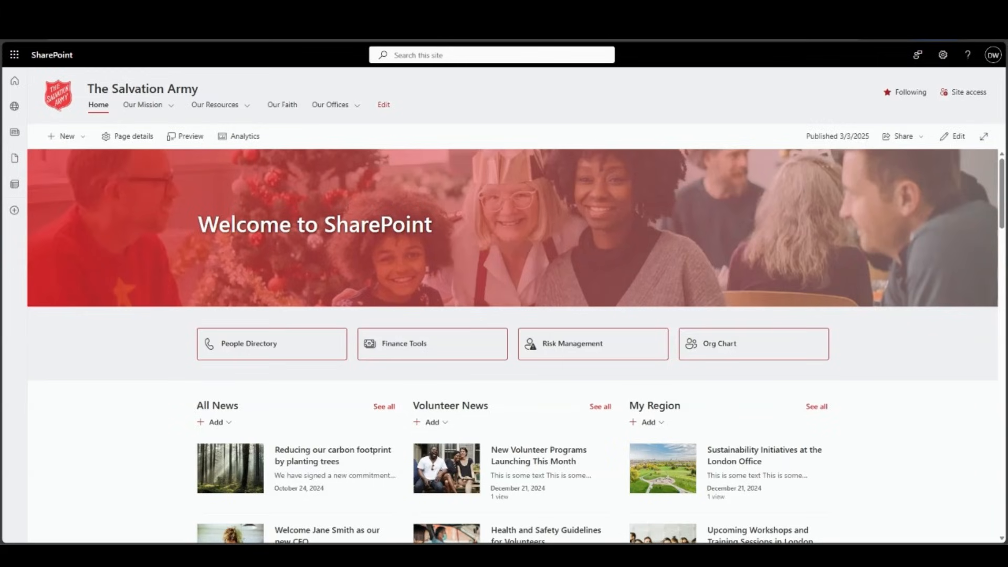
mouse_move(107, 399)
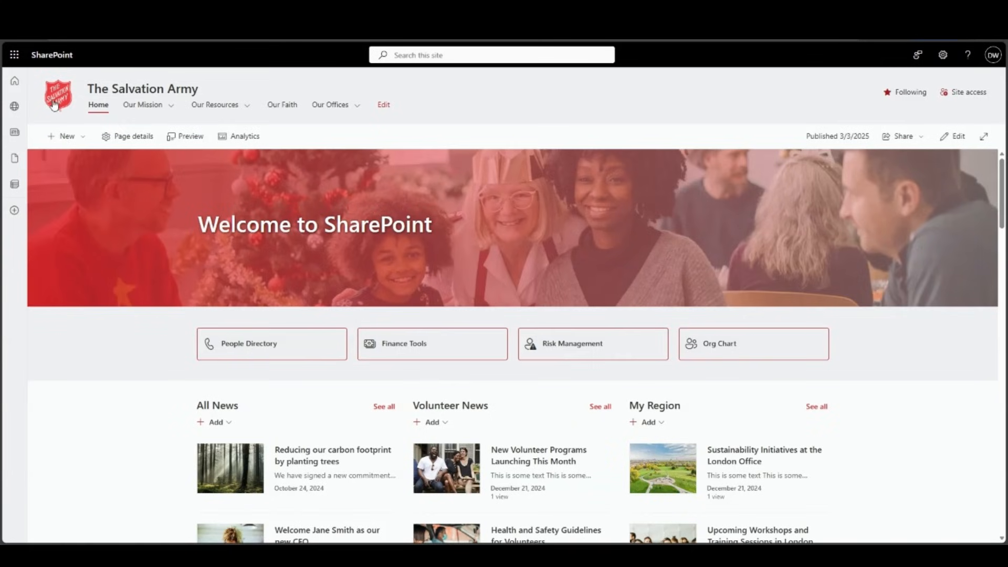
mouse_move(81, 222)
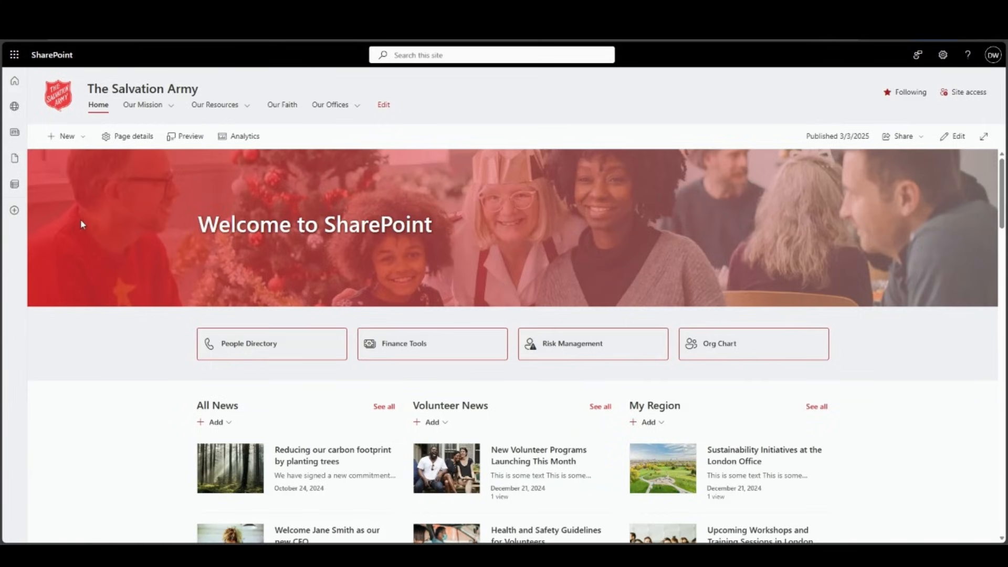
mouse_move(151, 233)
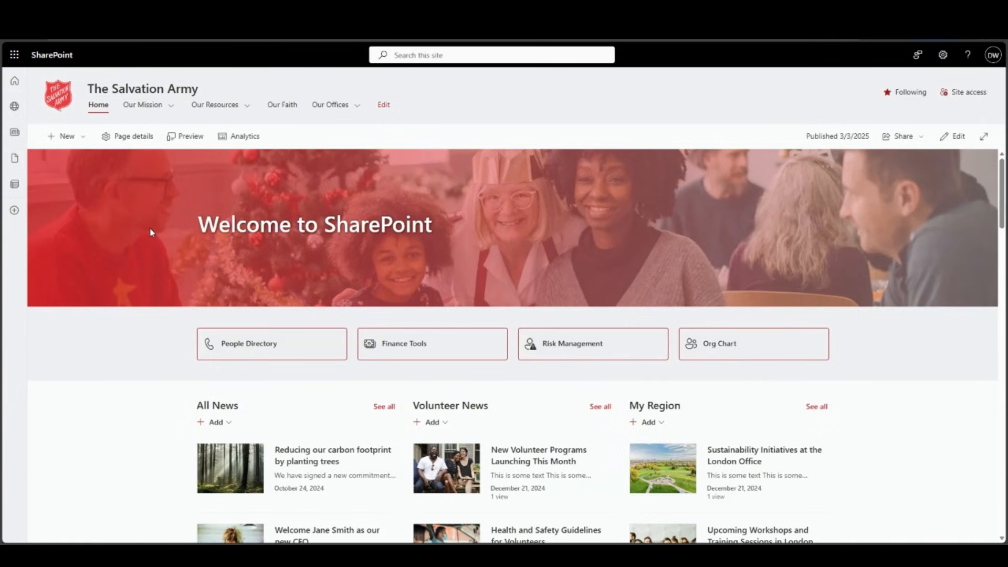
mouse_move(144, 264)
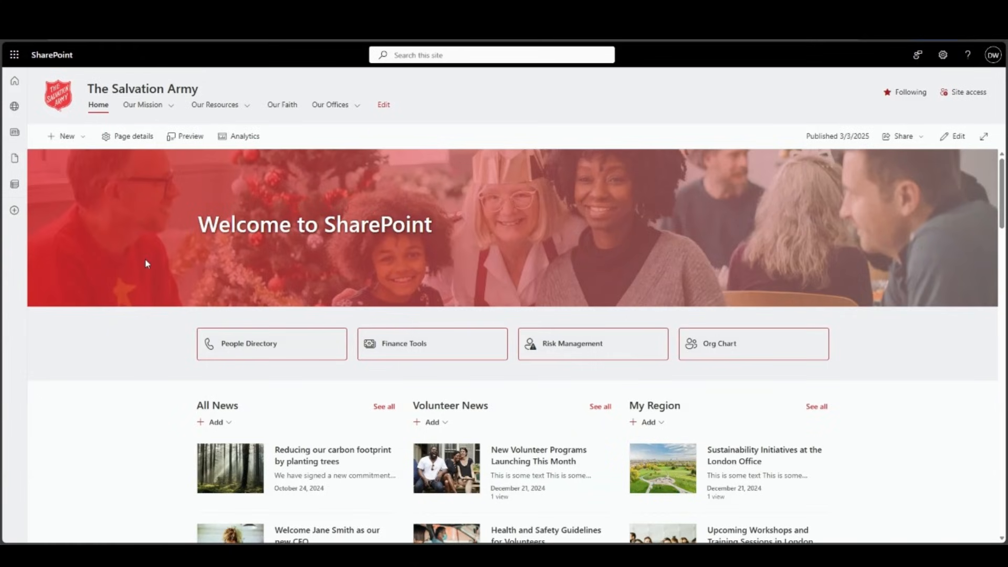
mouse_move(717, 218)
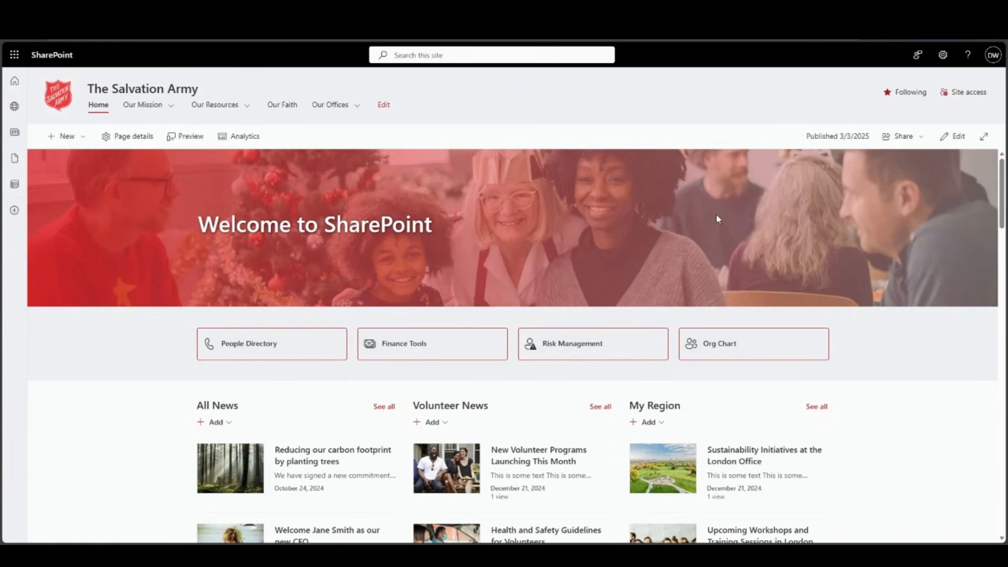
mouse_move(127, 334)
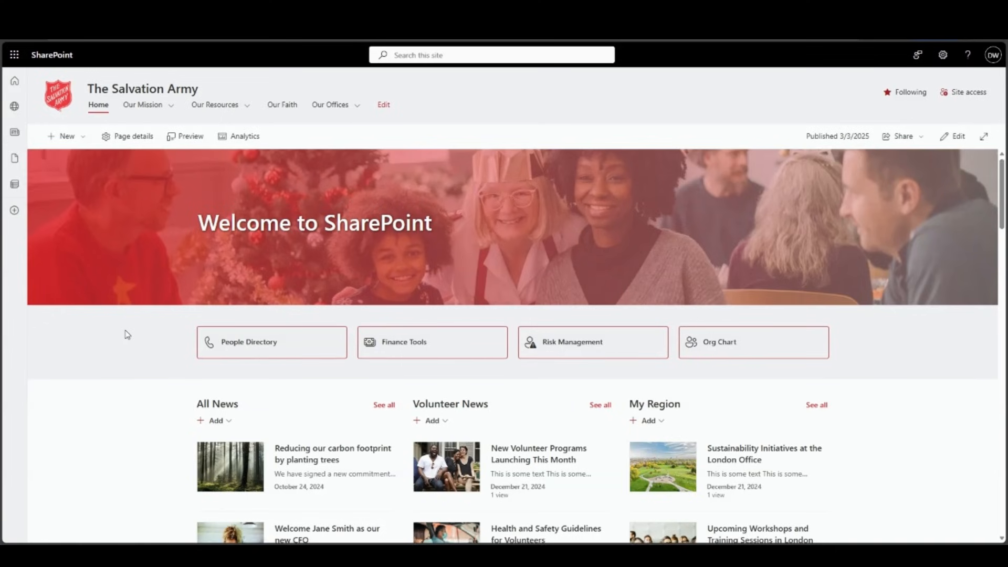
- Scroll down through The Salvation Army home page's feature content sections
scroll("down", 3)
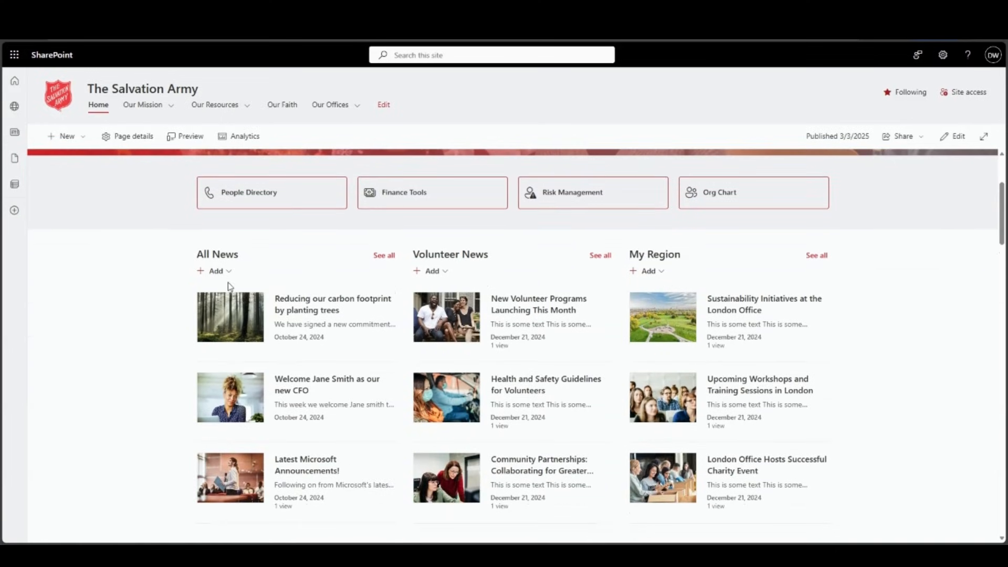
scroll("down", 3)
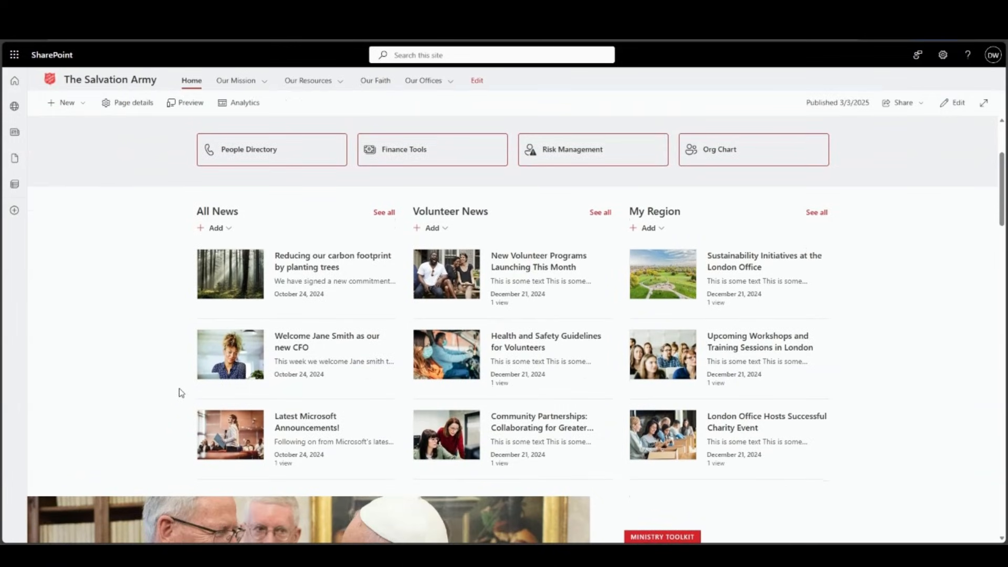
scroll("down", 3)
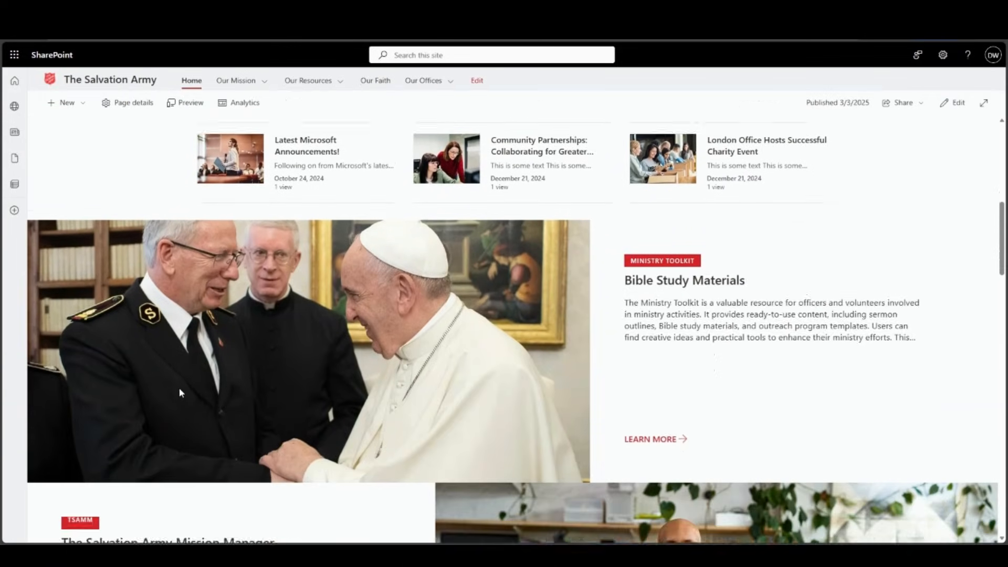
scroll("down", 3)
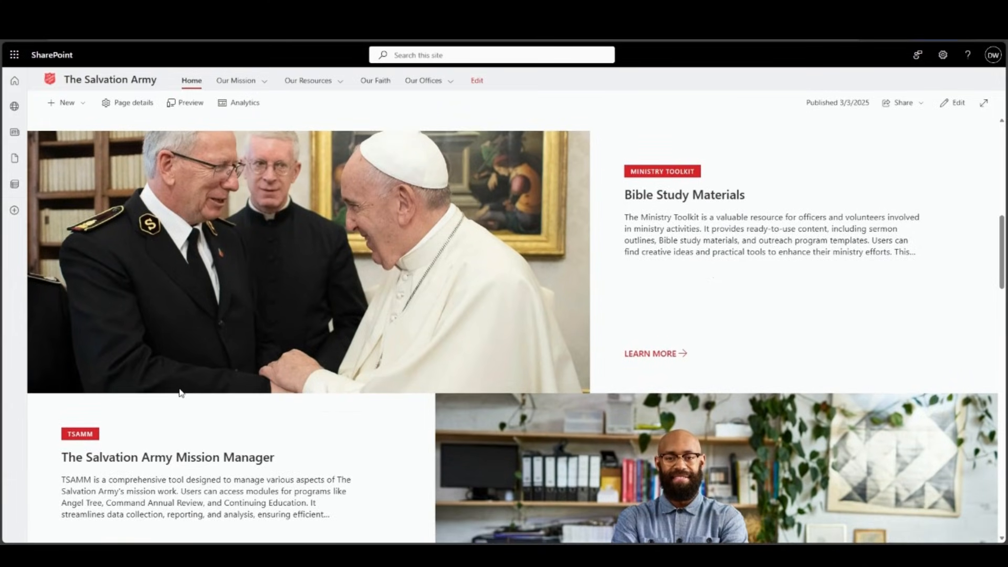
mouse_move(383, 436)
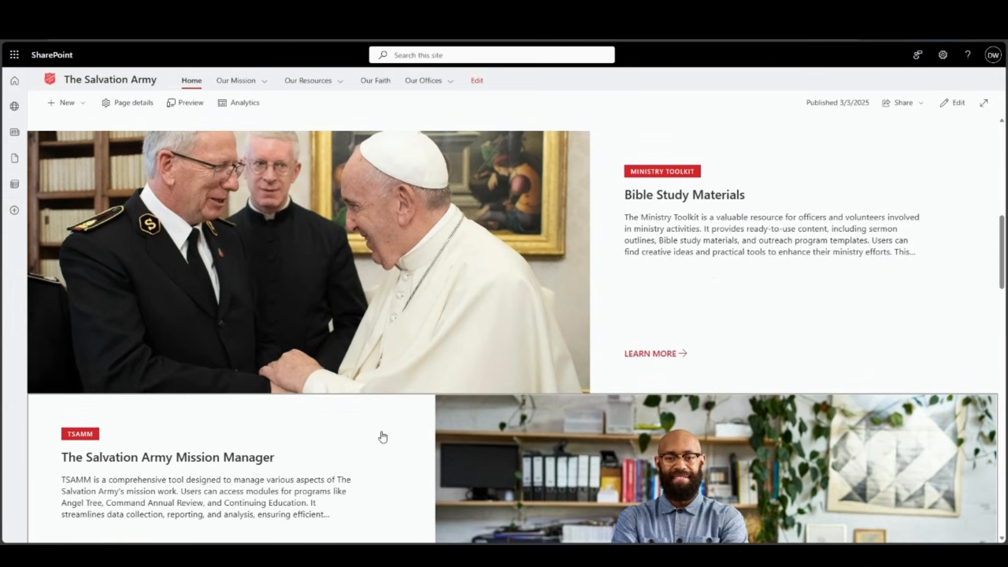
mouse_move(379, 454)
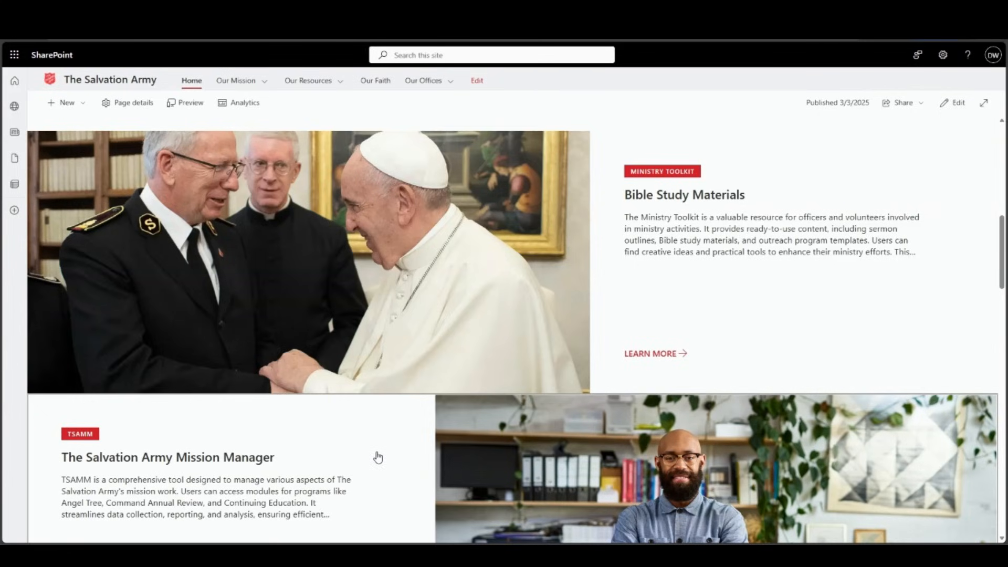
scroll("down", 3)
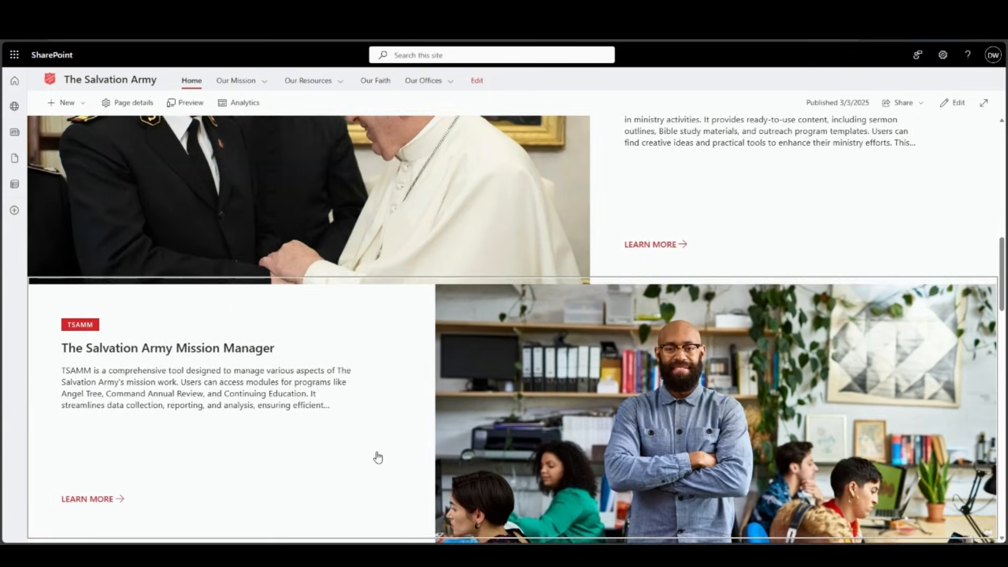
scroll("down", 3)
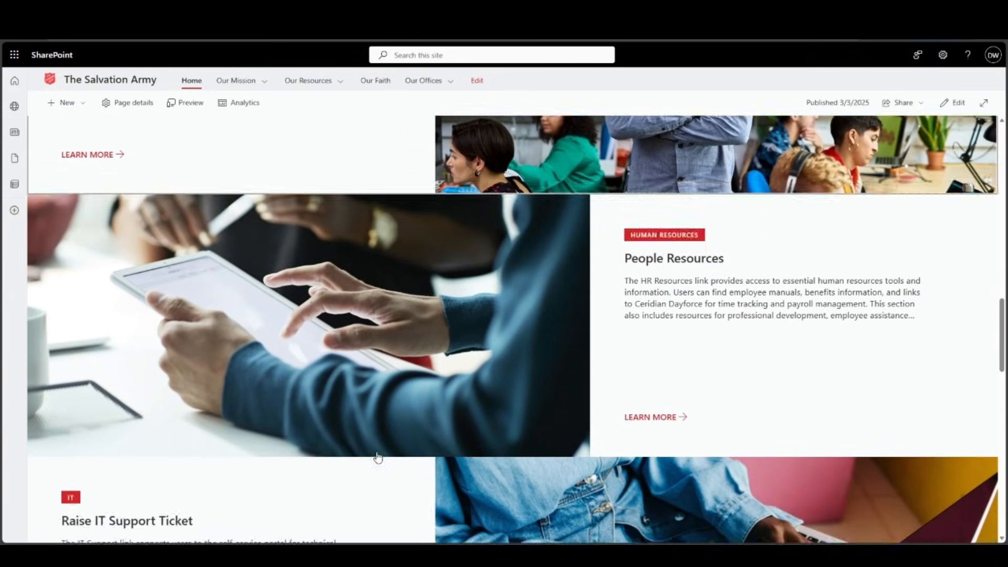
scroll("down", 3)
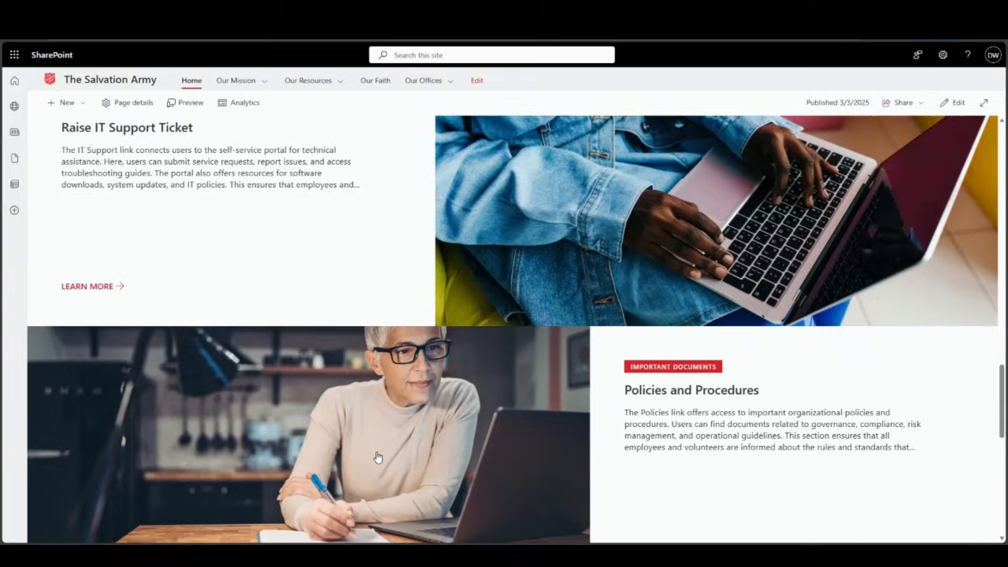
scroll("down", 3)
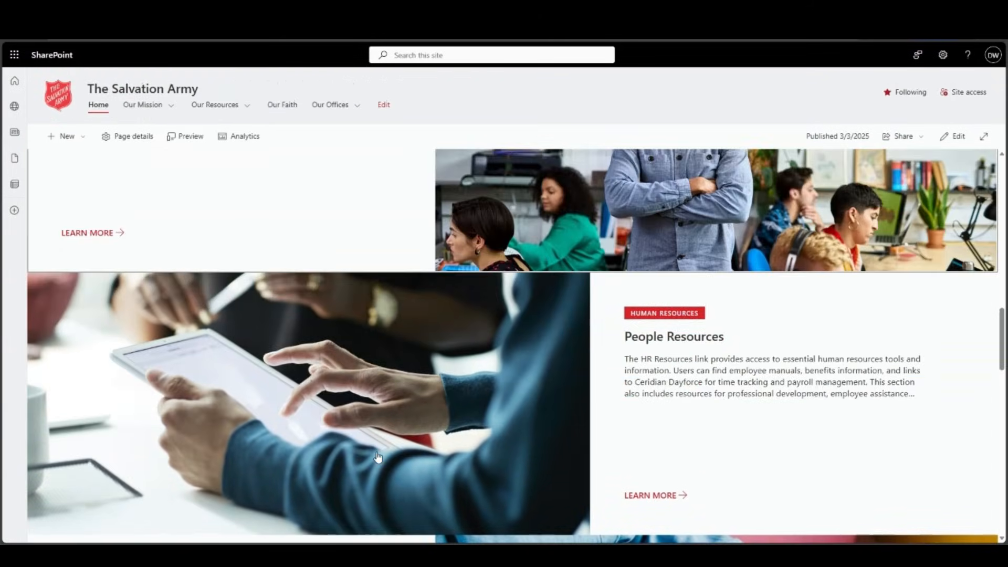
scroll("down", 3)
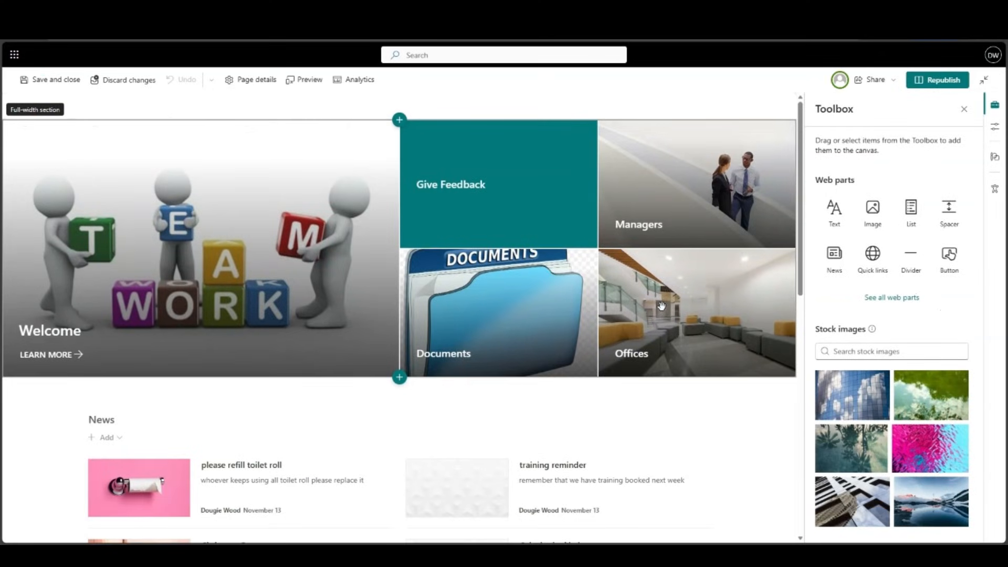
- Select the Offices hero tile and start changing its background image from its settings
left_click(497, 184)
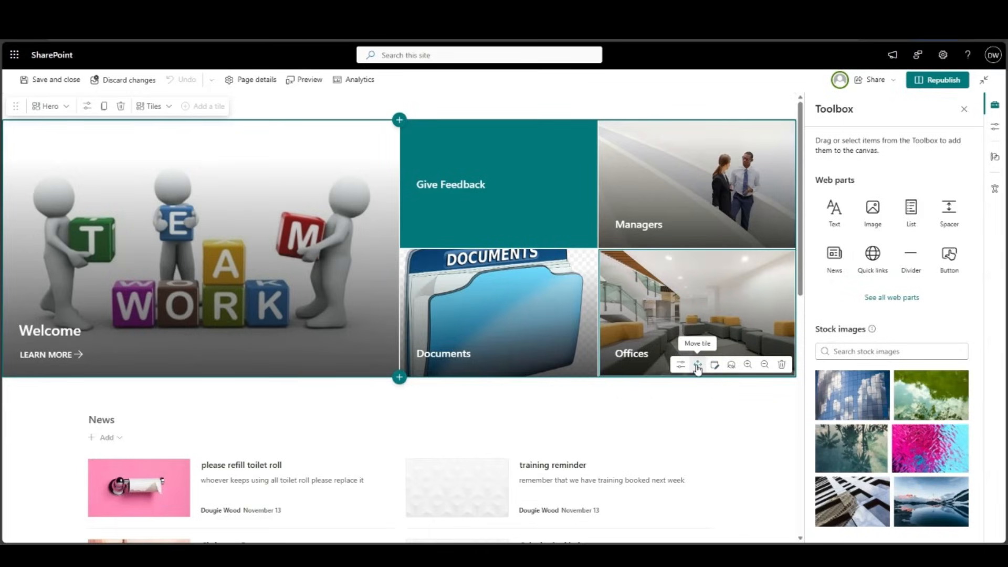
left_click(680, 365)
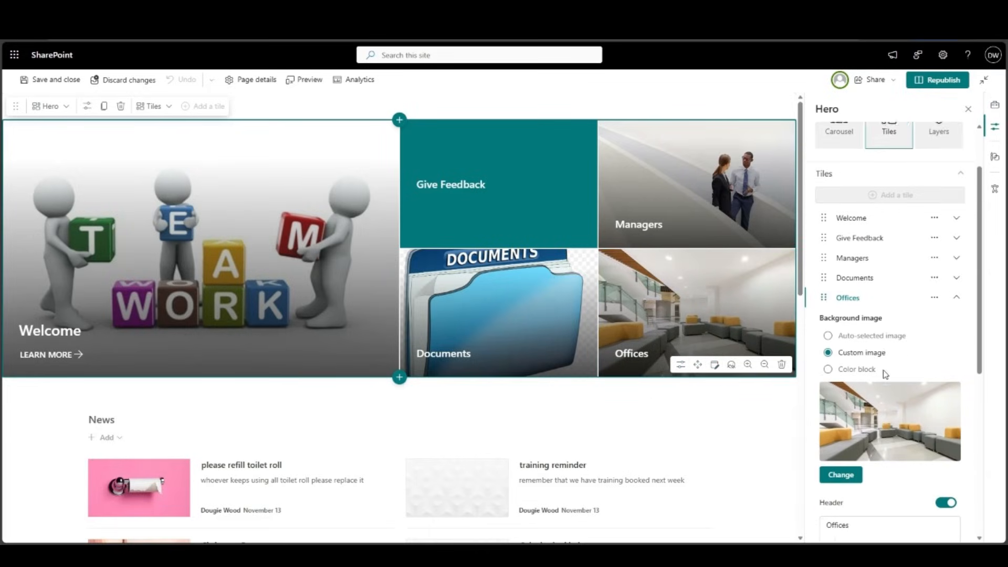
scroll("down", 3)
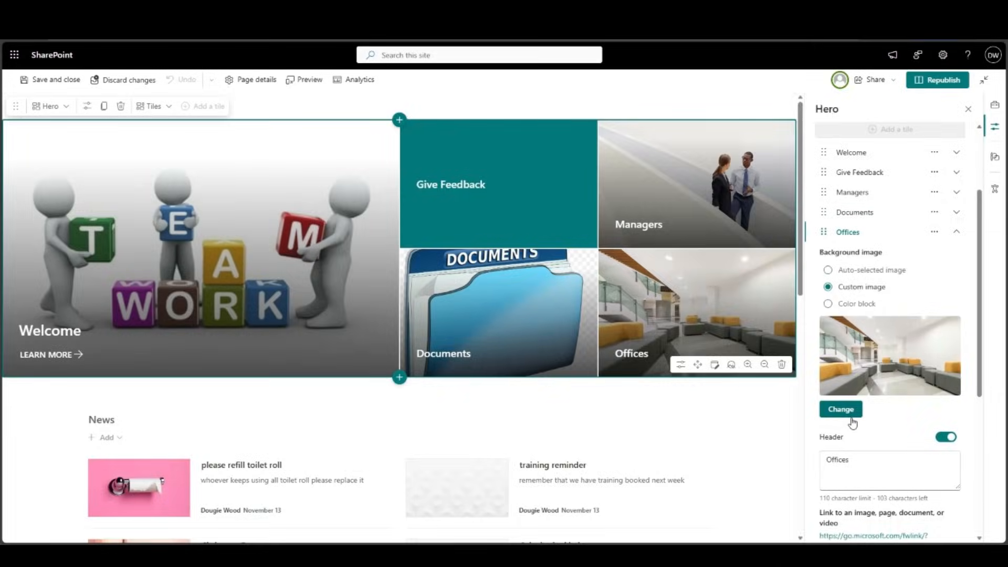
left_click(839, 408)
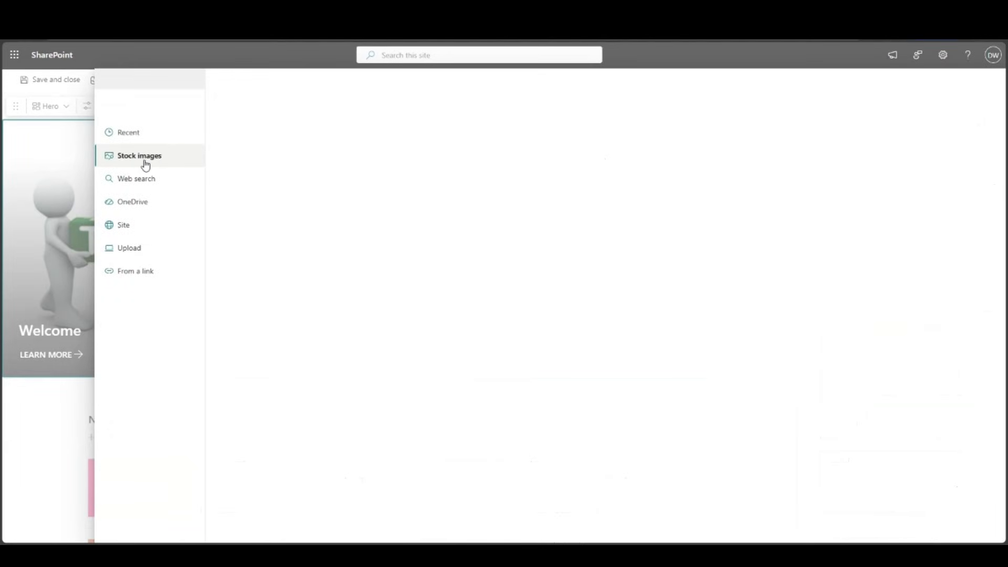
- Search the stock image library for 'offi' and then 'factory' photos
left_click(139, 156)
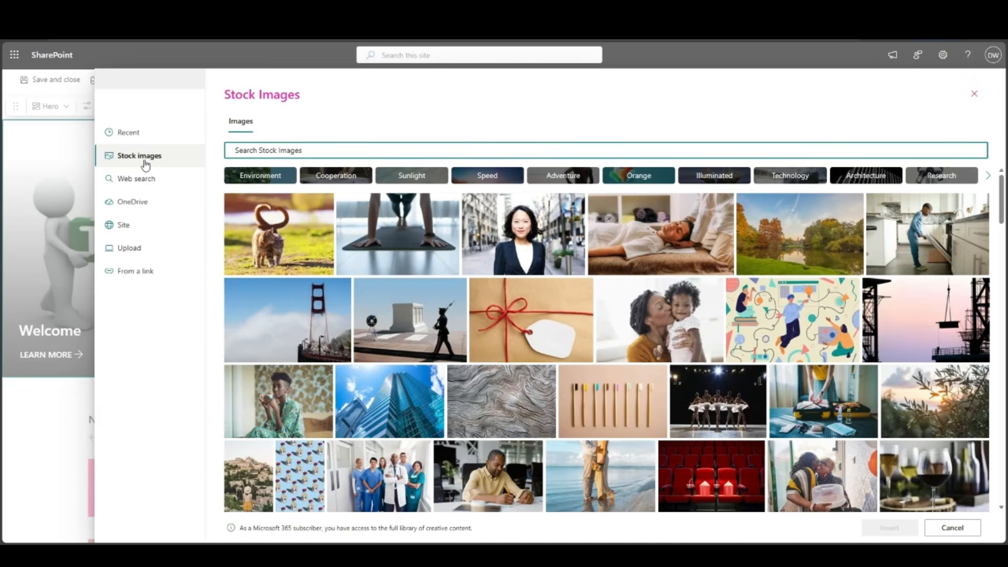
mouse_move(375, 107)
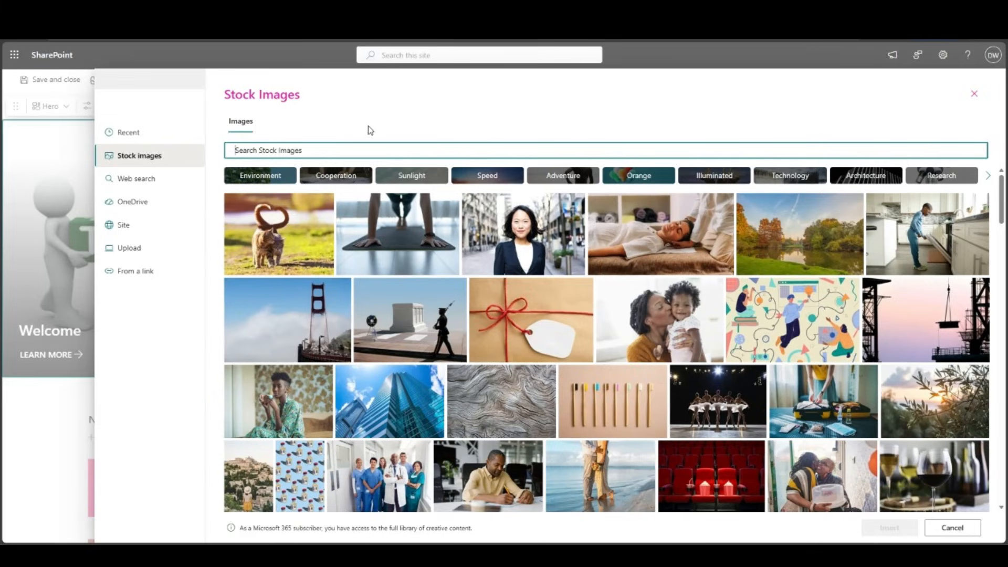
mouse_move(374, 153)
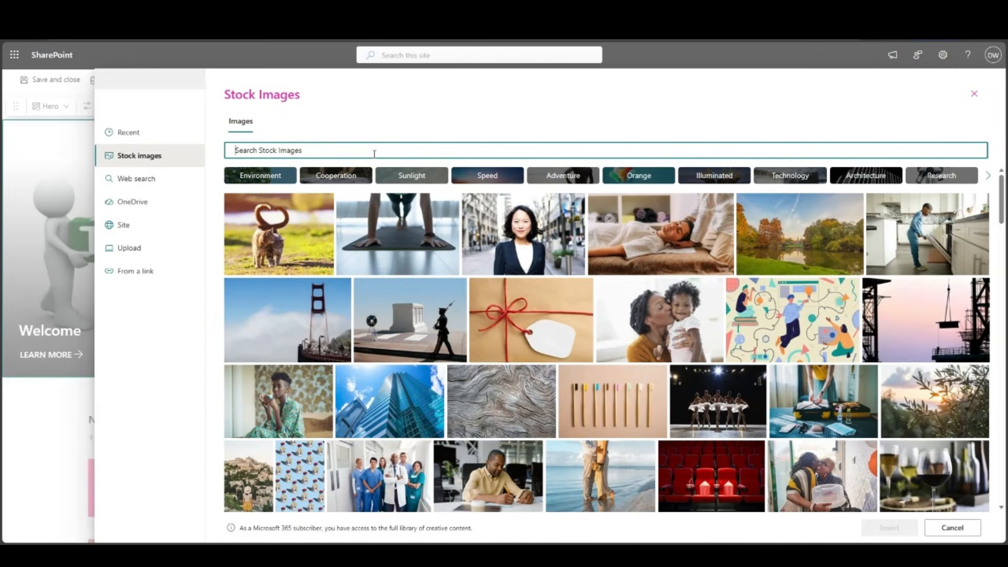
type("office")
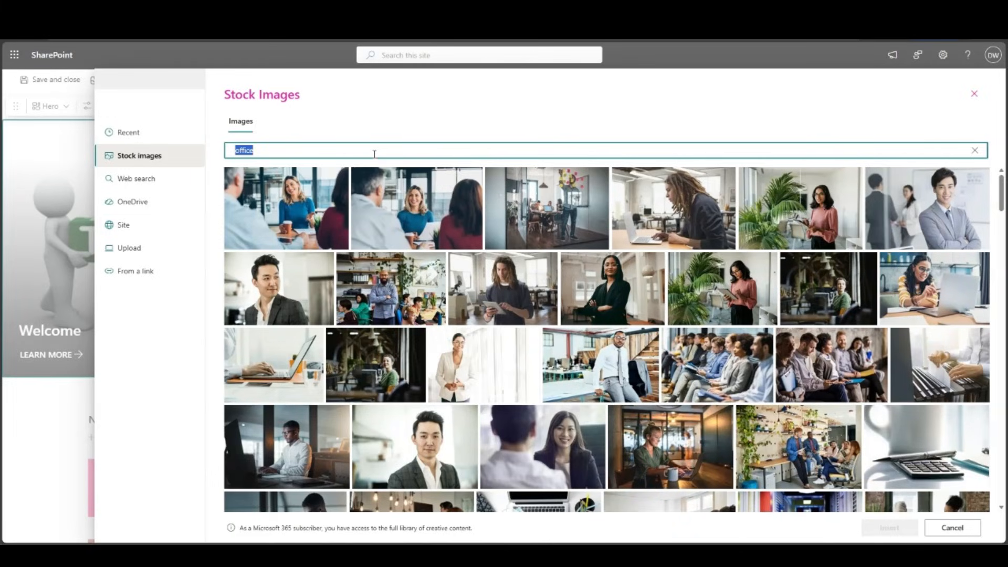
type("factory")
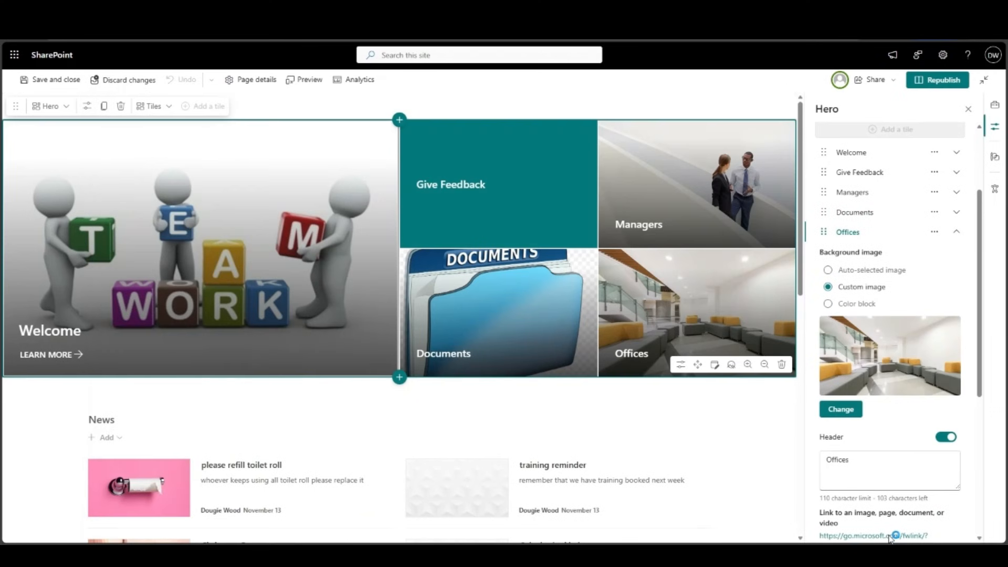
- Confirm the new custom background photo for the Offices tile
left_click(840, 409)
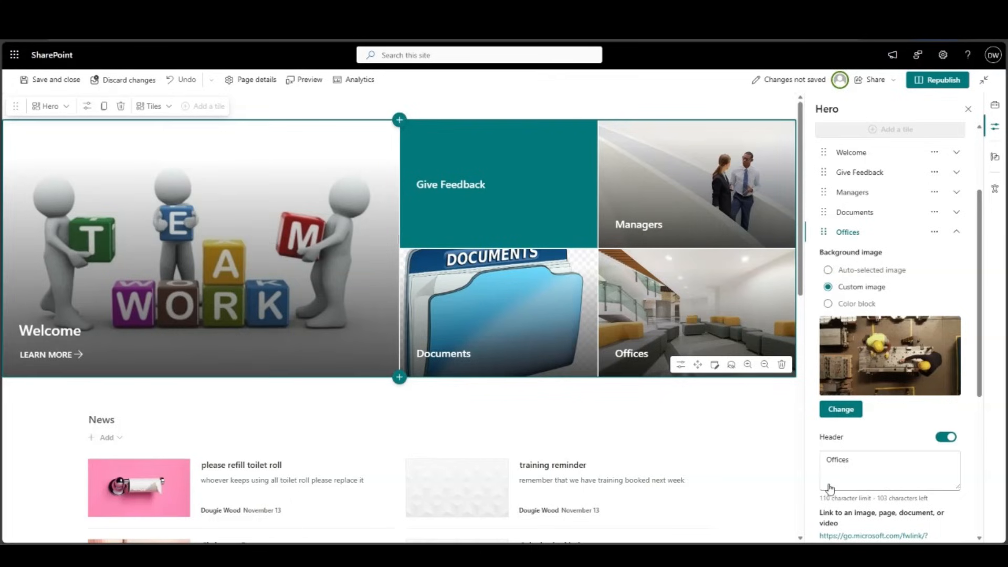
mouse_move(830, 363)
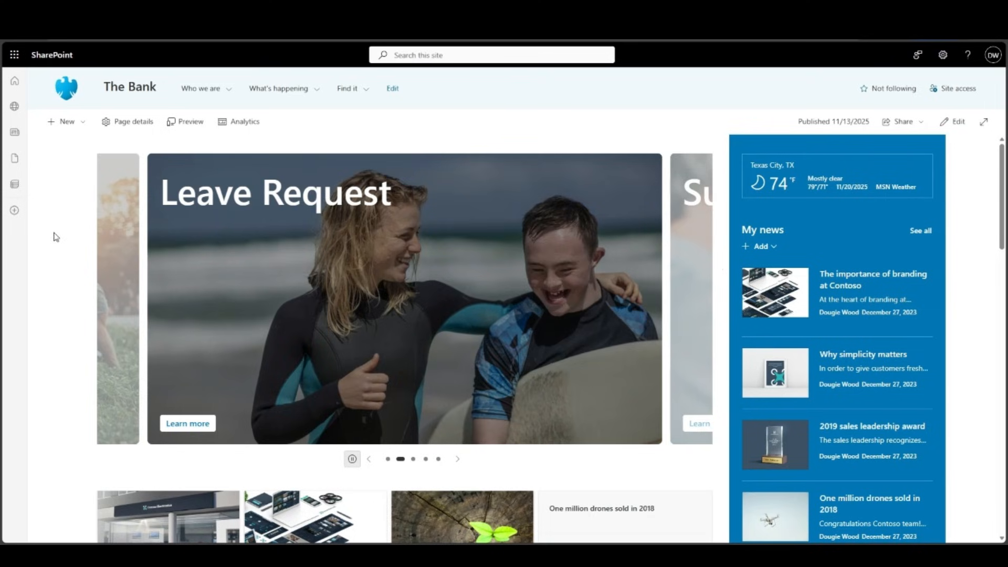
mouse_move(66, 286)
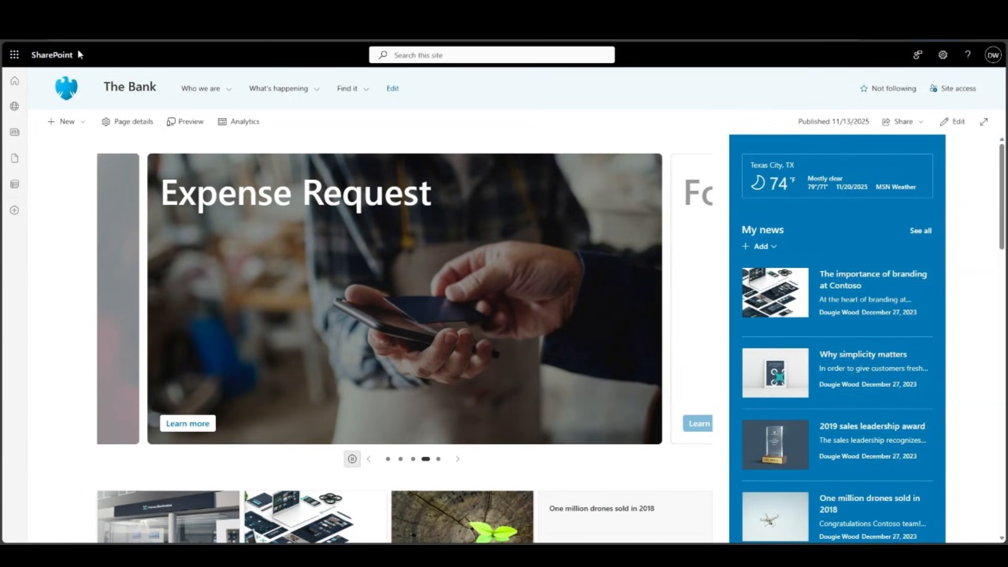
mouse_move(766, 147)
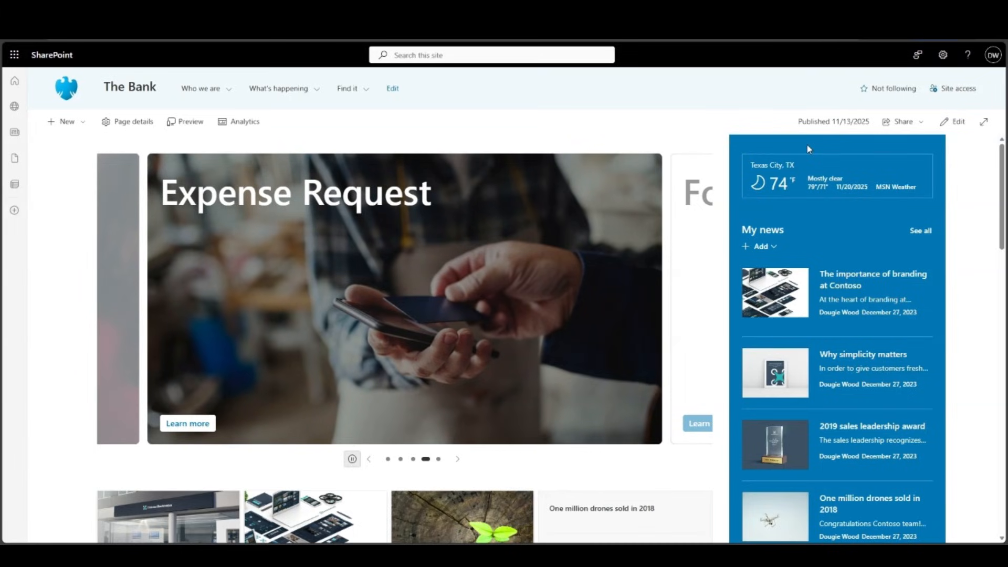
scroll("down", 3)
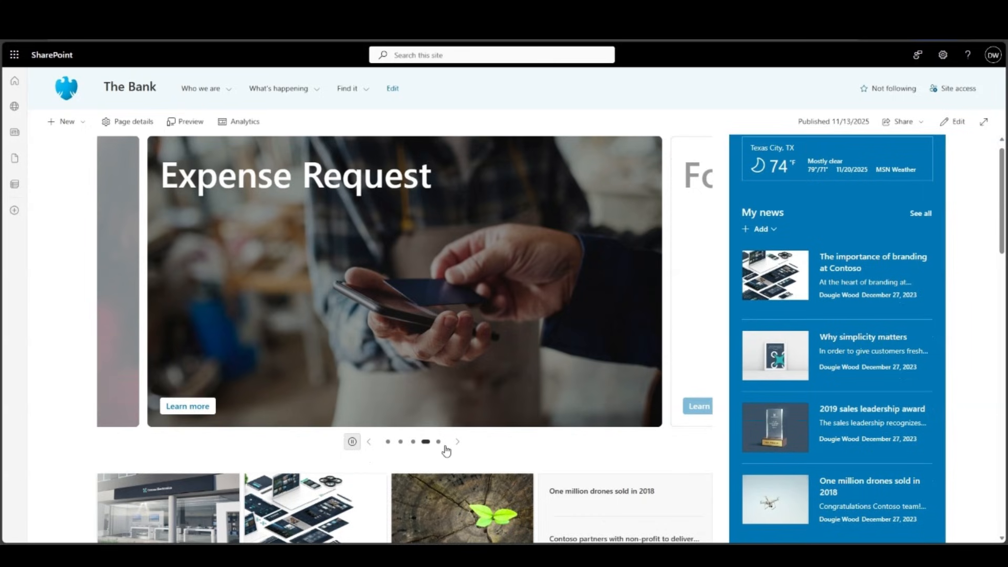
left_click(438, 441)
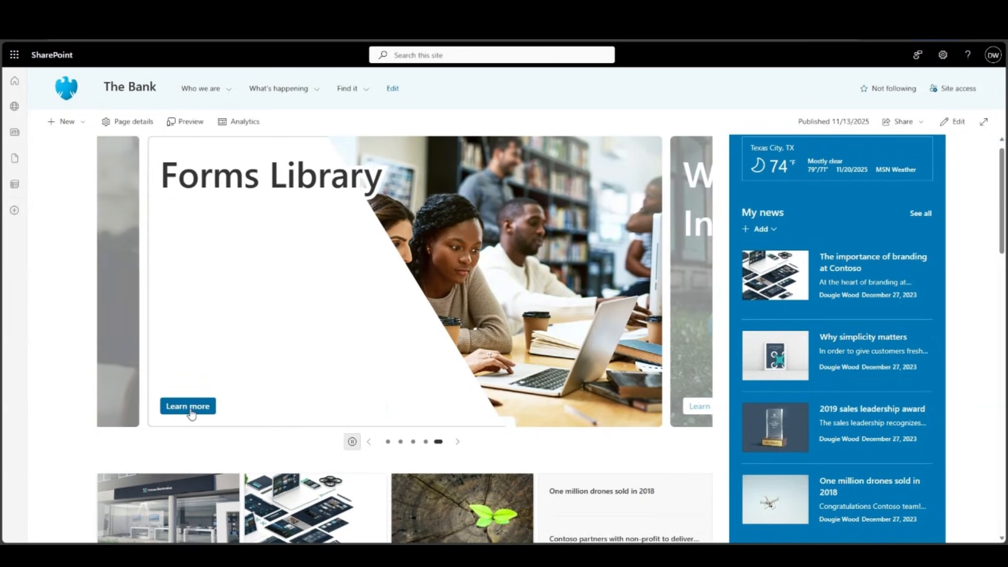
left_click(368, 441)
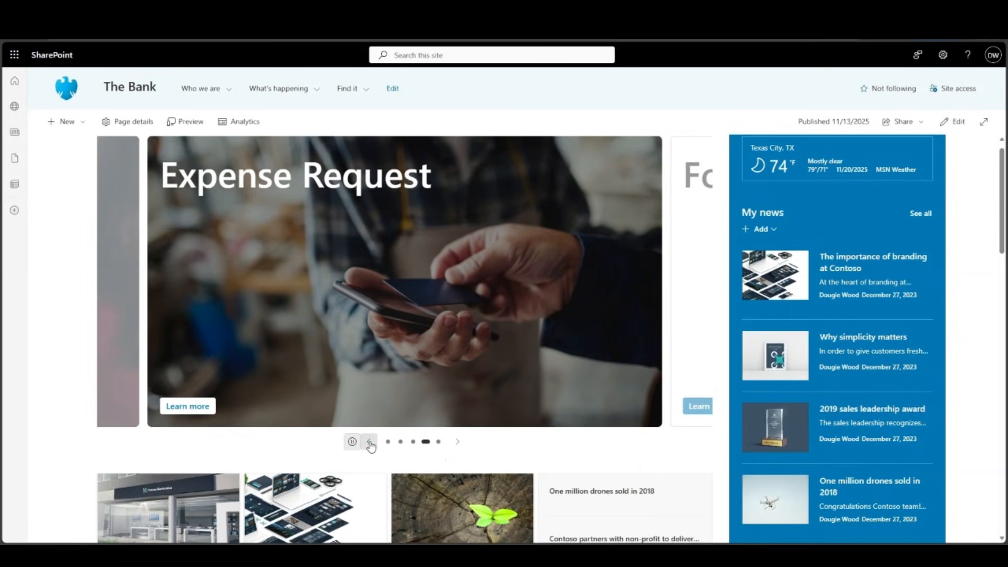
left_click(368, 442)
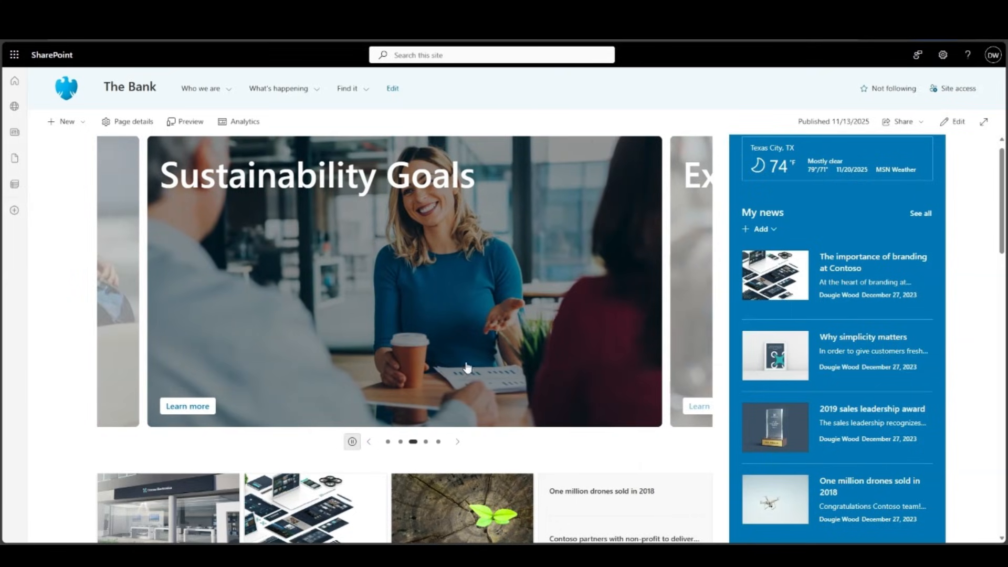
mouse_move(426, 251)
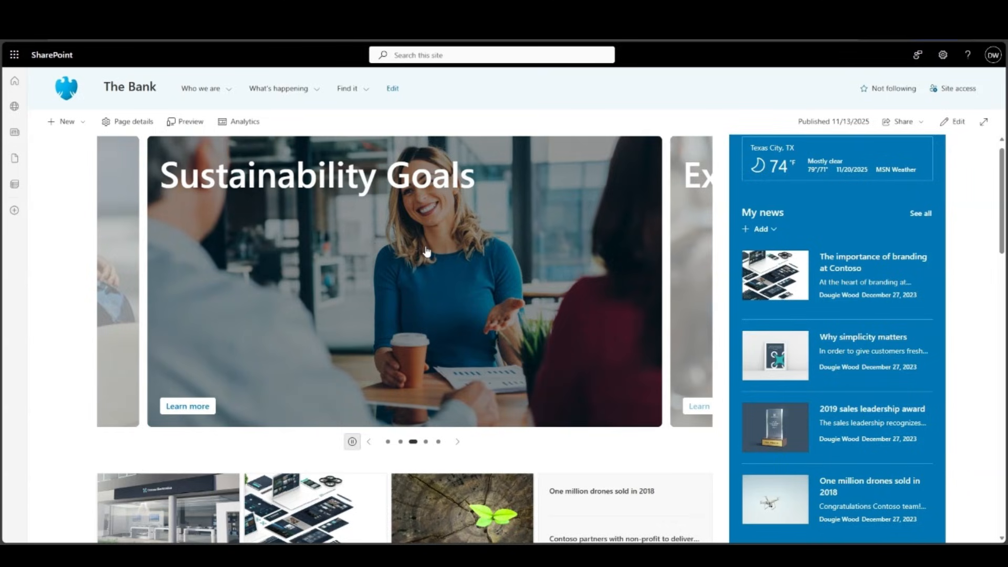
mouse_move(409, 315)
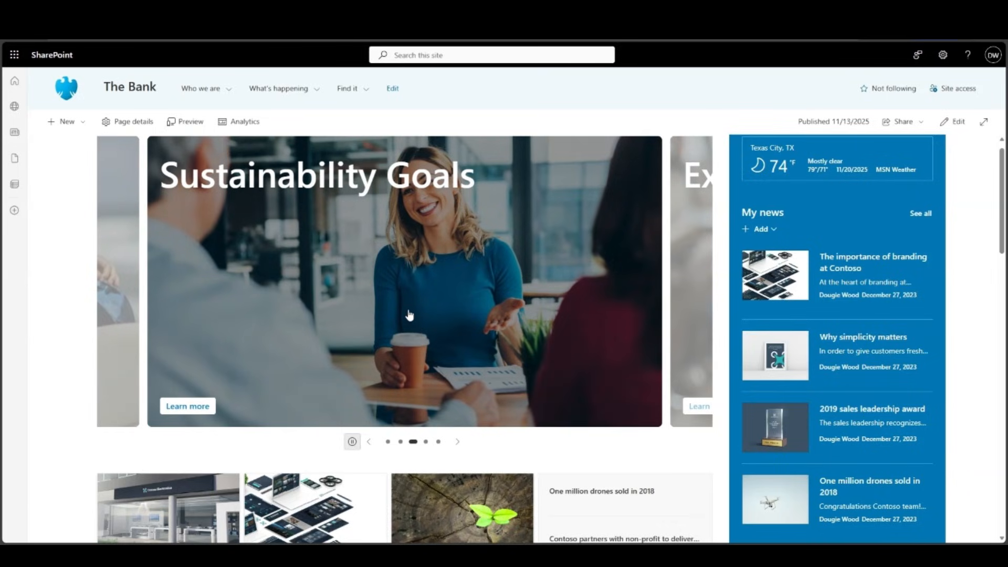
scroll("down", 3)
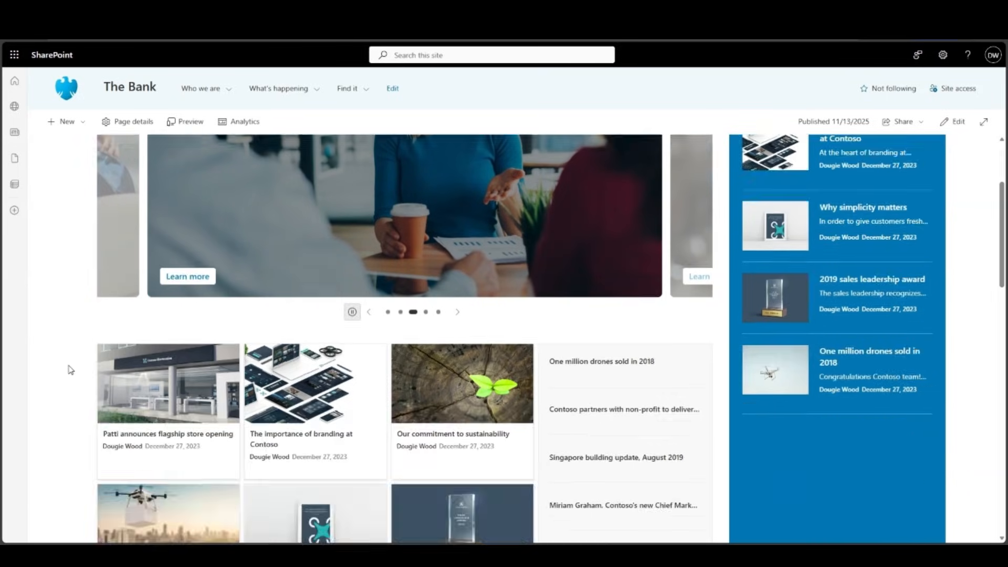
scroll("down", 3)
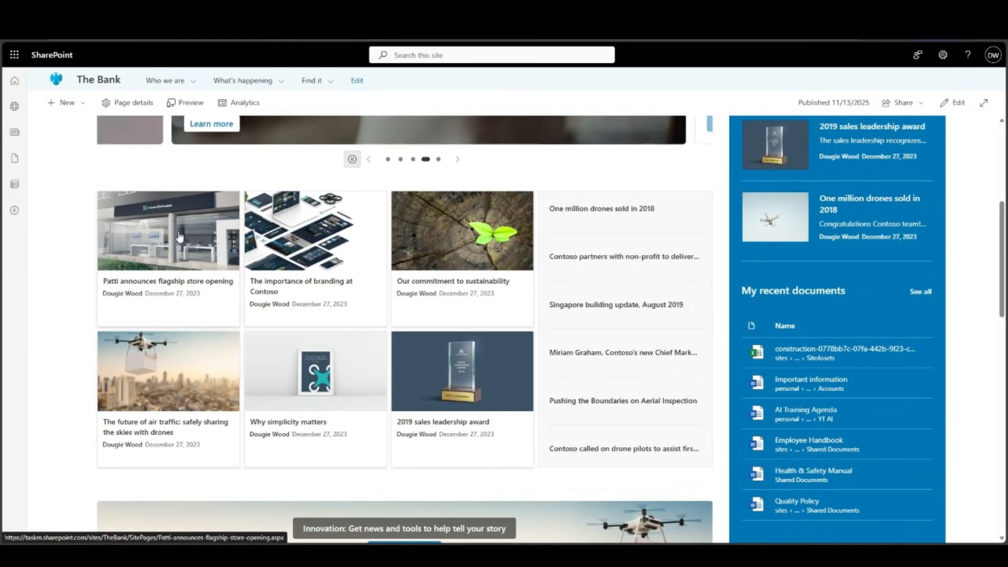
scroll("down", 3)
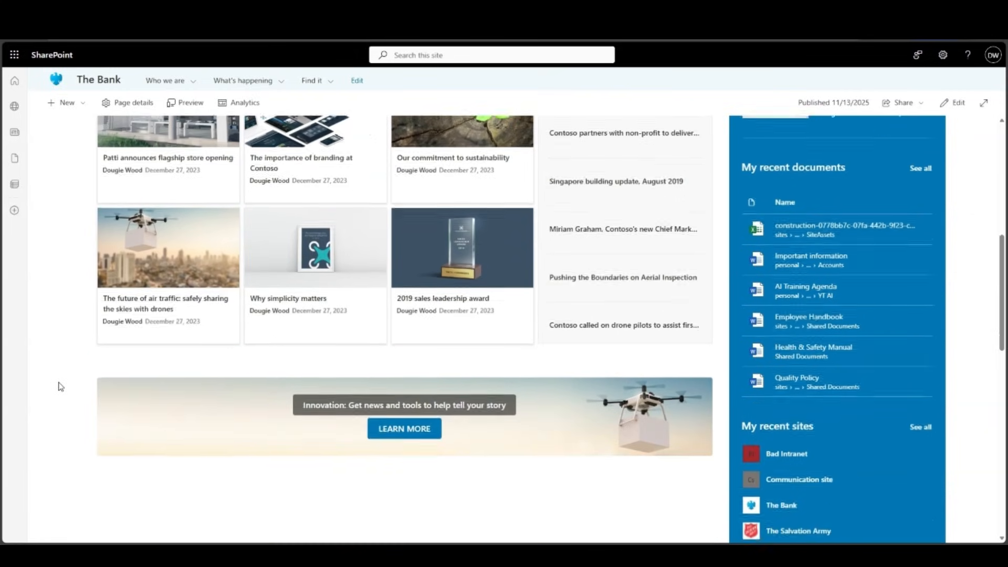
scroll("down", 3)
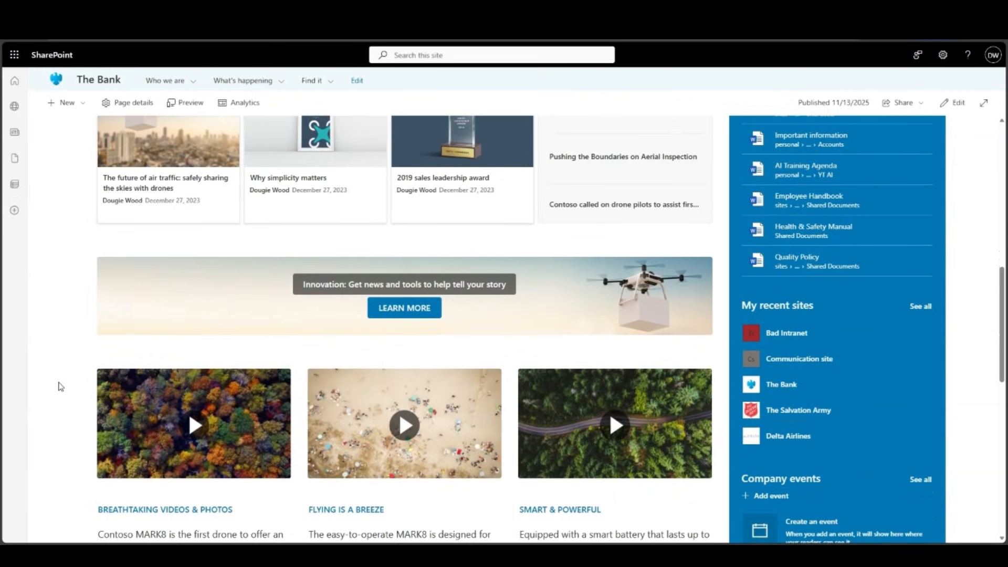
scroll("down", 3)
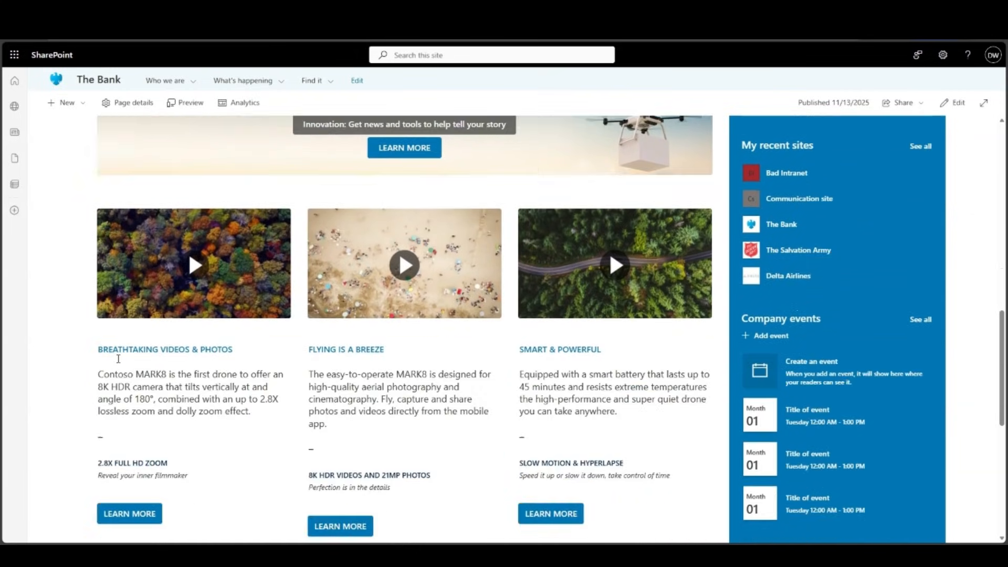
scroll("down", 3)
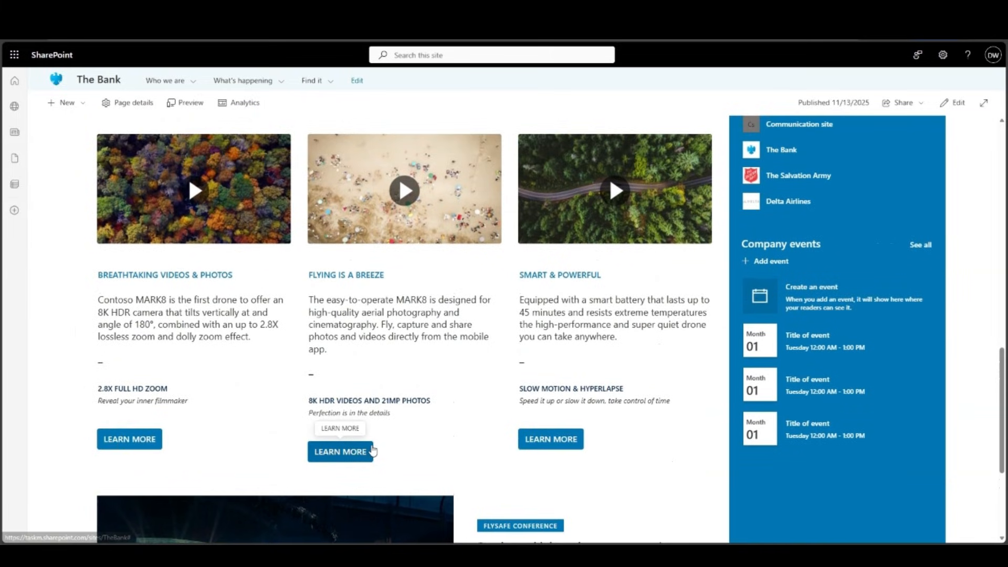
mouse_move(357, 472)
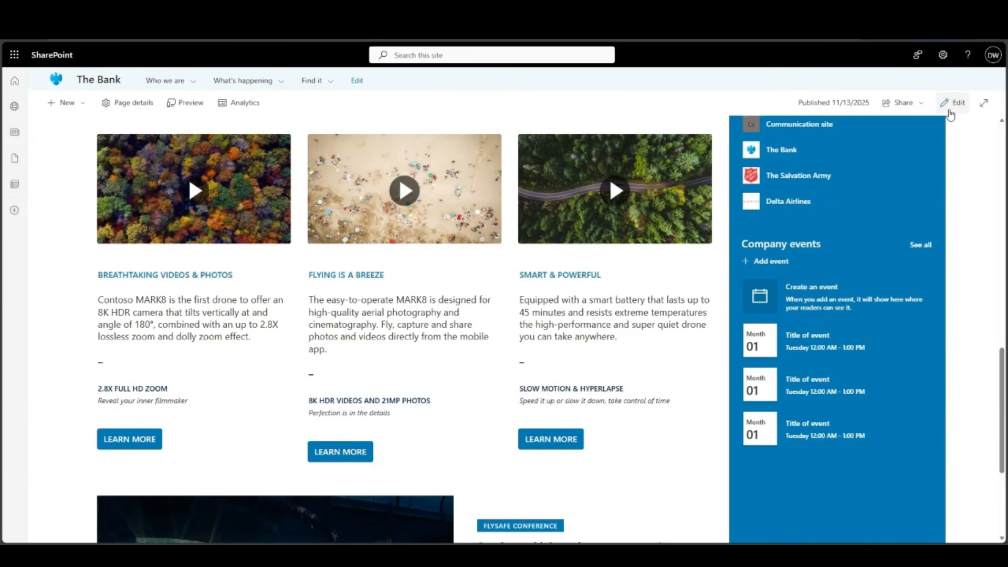
- Delete 'directly from the mobile app' from the Flying is a breeze text and republish The Bank page
left_click(957, 102)
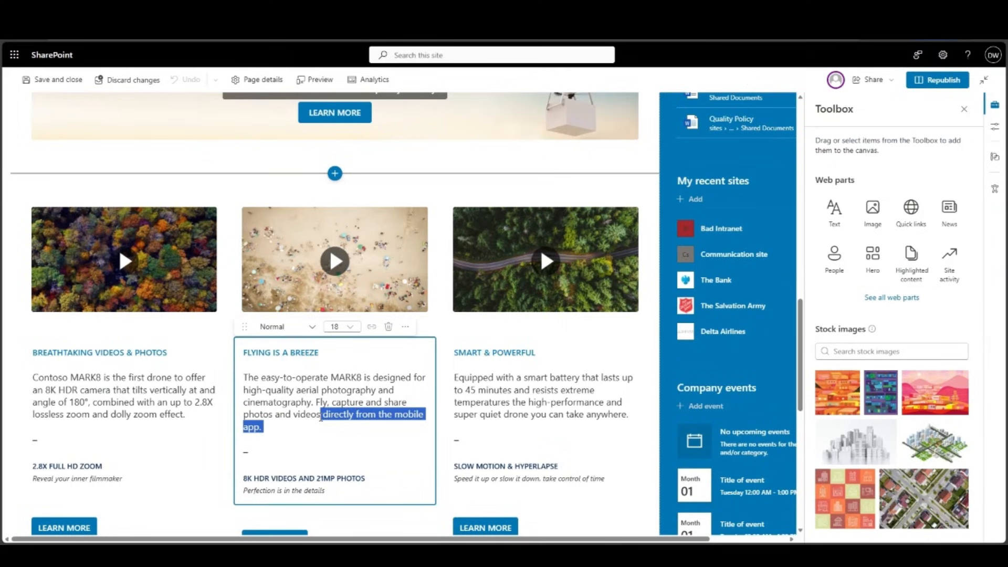
key("Delete")
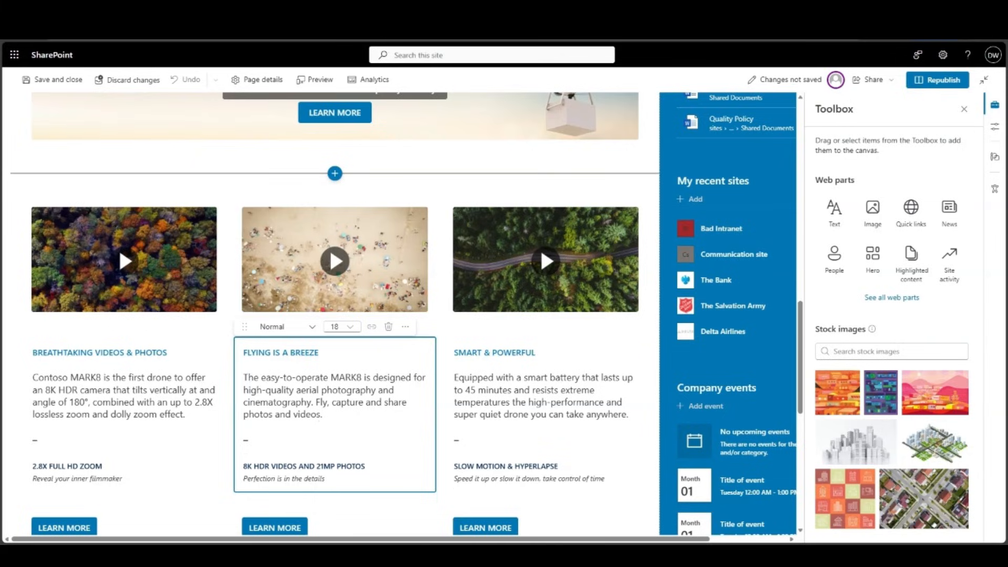
left_click(938, 79)
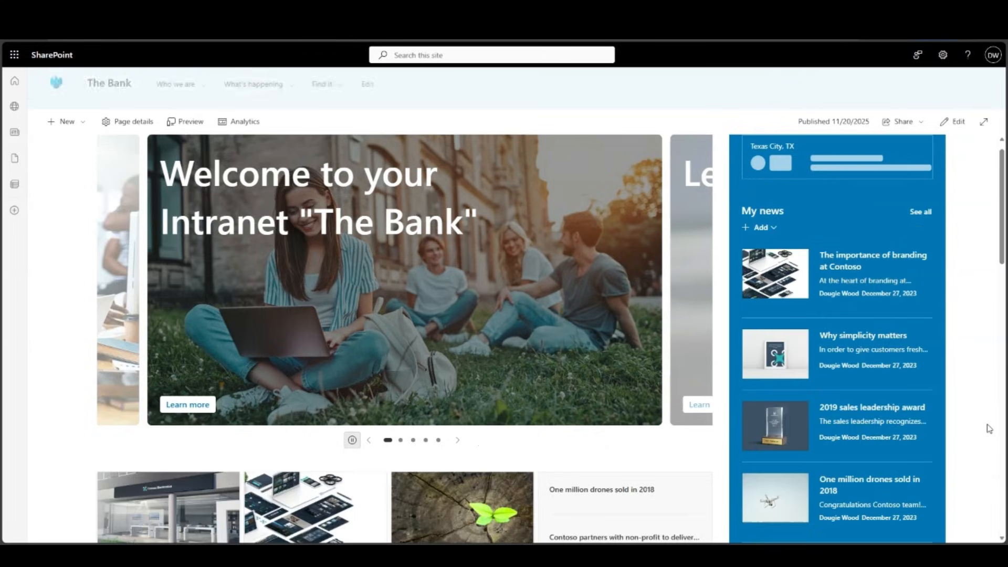
- Switch to the Bad Intranet home page still in edit mode
scroll("down", 3)
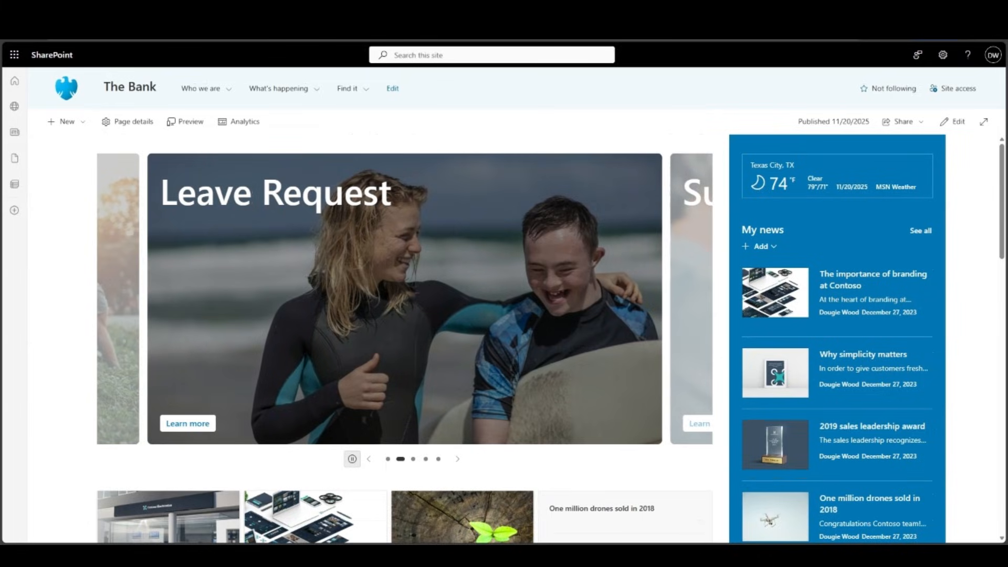
left_click(391, 88)
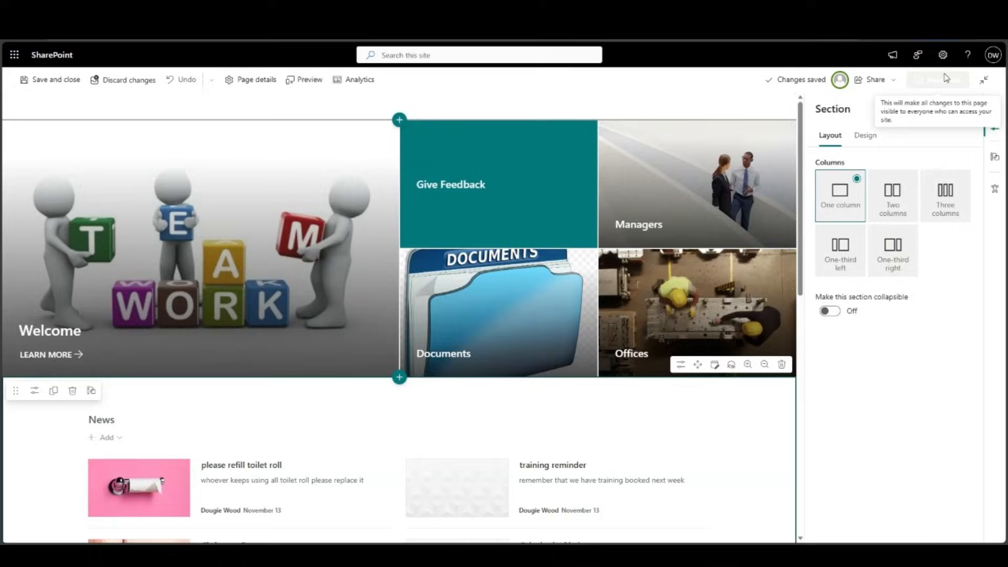
- Republish the Bad Intranet page and review its News, Events and Quick Links
left_click(938, 79)
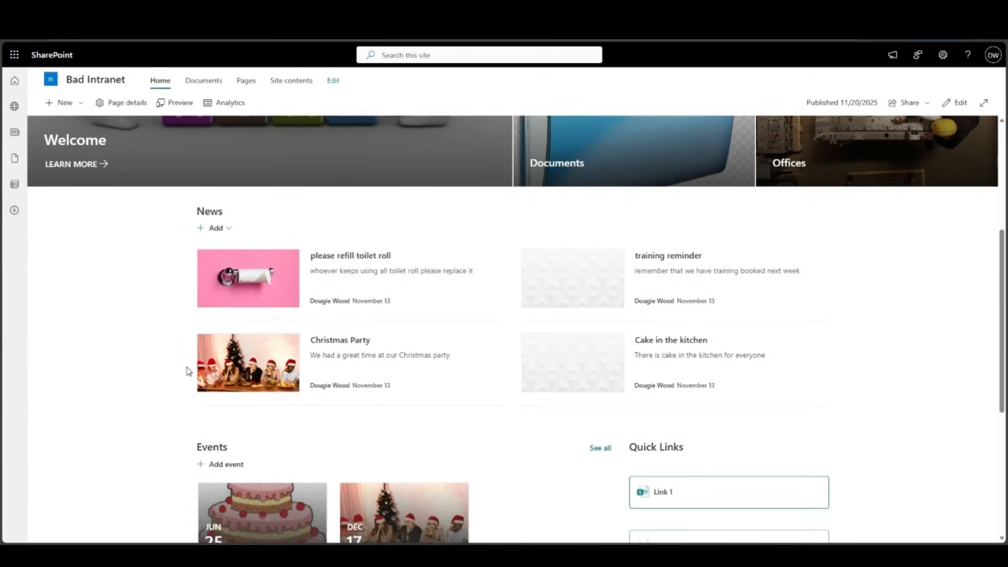
scroll("down", 3)
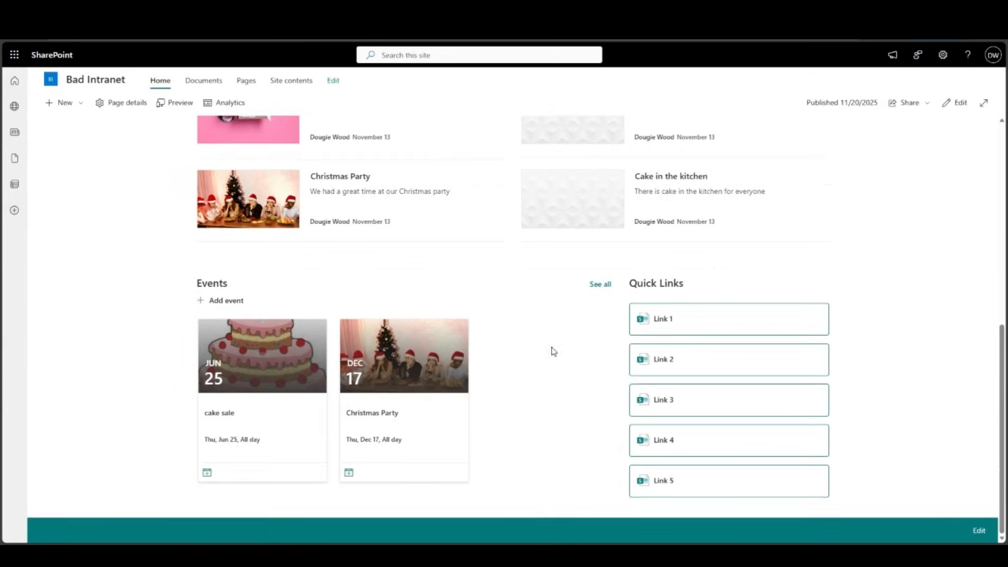
scroll("up", 3)
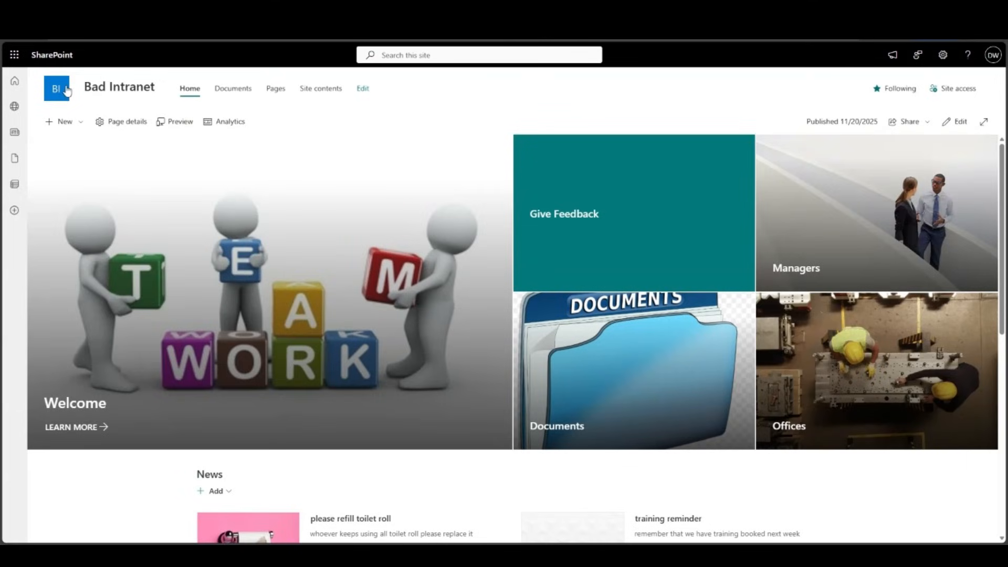
mouse_move(431, 93)
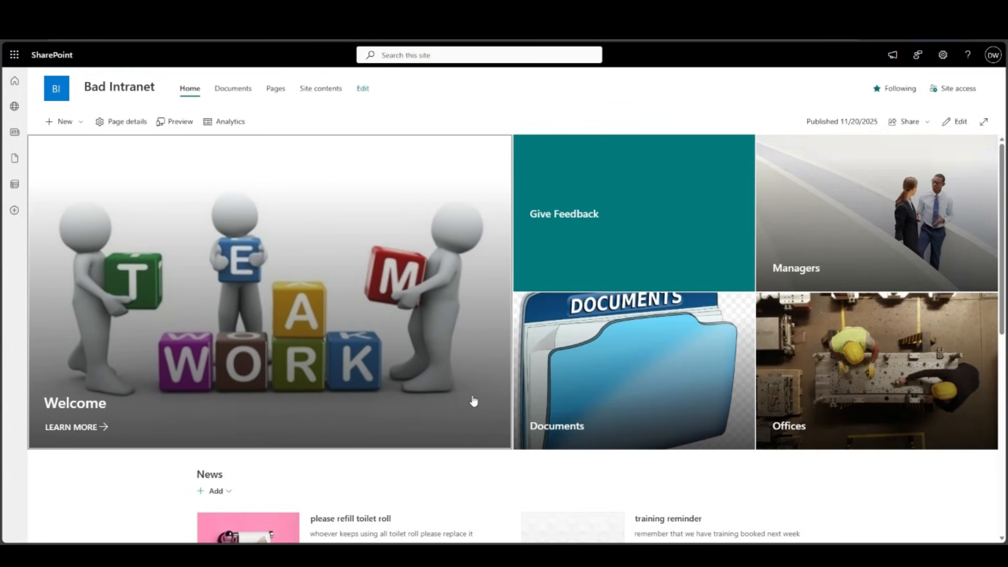
scroll("down", 3)
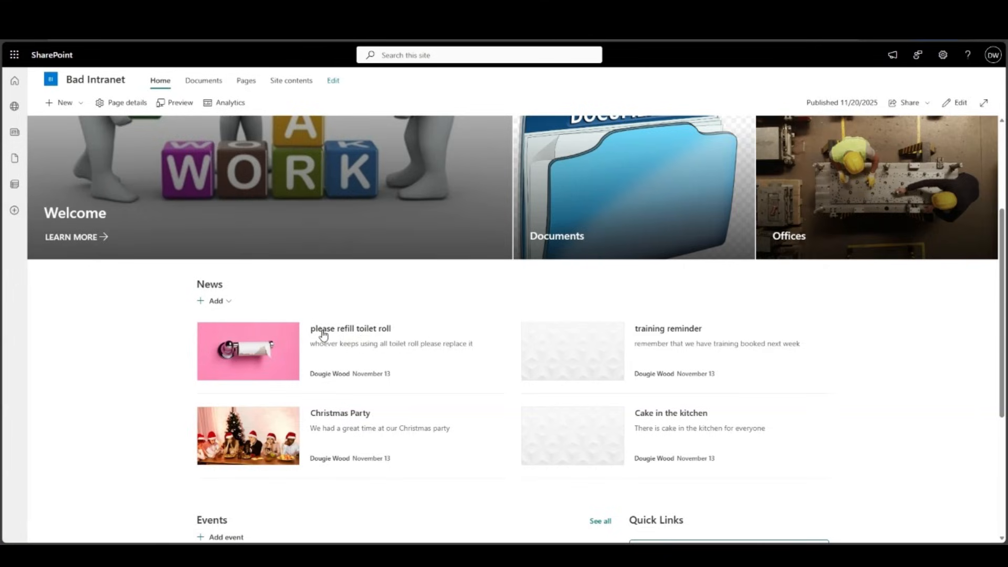
mouse_move(478, 413)
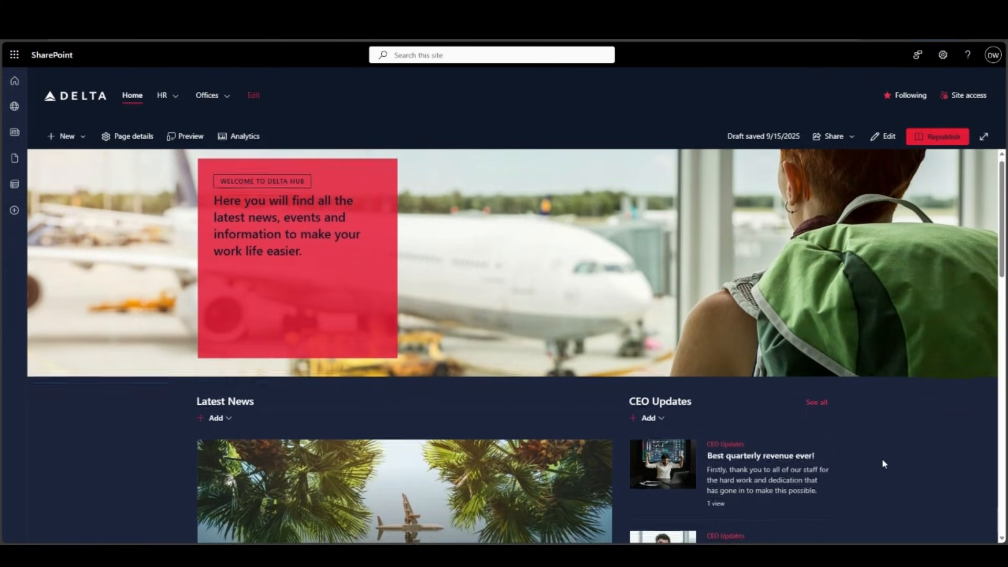
scroll("down", 3)
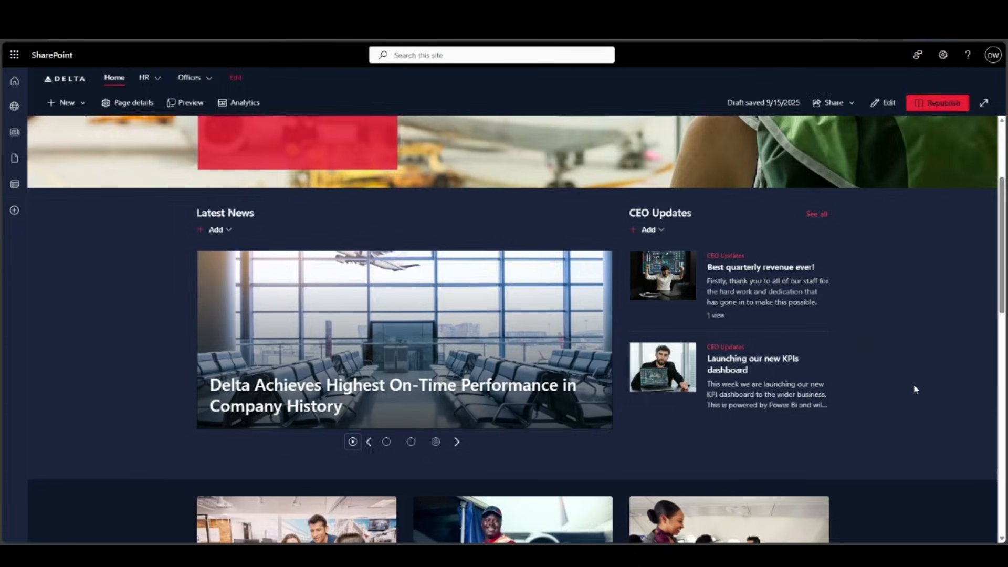
scroll("down", 3)
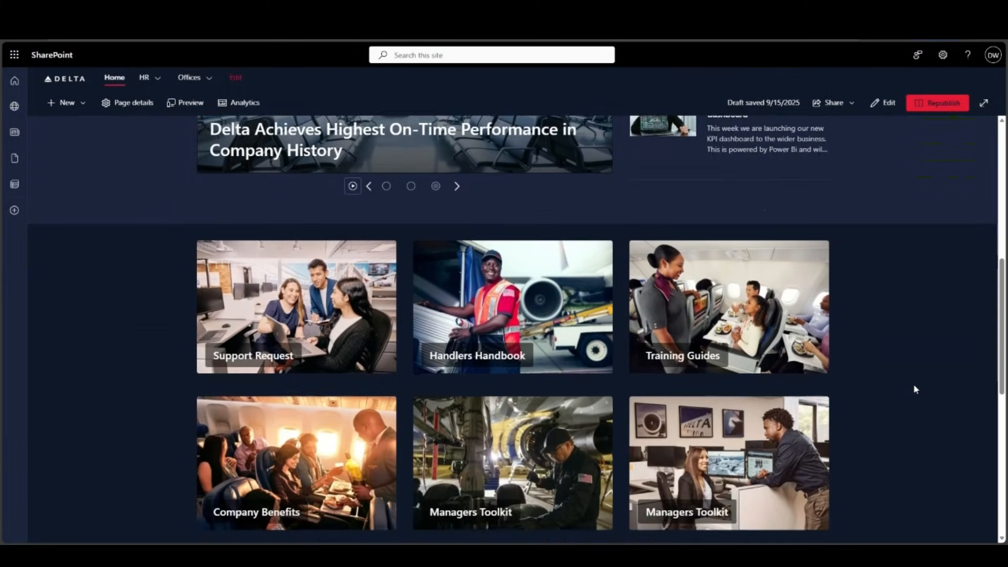
scroll("down", 3)
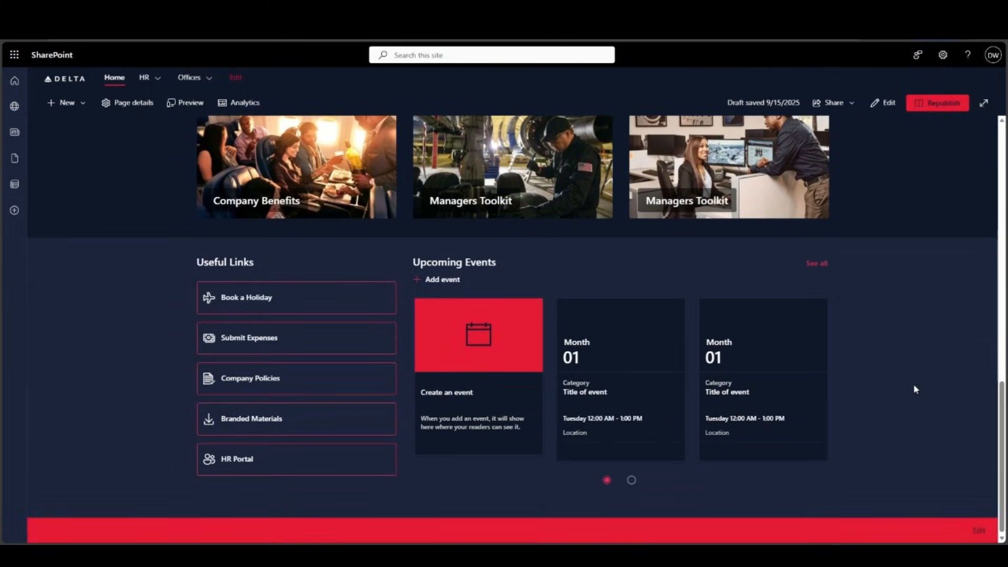